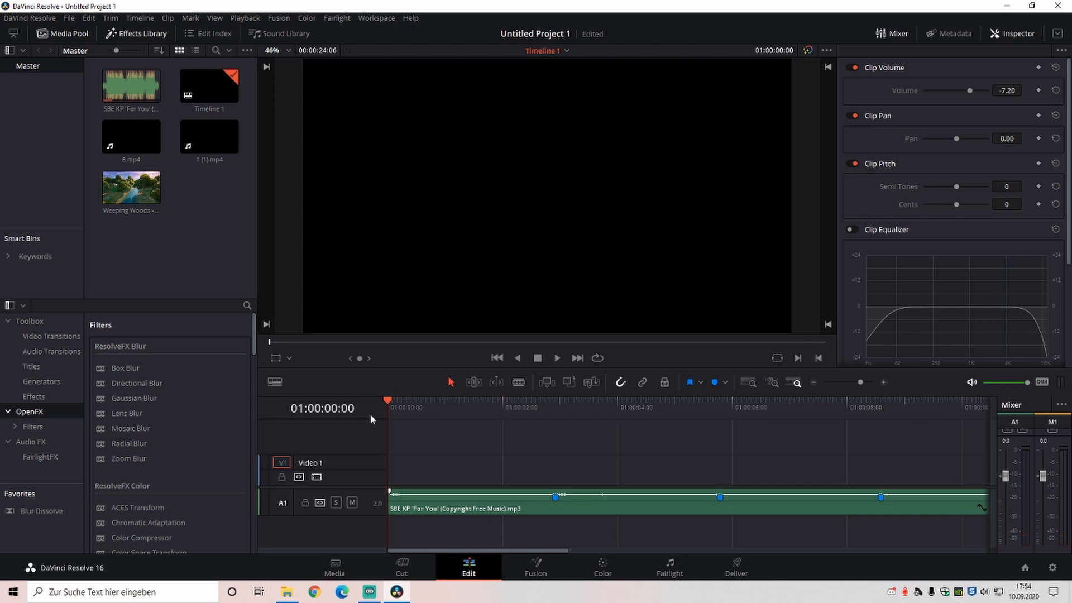
pyautogui.moveTo(515, 533)
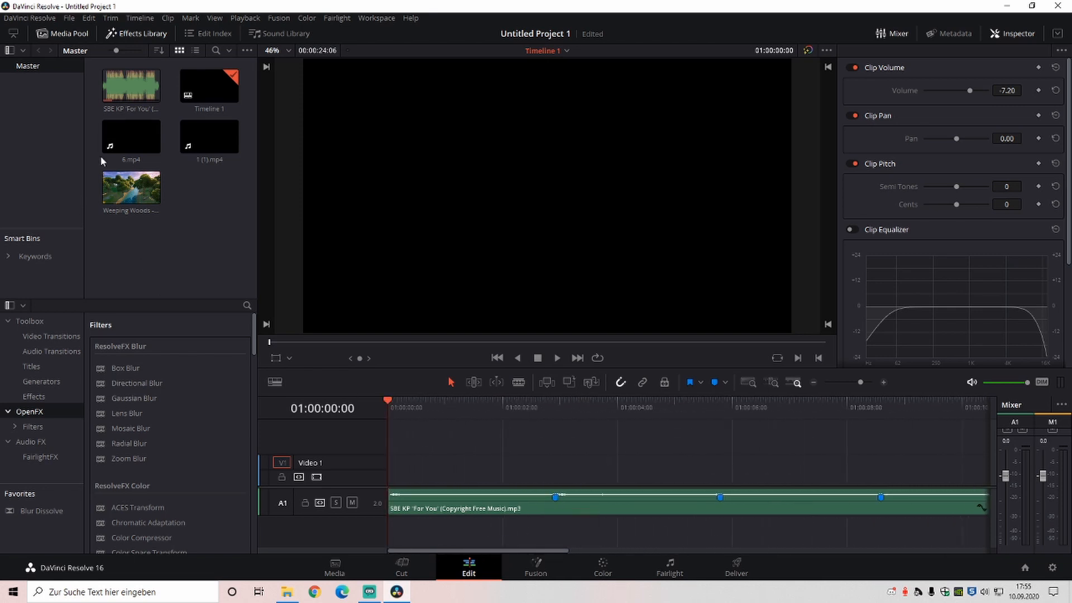
# Step: Place 1 (1).mp4 then Weeping Woods on Video 1, trimmed to markers, and play back
pyautogui.click(210, 136)
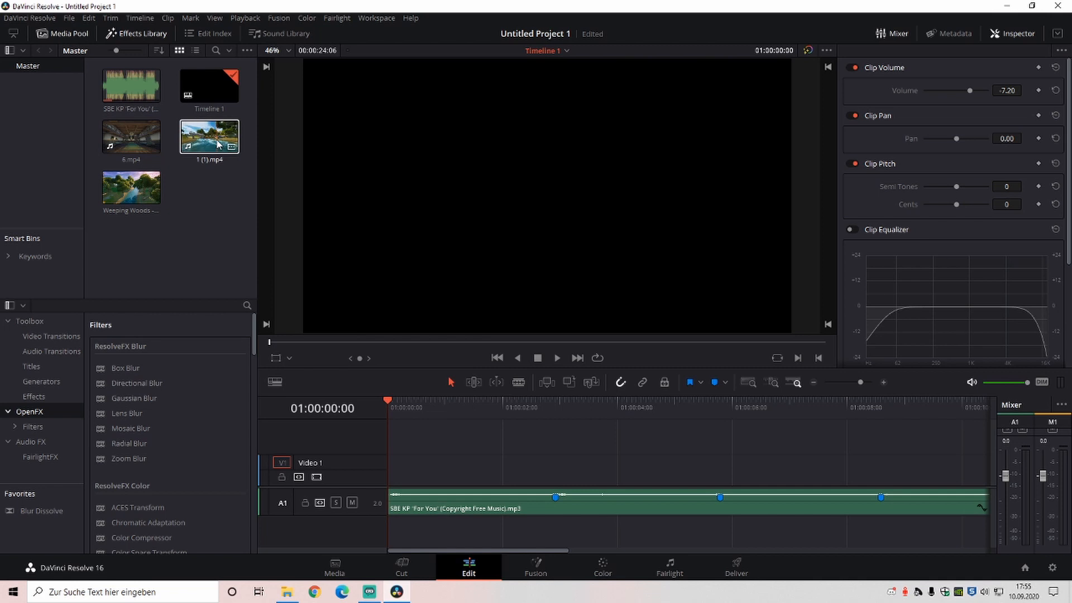
pyautogui.moveTo(208, 135); pyautogui.dragTo(429, 444)
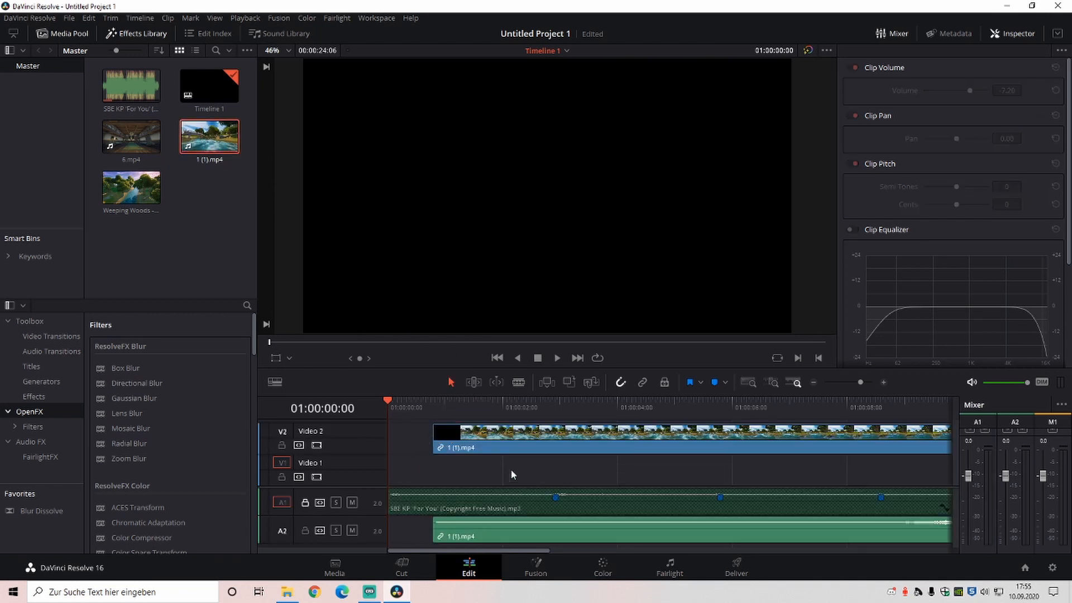
pyautogui.click(683, 432)
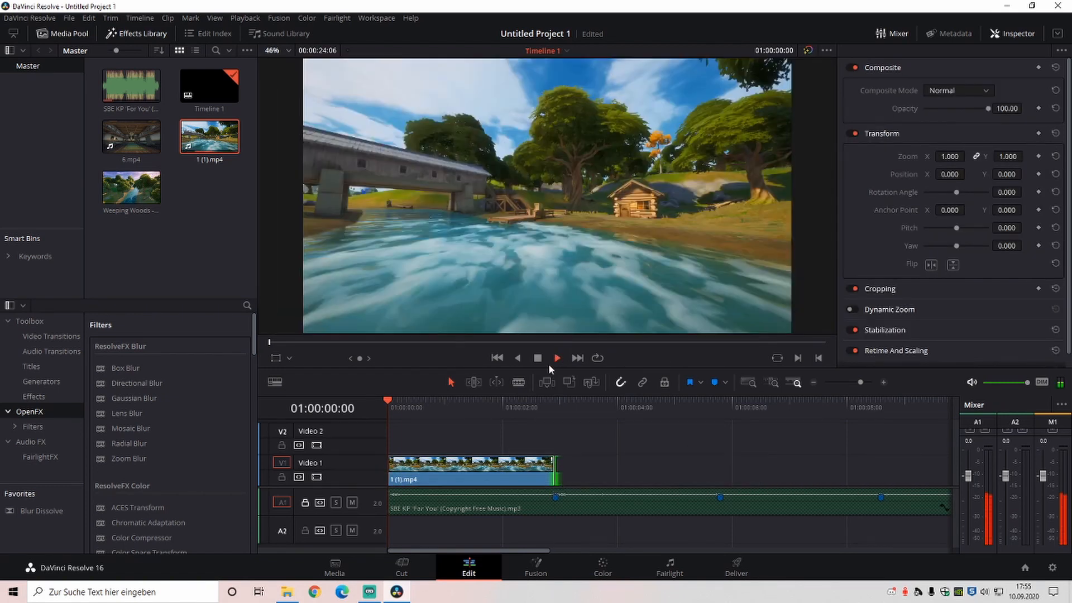
pyautogui.click(557, 357)
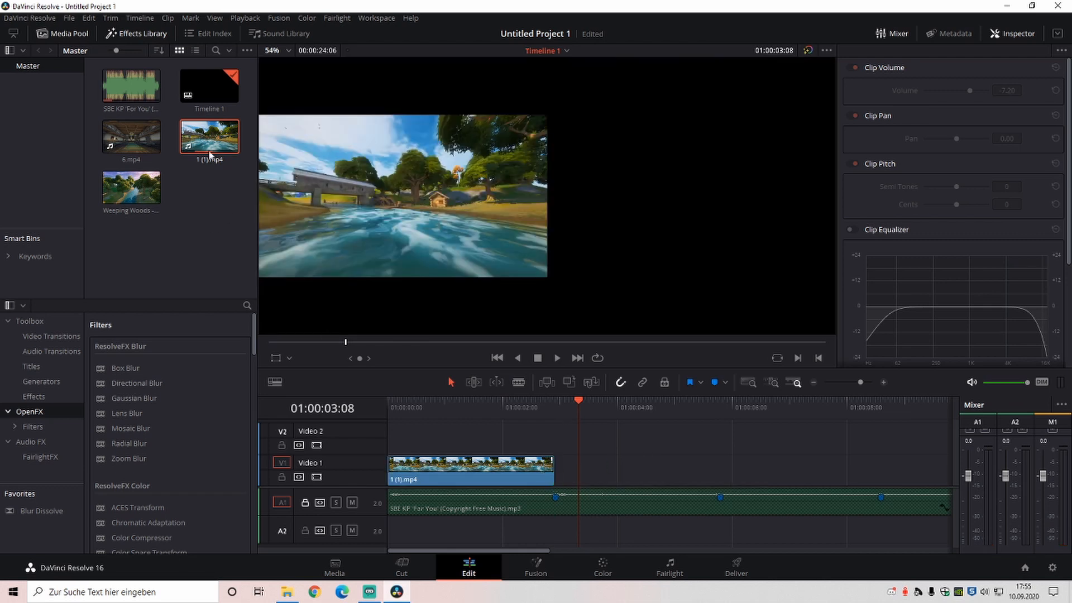
pyautogui.moveTo(130, 189); pyautogui.dragTo(612, 439)
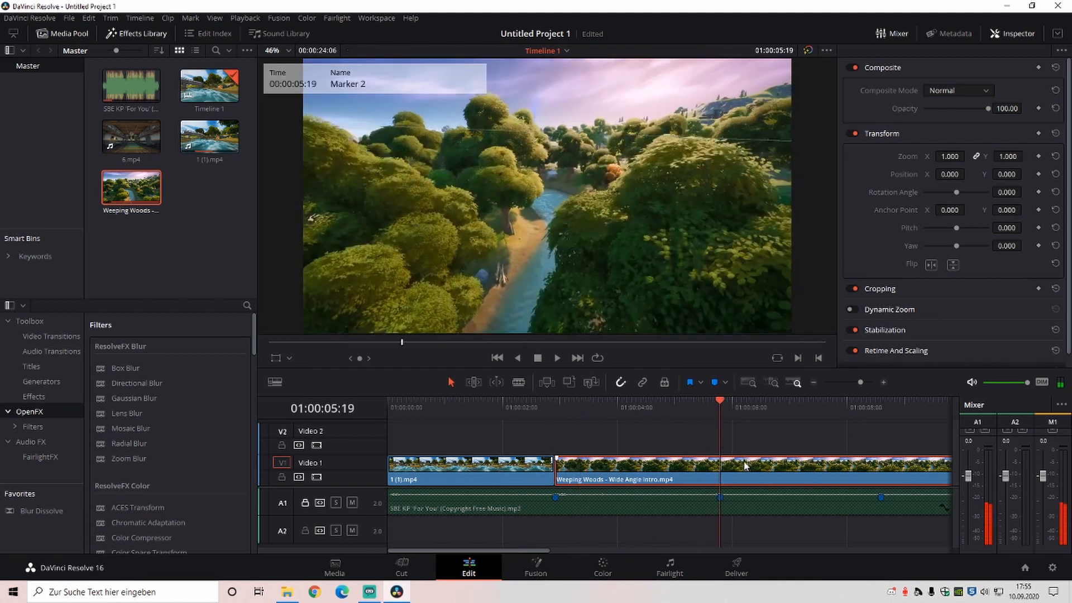
pyautogui.moveTo(752, 476)
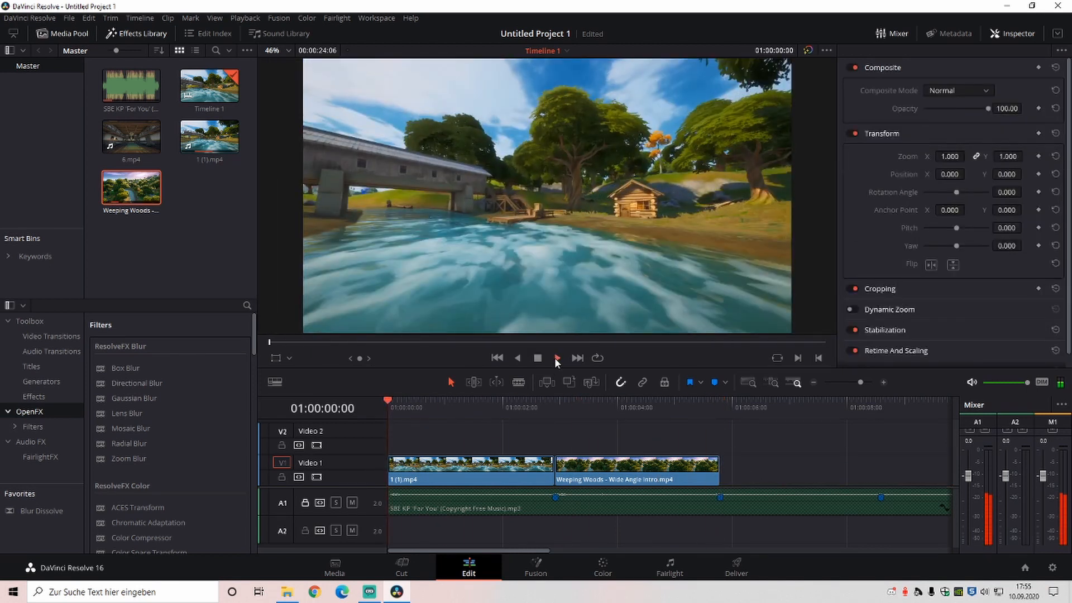
pyautogui.click(557, 357)
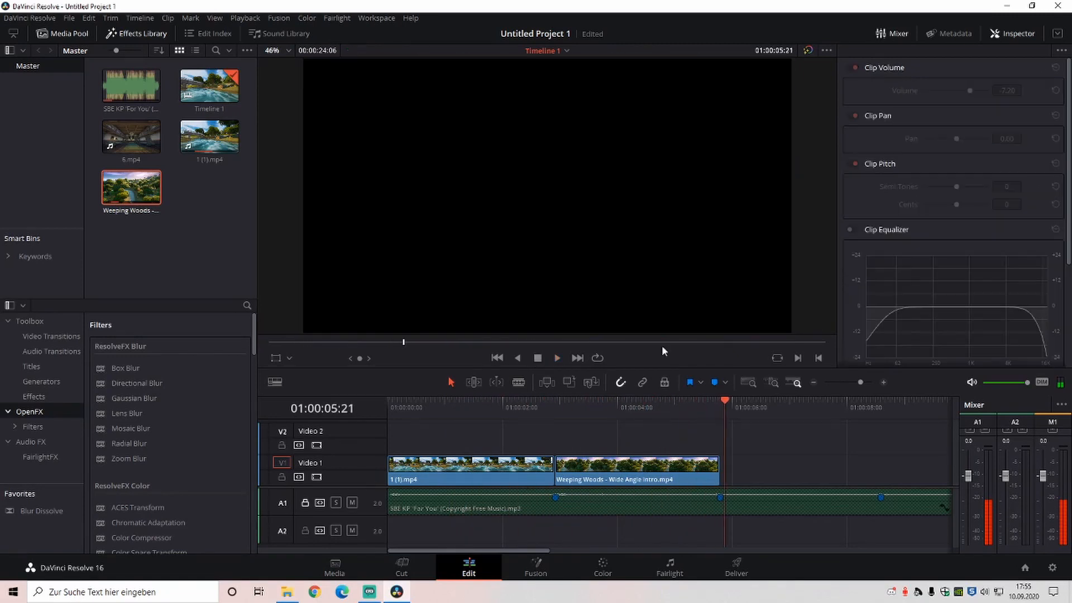
# Step: Drop 6.mp4 after Weeping Woods, delete its linked audio and trim it
pyautogui.moveTo(131, 134); pyautogui.dragTo(779, 478)
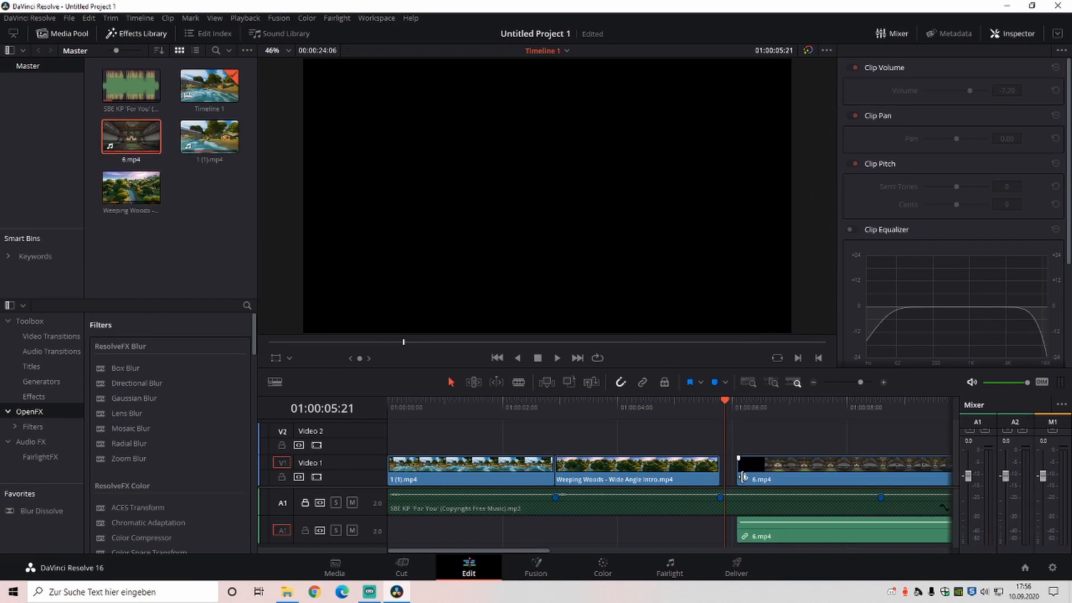
pyautogui.click(738, 472)
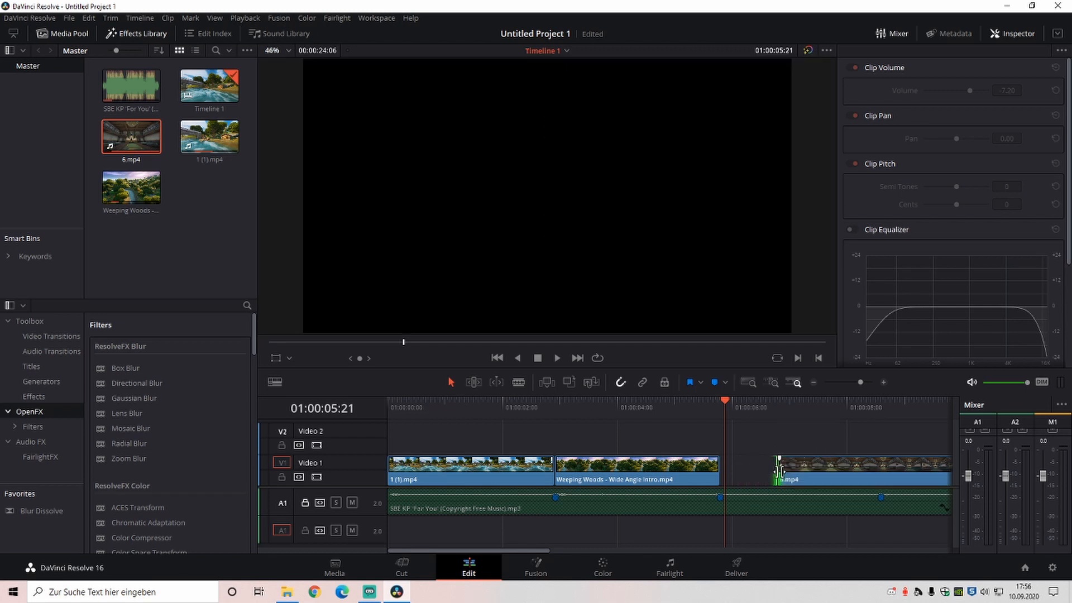
pyautogui.click(833, 469)
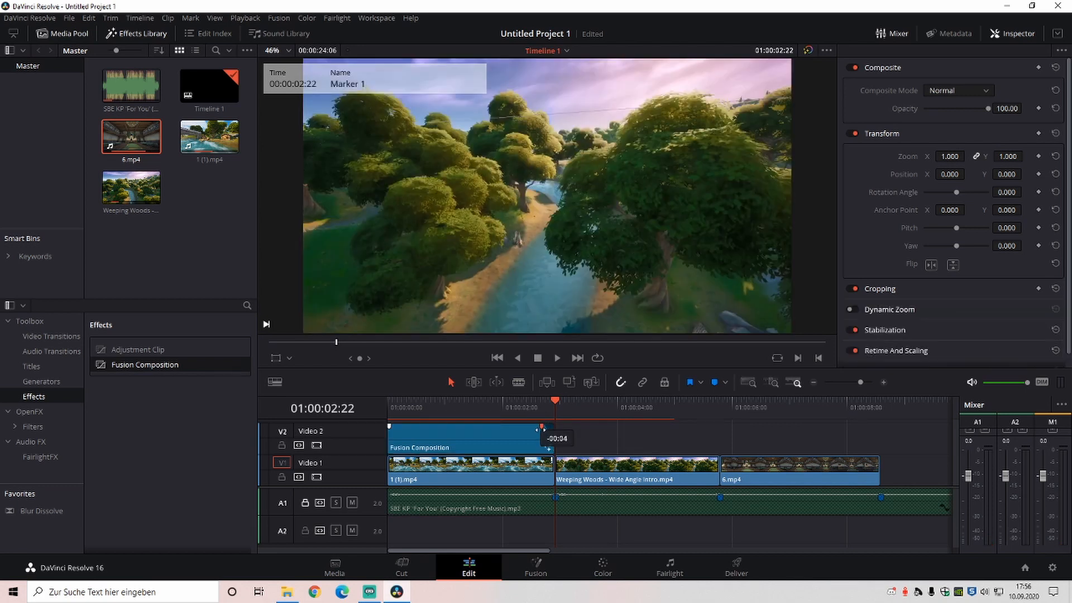
# Step: Drag the Fusion Composition's end handle inward to fade it out near 2:22
pyautogui.moveTo(544, 437); pyautogui.dragTo(527, 438)
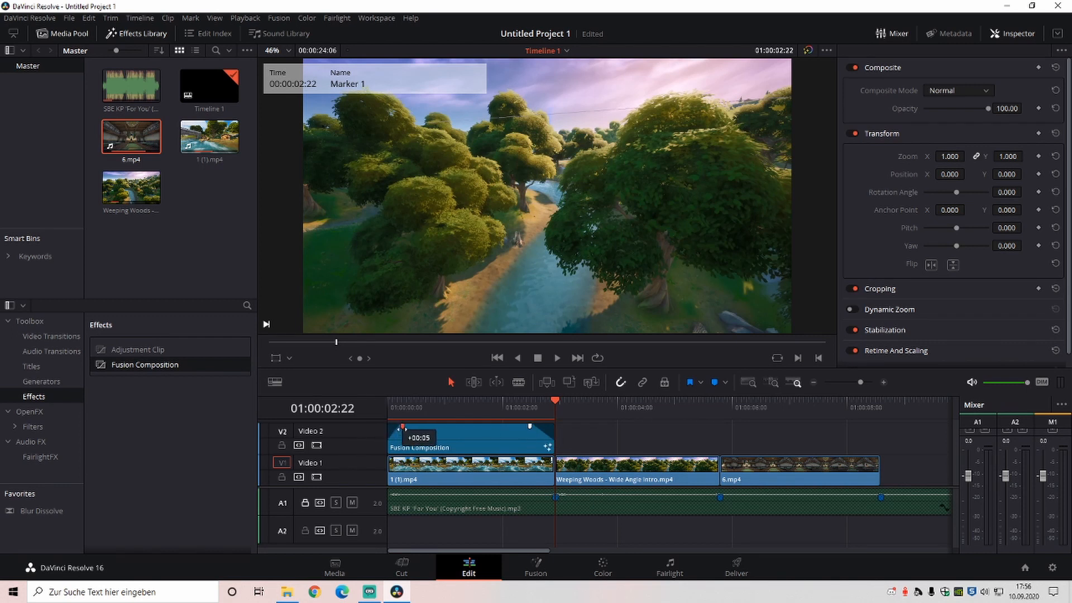
pyautogui.moveTo(487, 445)
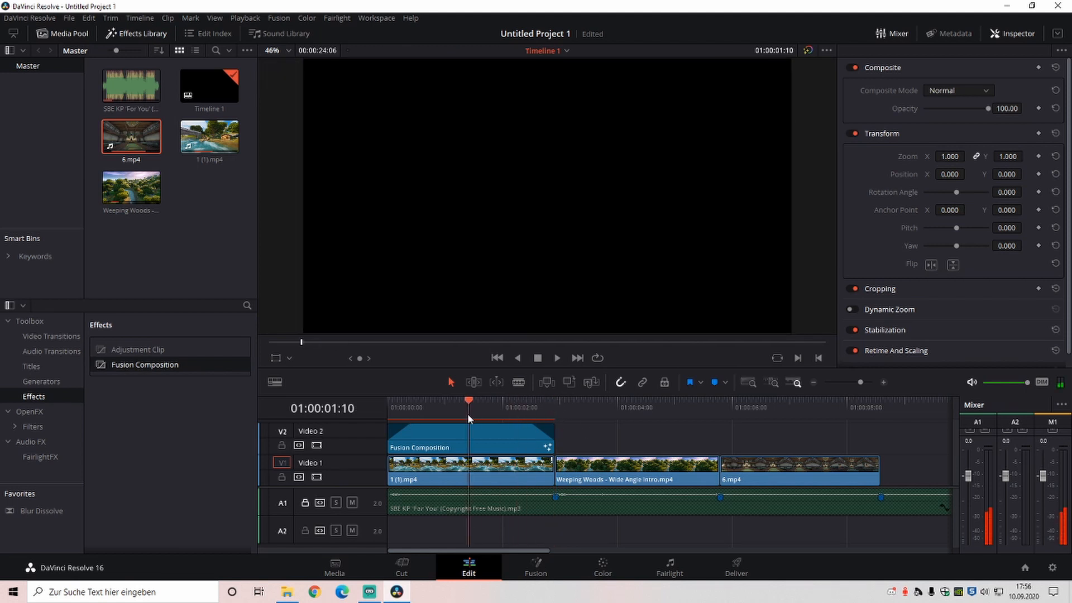
# Step: On the Fusion page, add Background and Text nodes, then Merge, Displace and DropShadow tools
pyautogui.click(536, 567)
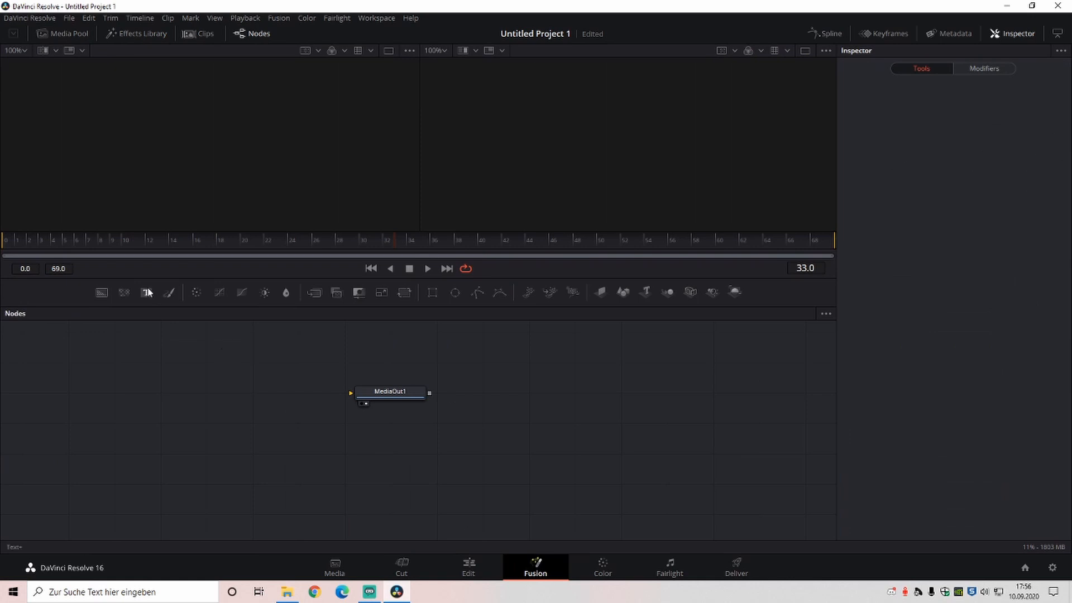
pyautogui.moveTo(101, 293)
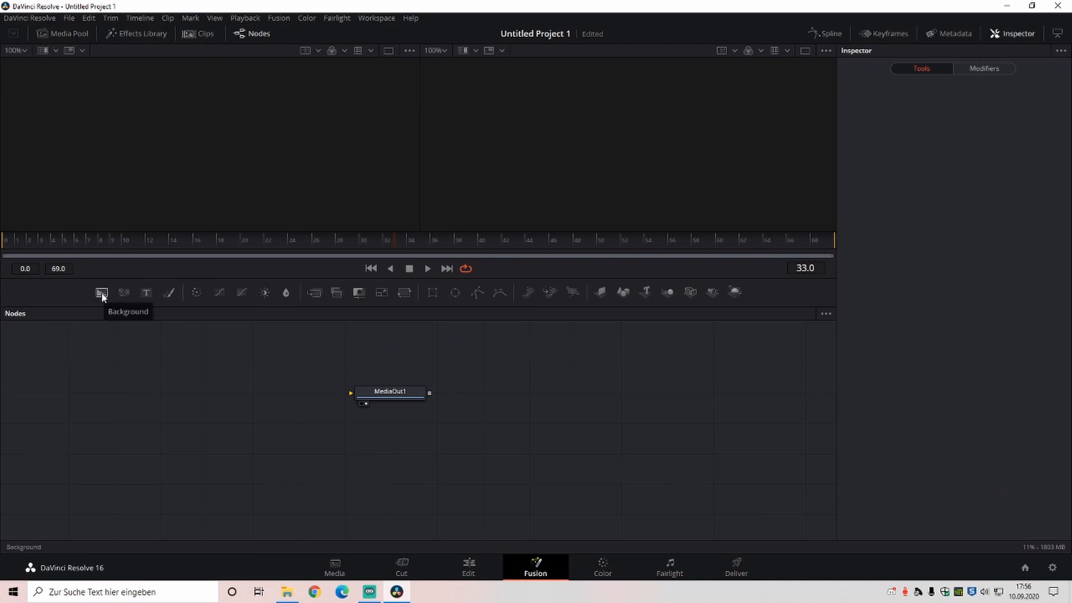
pyautogui.click(101, 292)
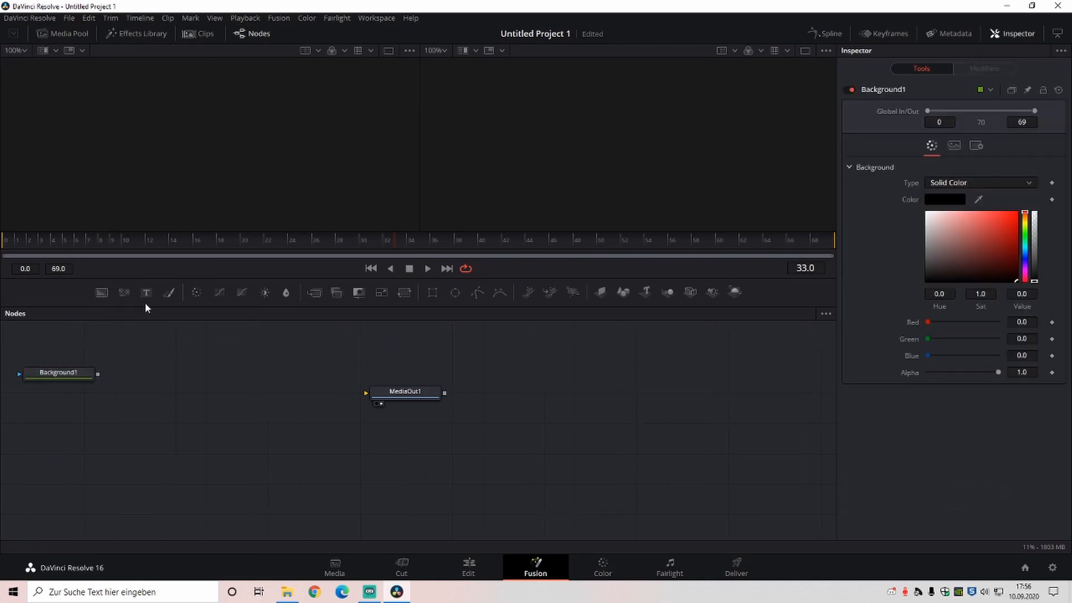
pyautogui.click(146, 292)
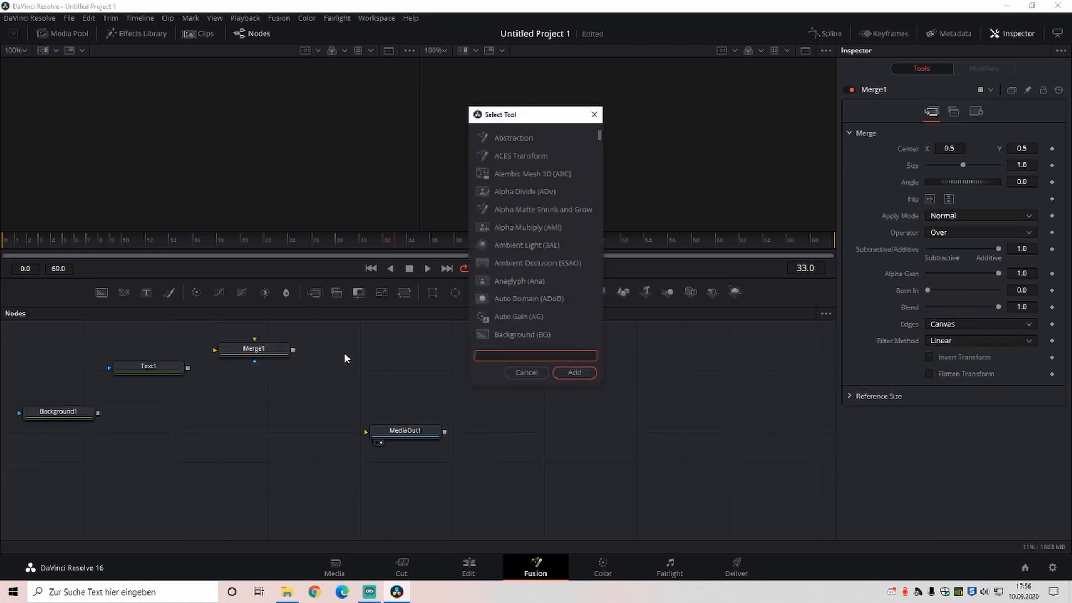
pyautogui.write('dis')
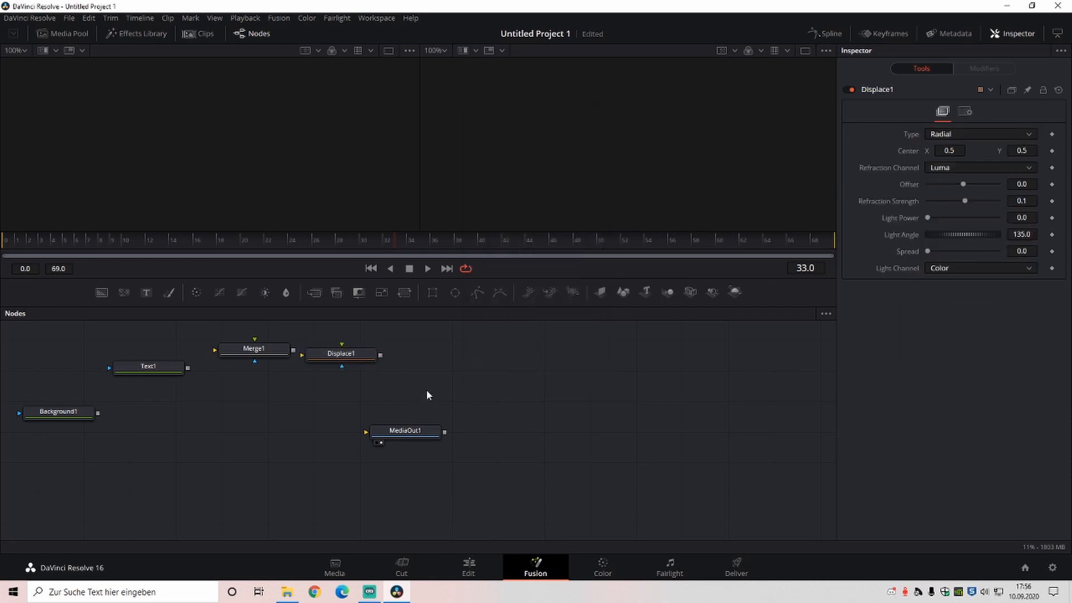
pyautogui.write('d')
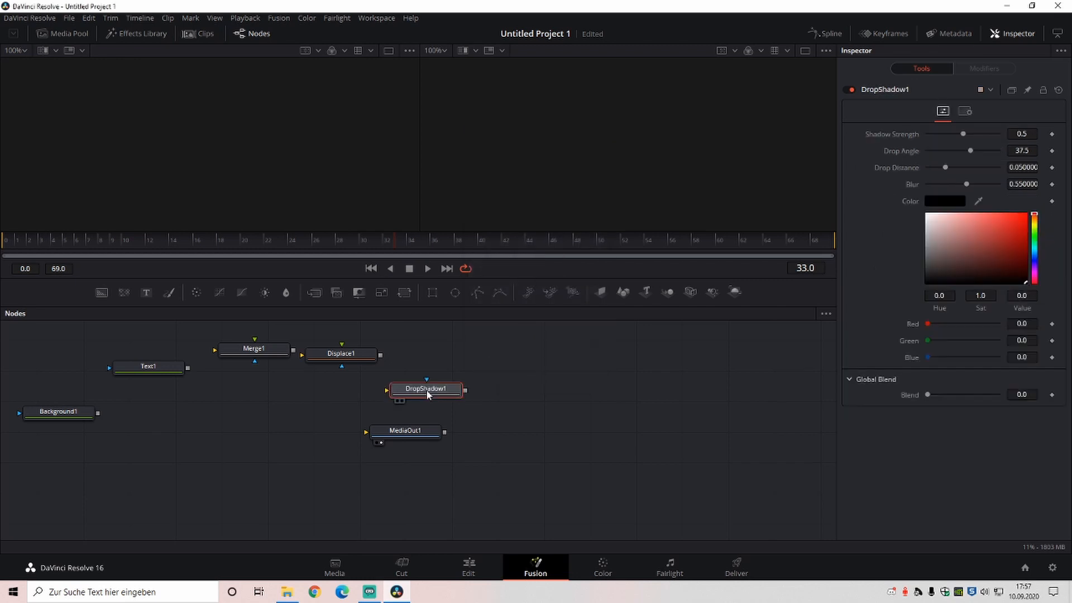
pyautogui.click(58, 411)
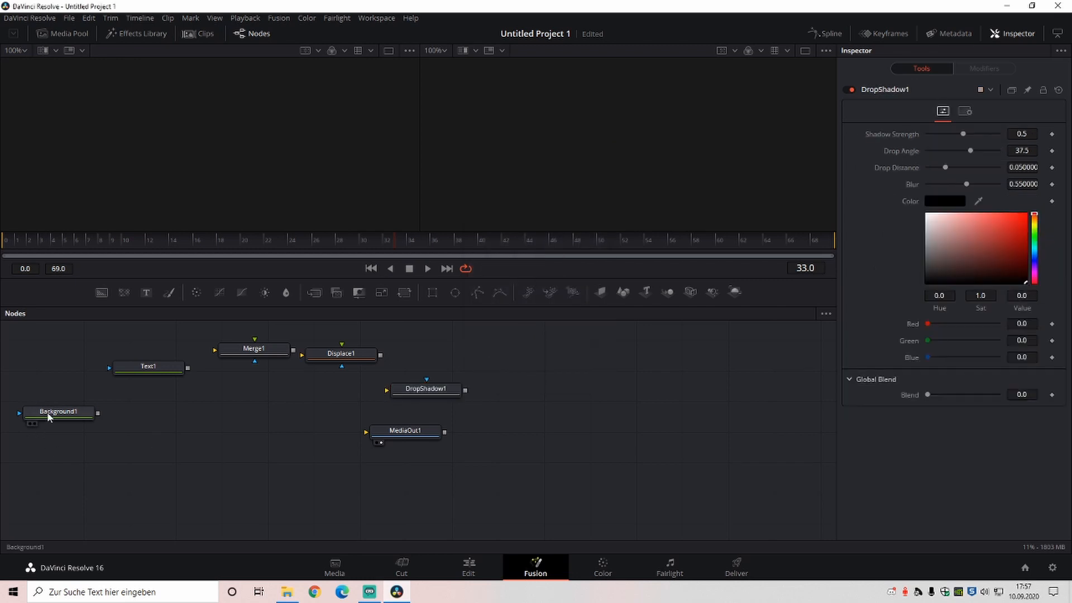
# Step: Set Background1's alpha to 0 and reposition the node
pyautogui.click(59, 412)
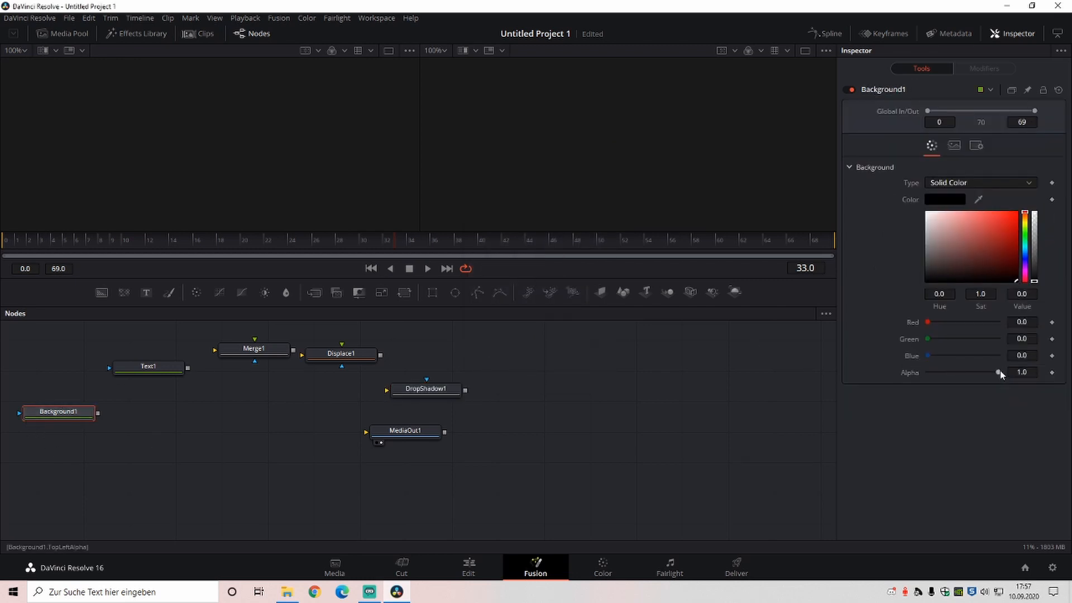
pyautogui.moveTo(996, 372); pyautogui.dragTo(928, 372)
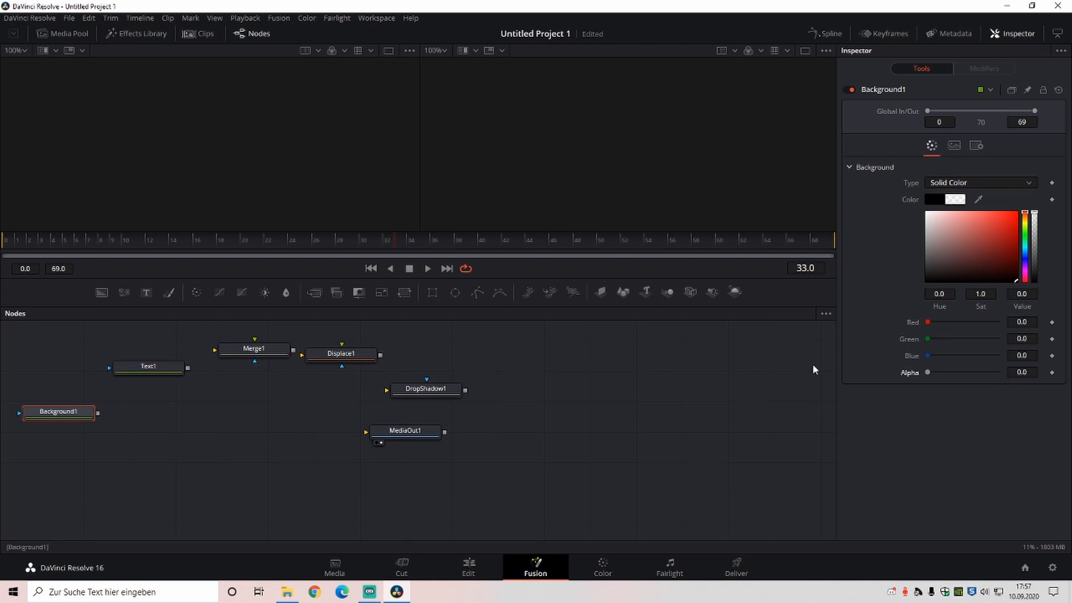
pyautogui.moveTo(58, 412); pyautogui.dragTo(62, 439)
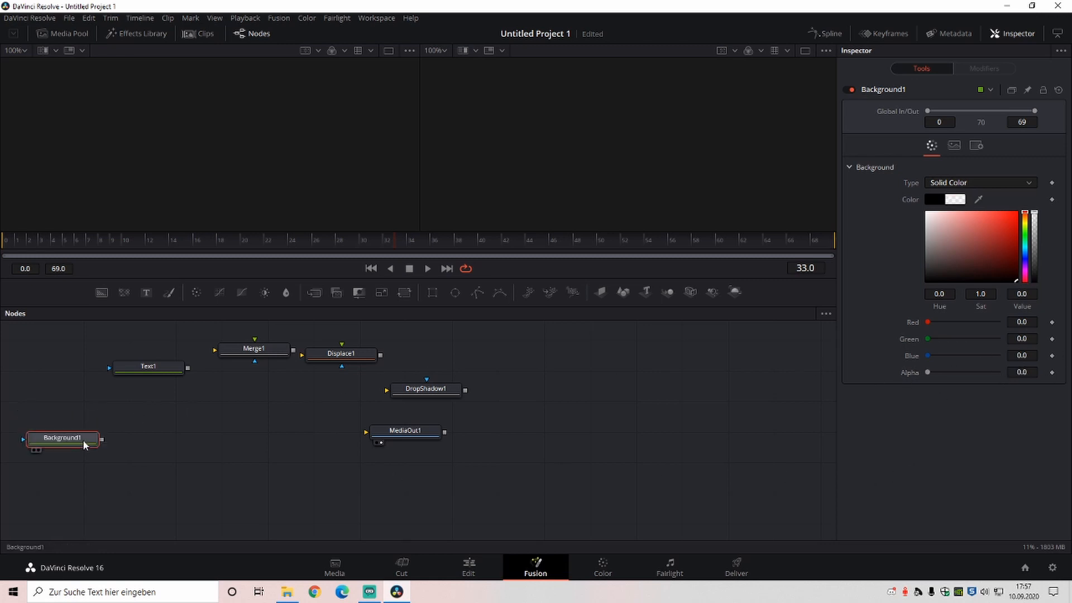
# Step: Move MediaOut1 far right and DropShadow1 beneath Text1 to form a row
pyautogui.moveTo(405, 431); pyautogui.dragTo(688, 436)
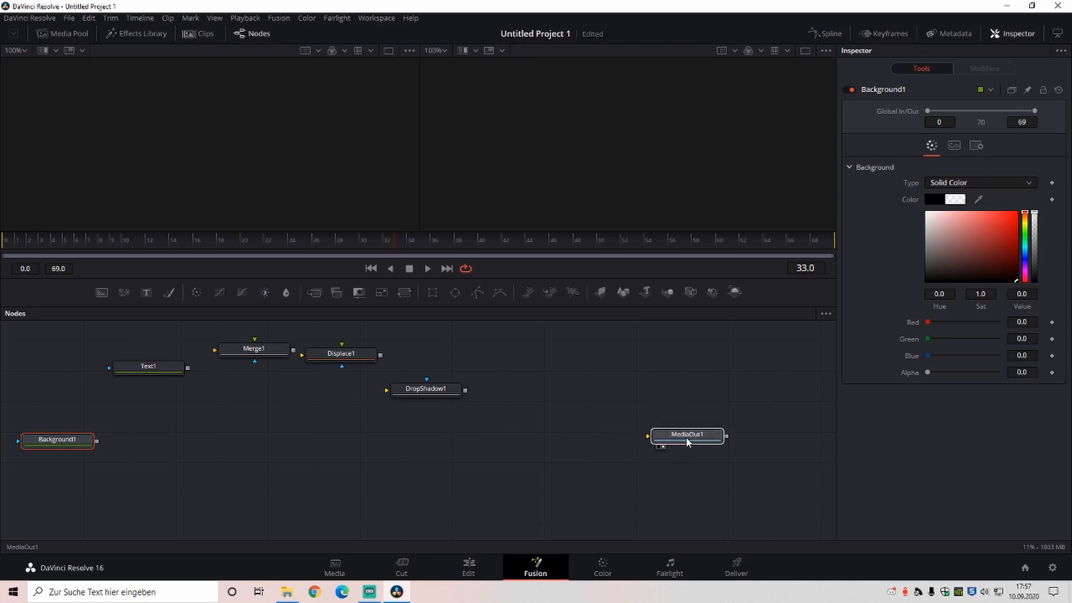
pyautogui.moveTo(425, 389); pyautogui.dragTo(149, 396)
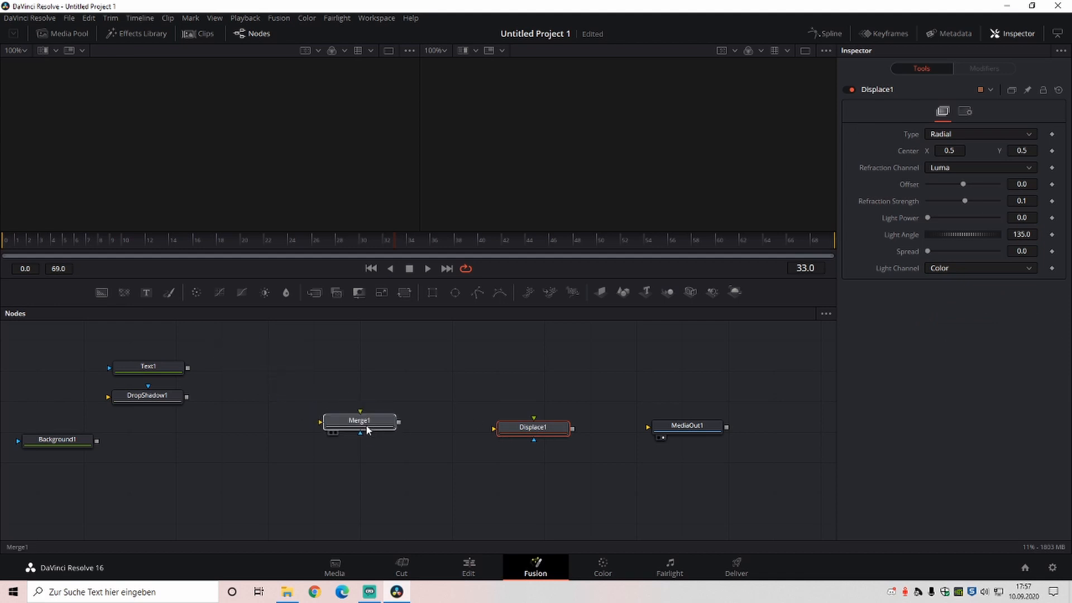
pyautogui.click(359, 420)
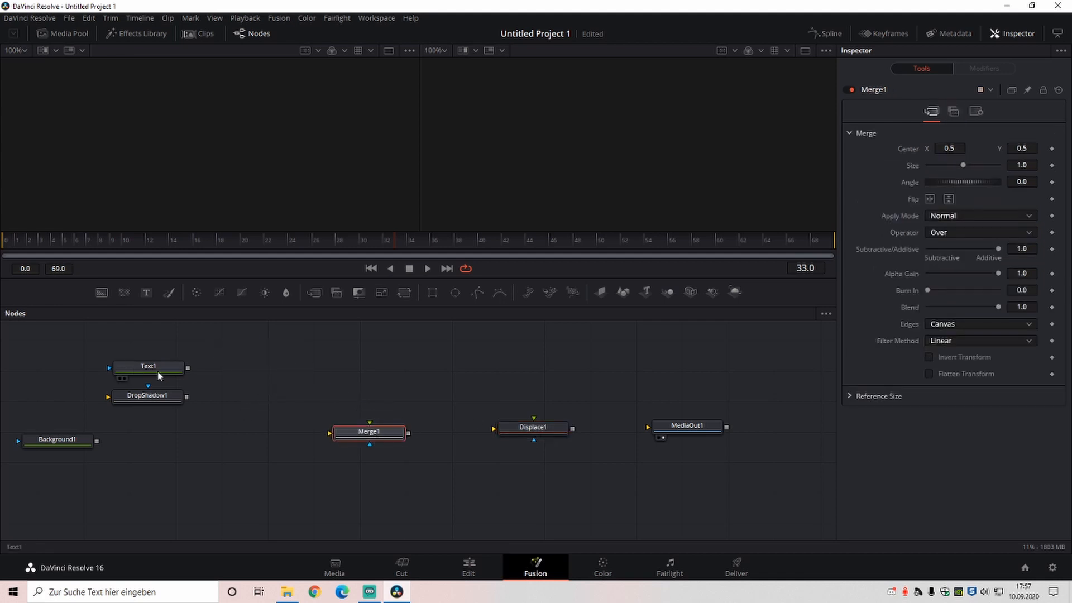
# Step: Type 'Highlights #1' as the Text1 title
pyautogui.click(147, 367)
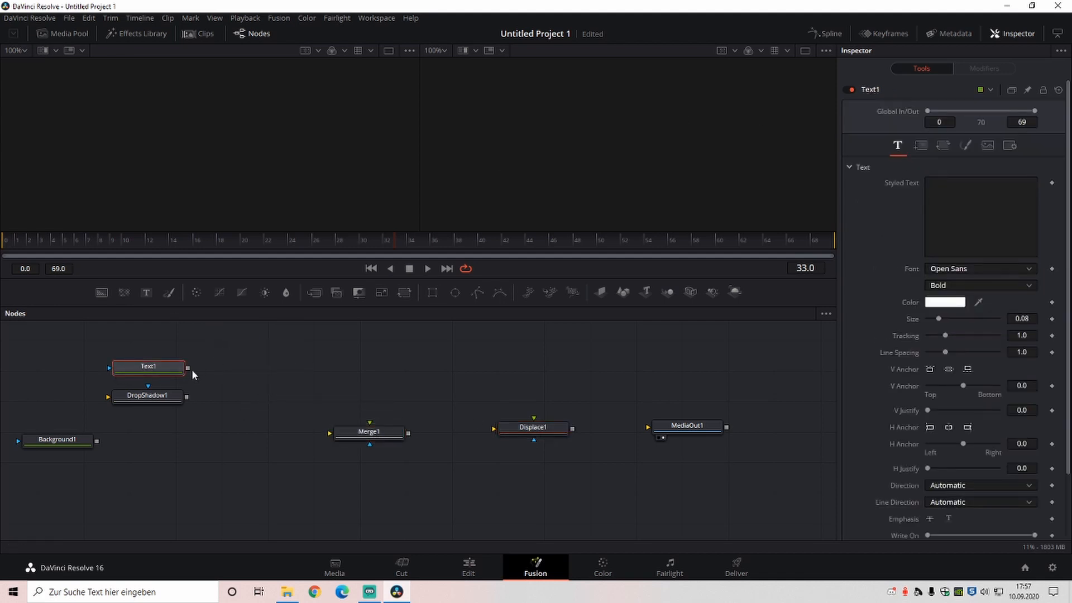
pyautogui.click(981, 215)
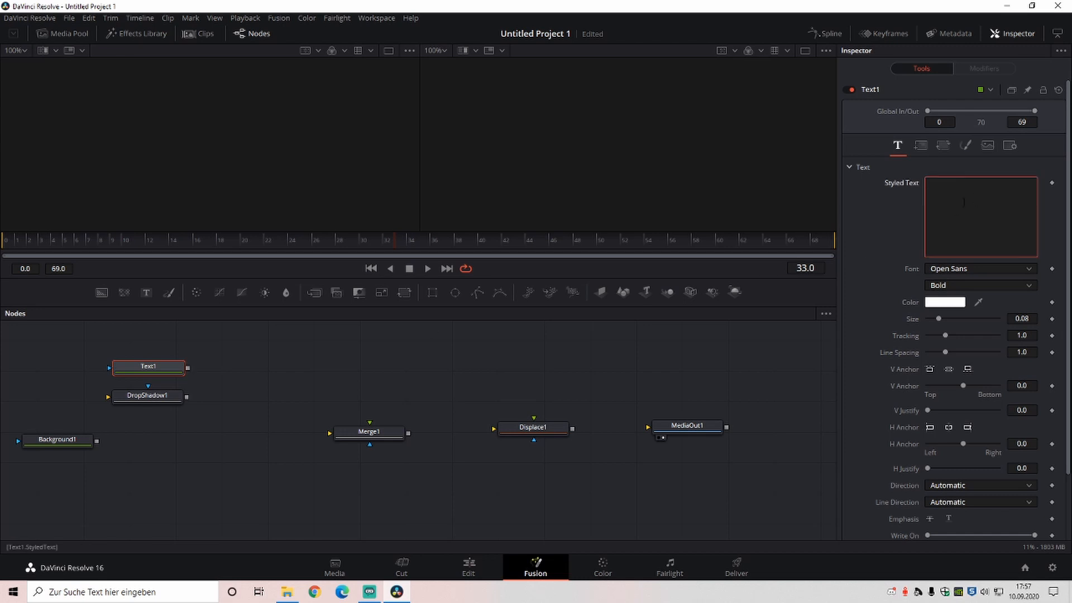
pyautogui.write('Highlights #')
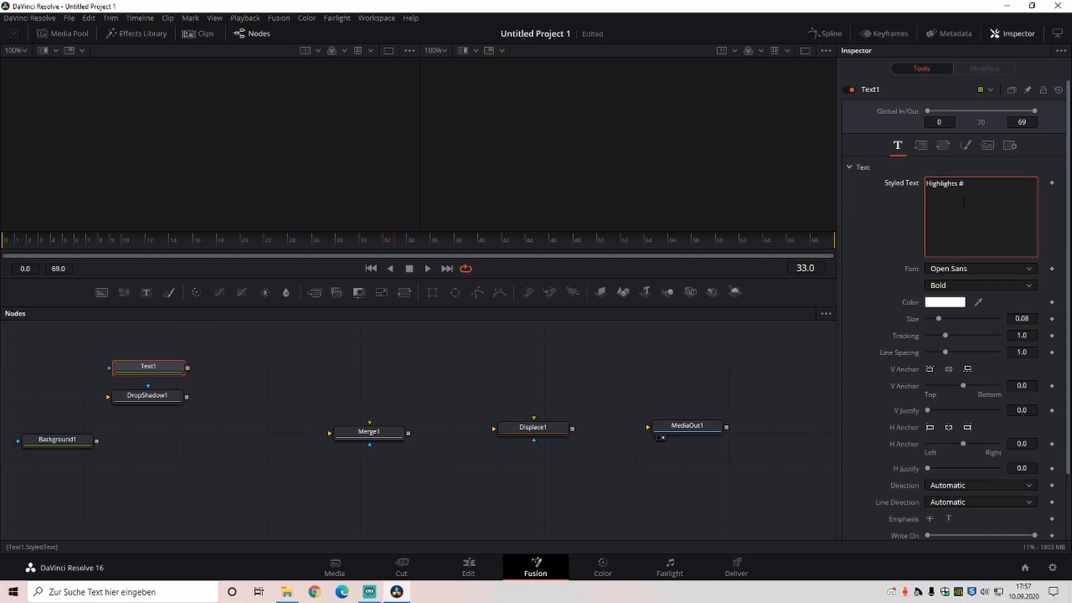
pyautogui.write('1')
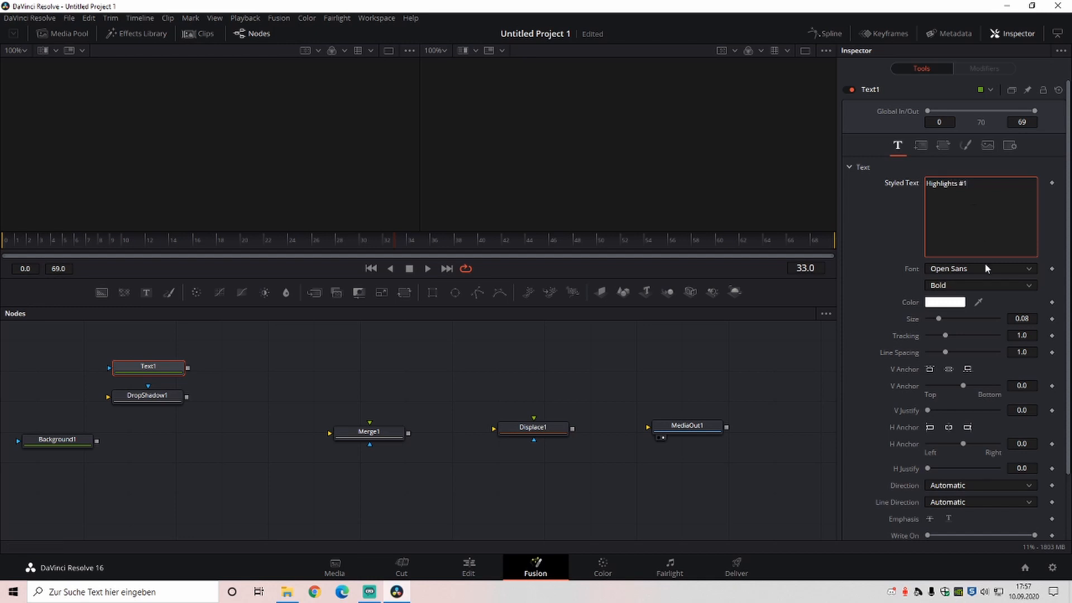
# Step: Set the title font to Dimbo and link Text1 into DropShadow1
pyautogui.click(980, 268)
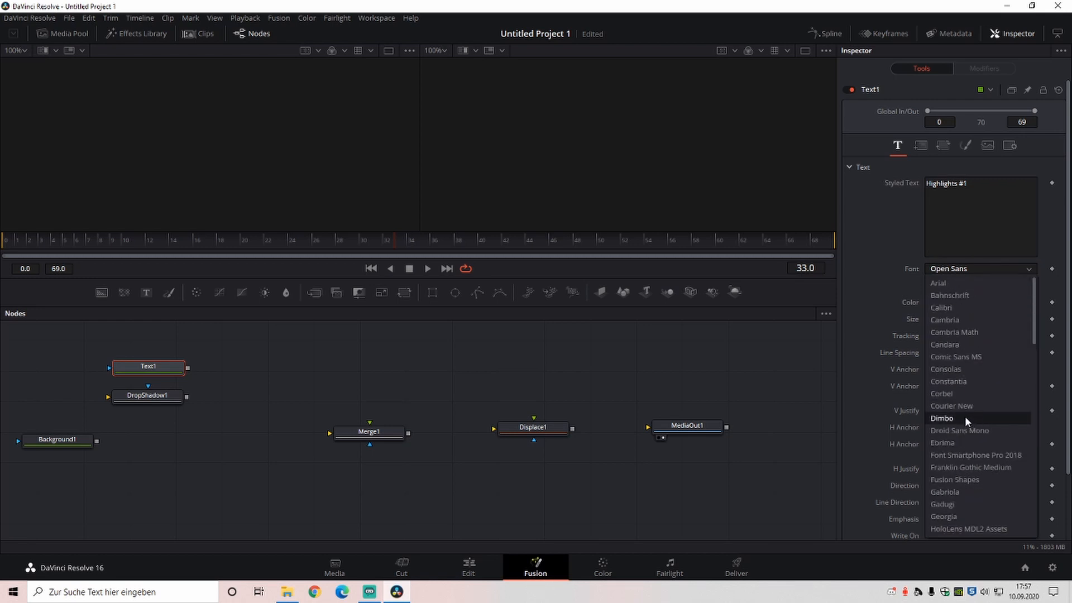
pyautogui.moveTo(971, 422)
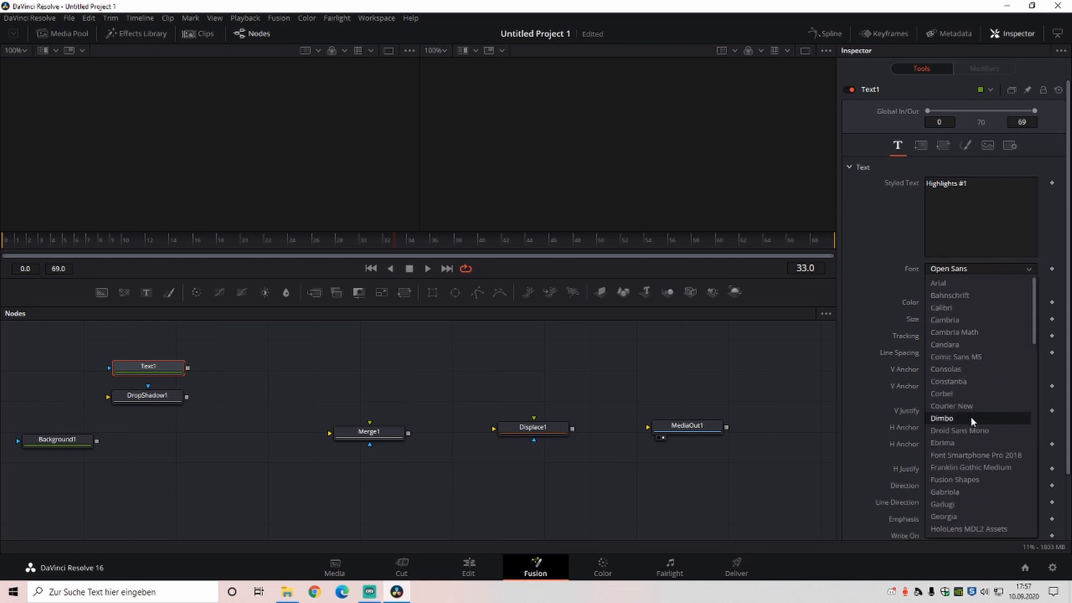
pyautogui.click(943, 418)
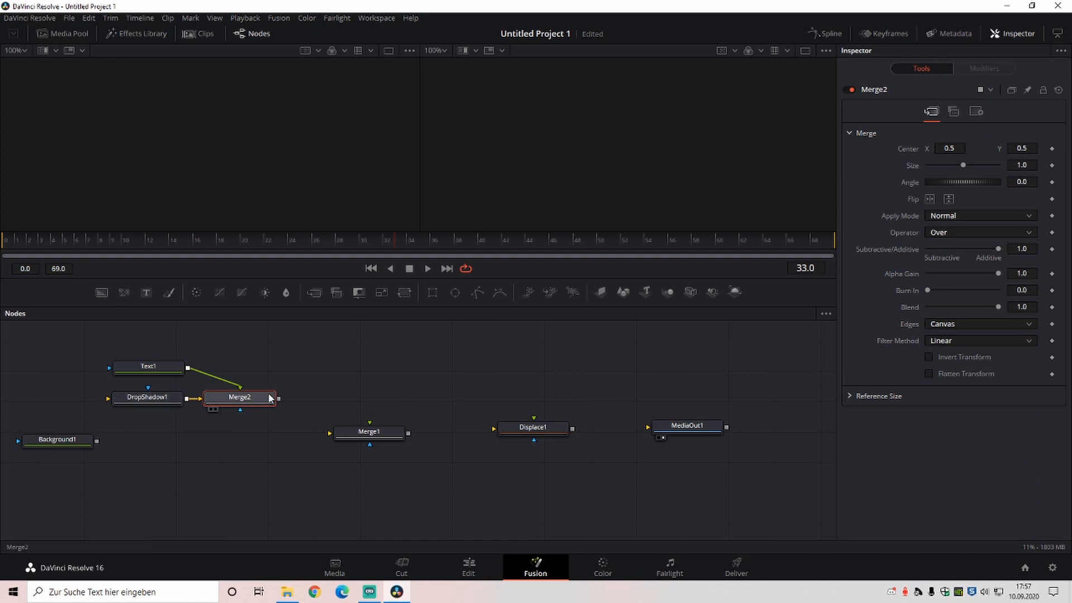
pyautogui.click(146, 397)
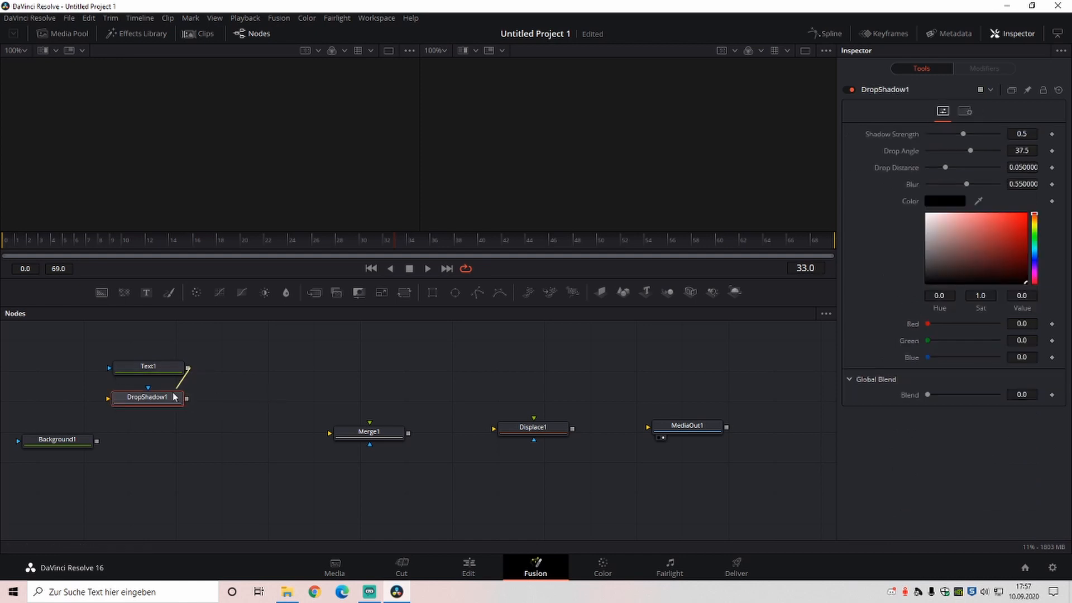
# Step: Connect DropShadow1 into Merge1, try Smartphone Pro 2018, then revert the font to Dimbo
pyautogui.moveTo(185, 397); pyautogui.dragTo(369, 432)
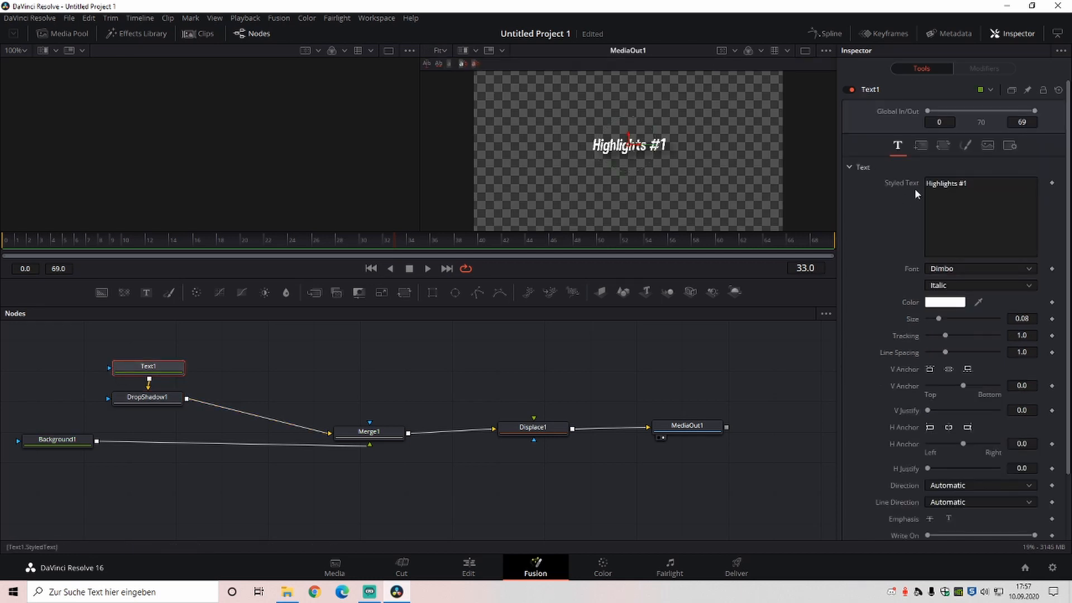
pyautogui.click(146, 397)
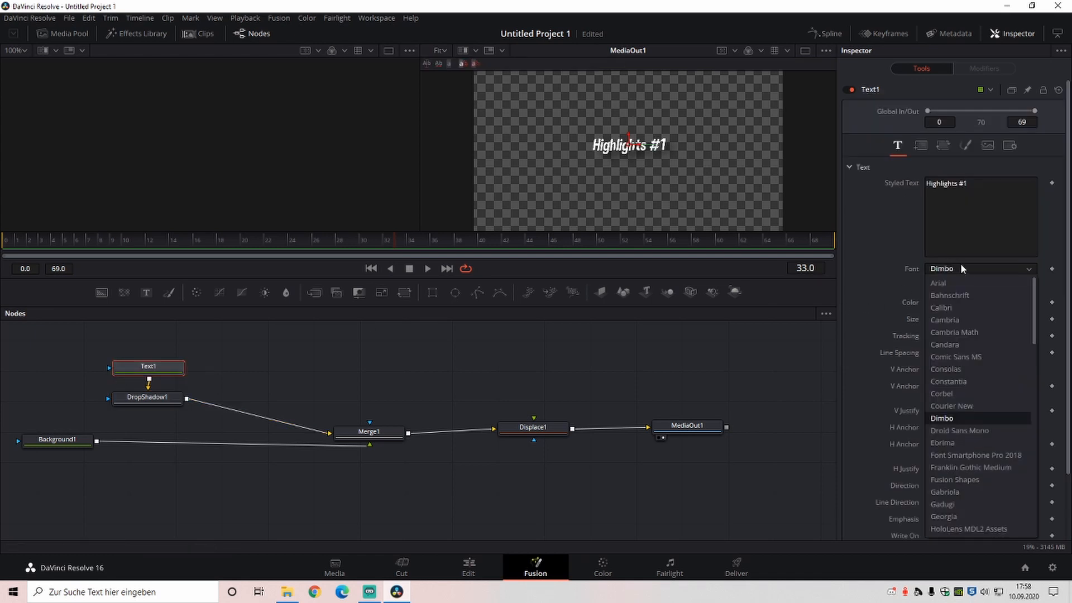
pyautogui.moveTo(962, 455)
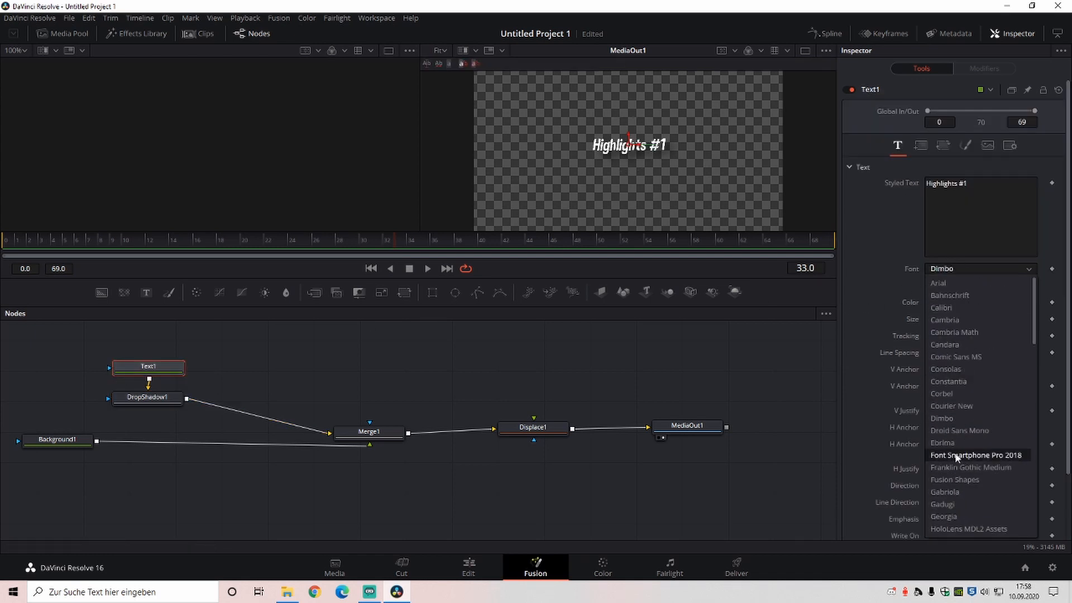
pyautogui.click(975, 454)
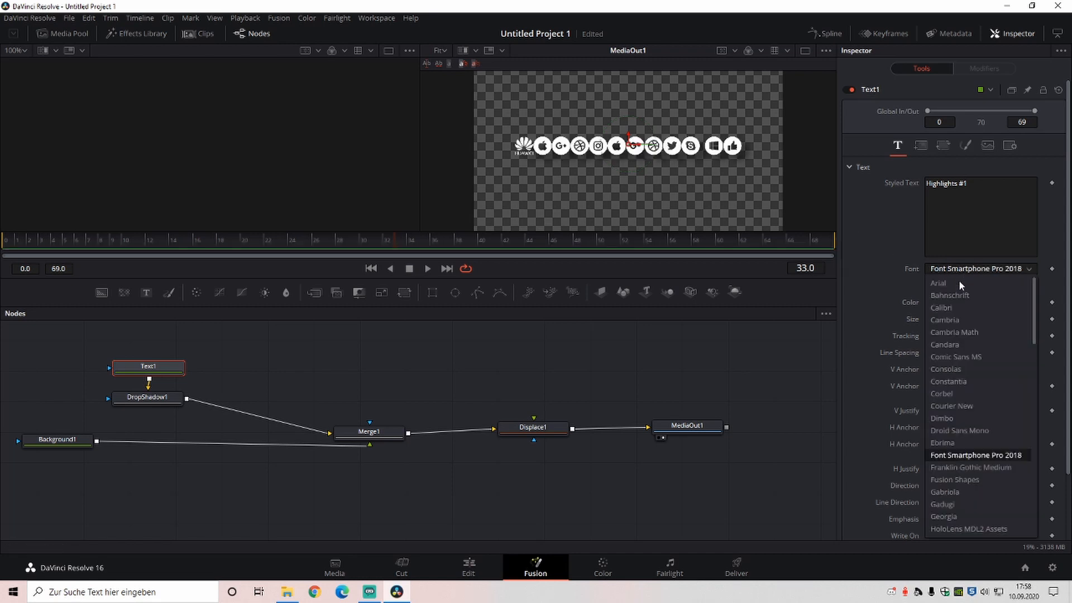
pyautogui.click(942, 418)
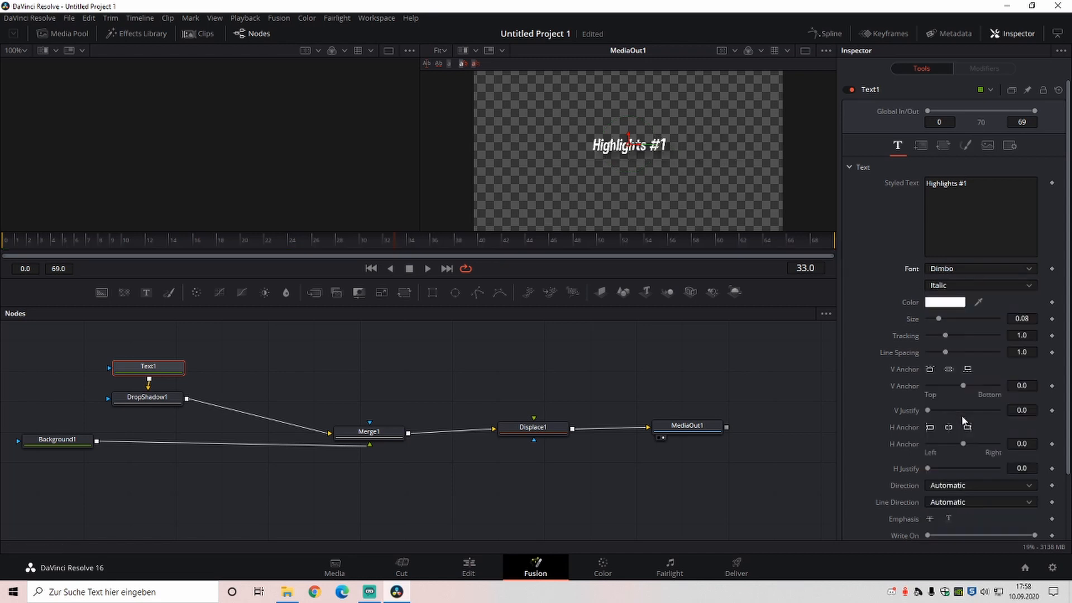
# Step: Give DropShadow1 strength 1.0, angle 34, distance 0.022 and blur 0.299
pyautogui.click(147, 397)
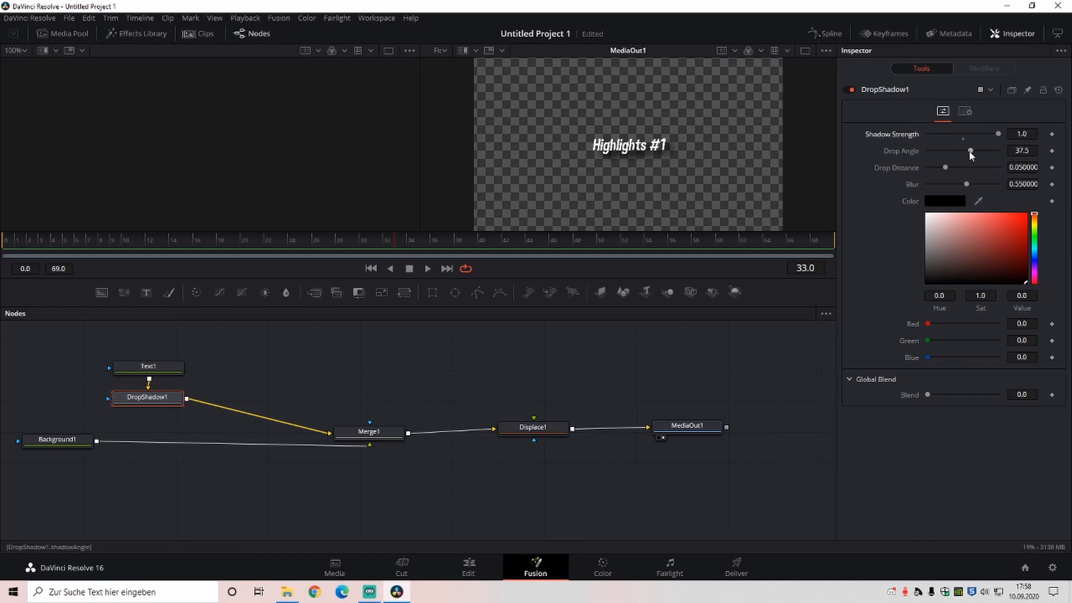
pyautogui.moveTo(979, 159)
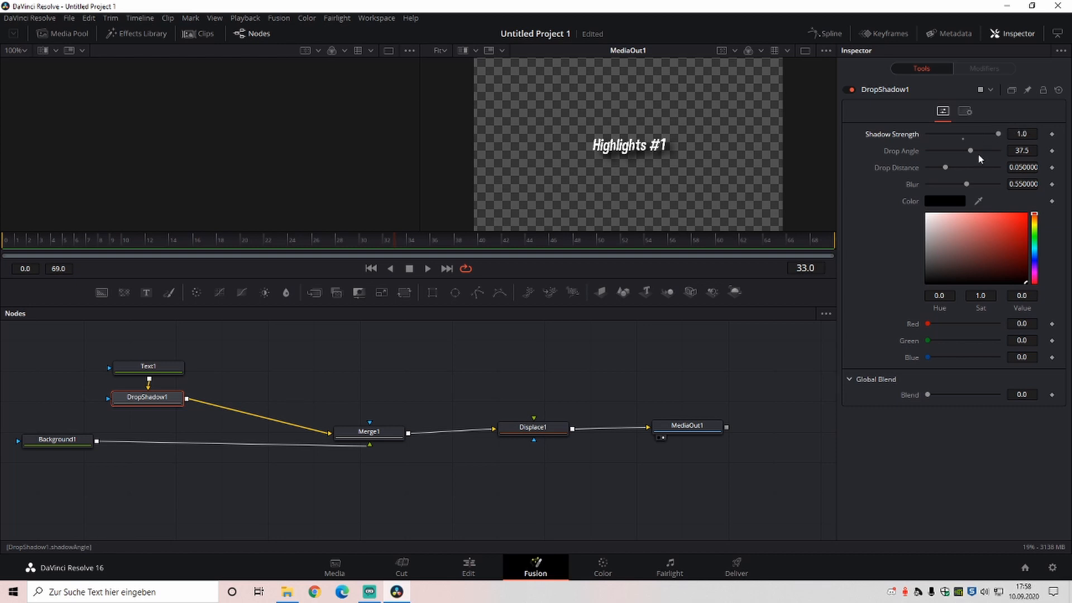
pyautogui.moveTo(971, 151); pyautogui.dragTo(969, 150)
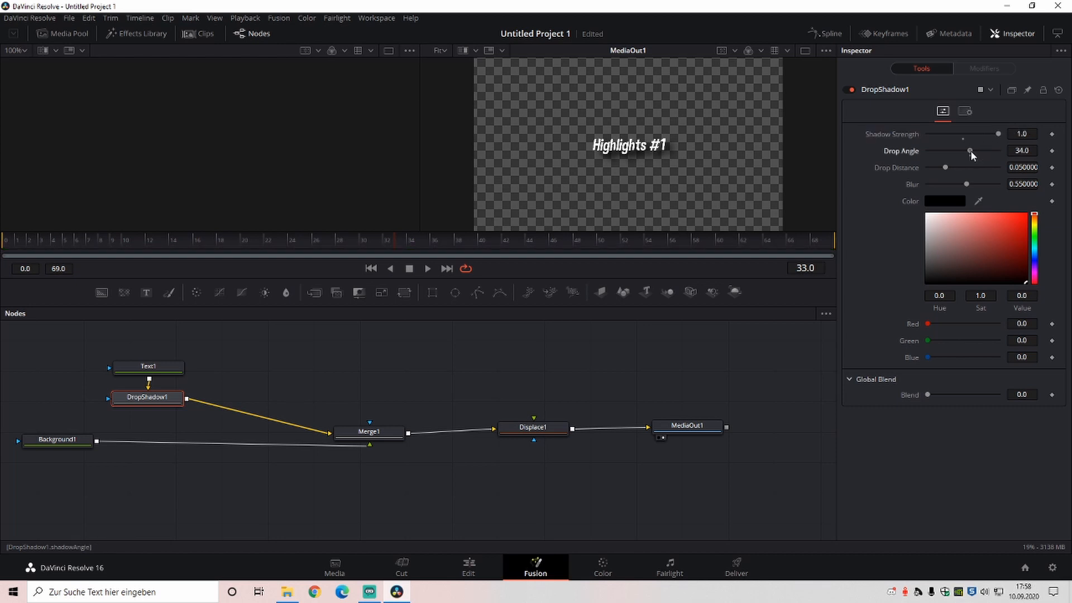
pyautogui.moveTo(947, 167); pyautogui.dragTo(940, 168)
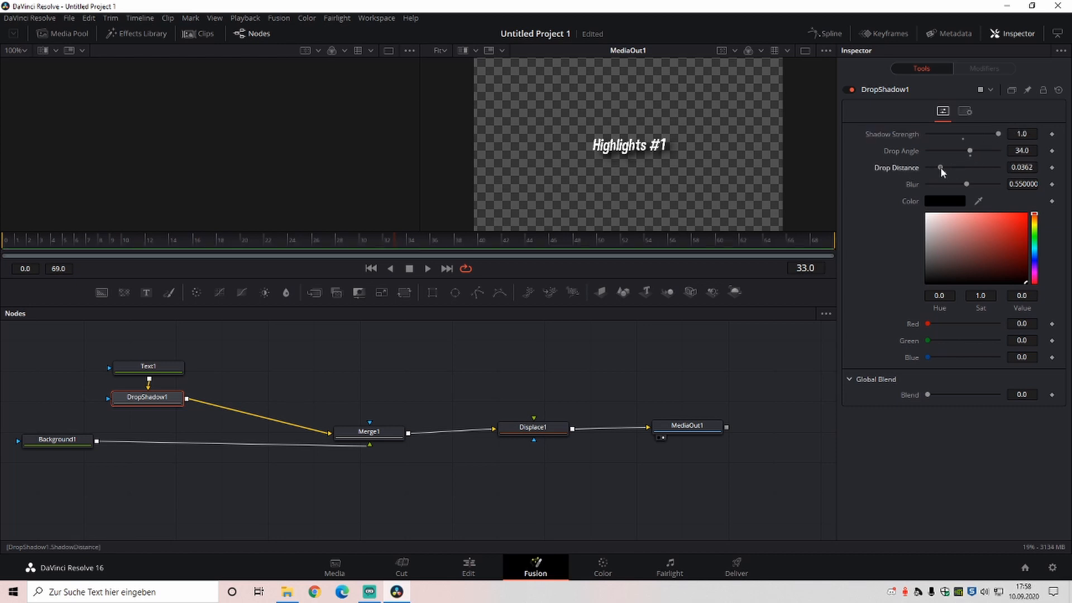
pyautogui.moveTo(942, 167); pyautogui.dragTo(939, 168)
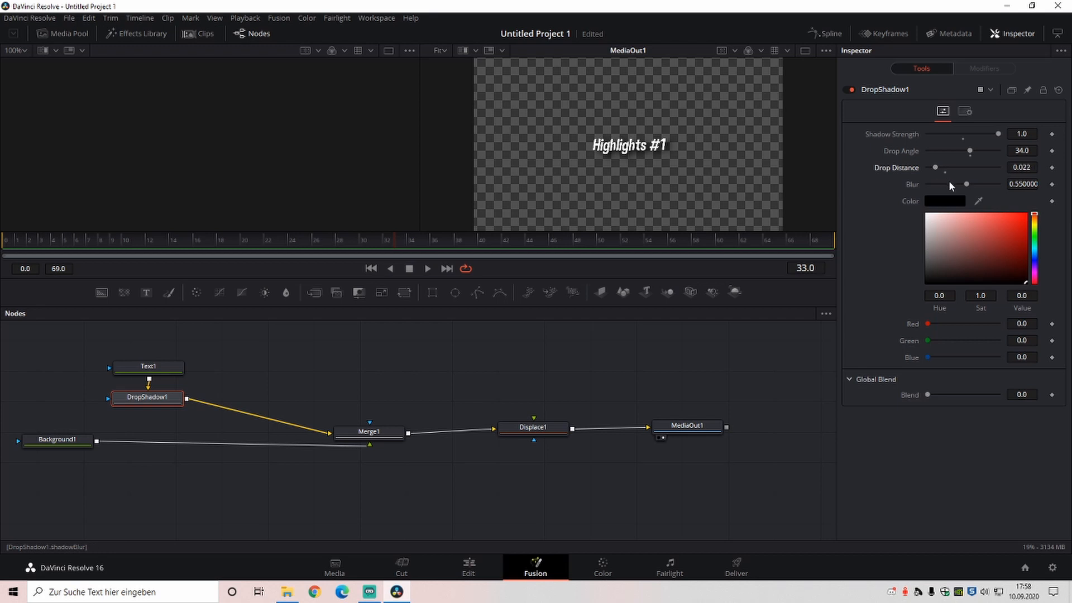
pyautogui.moveTo(967, 184); pyautogui.dragTo(946, 184)
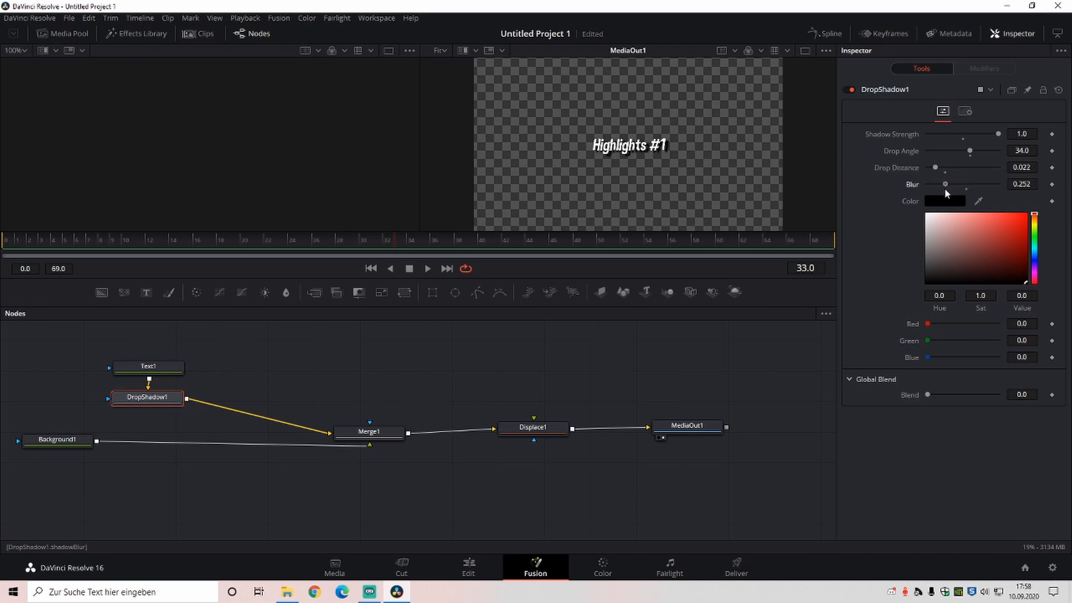
pyautogui.moveTo(946, 184); pyautogui.dragTo(949, 183)
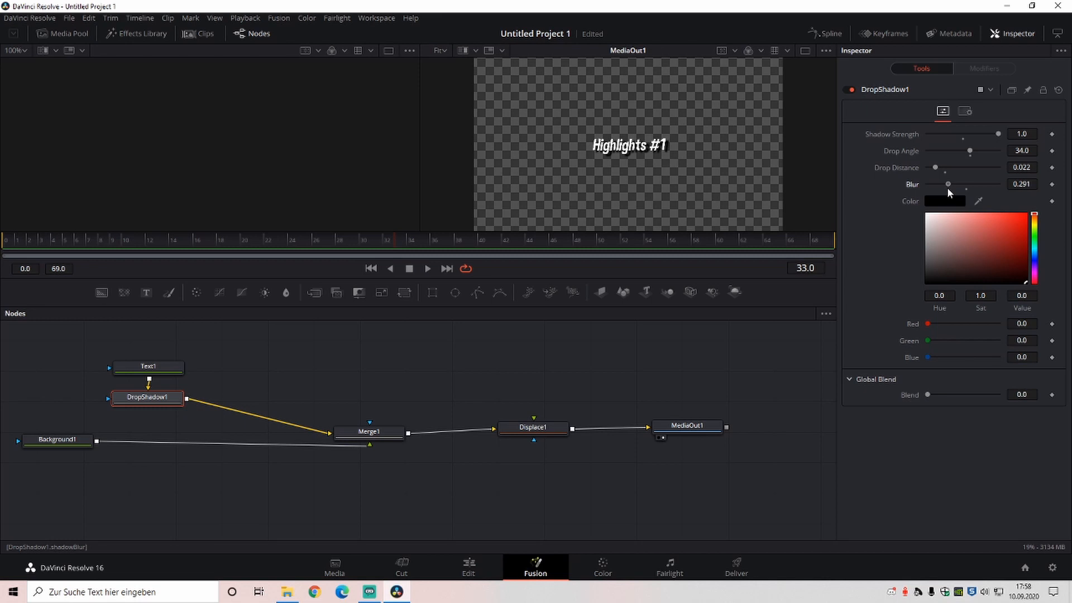
pyautogui.moveTo(947, 184); pyautogui.dragTo(950, 184)
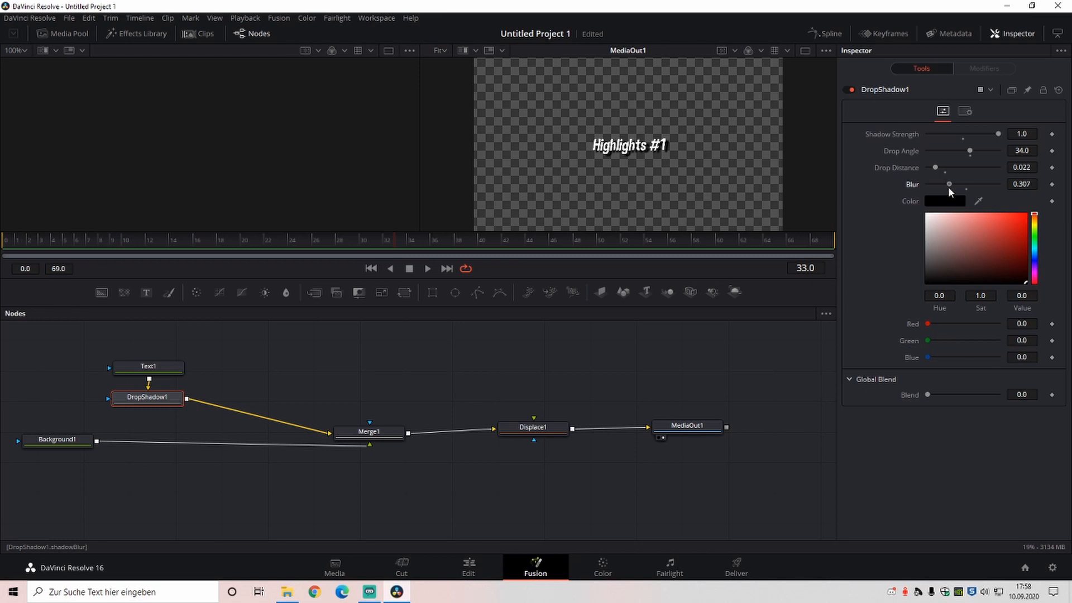
pyautogui.moveTo(953, 185); pyautogui.dragTo(949, 185)
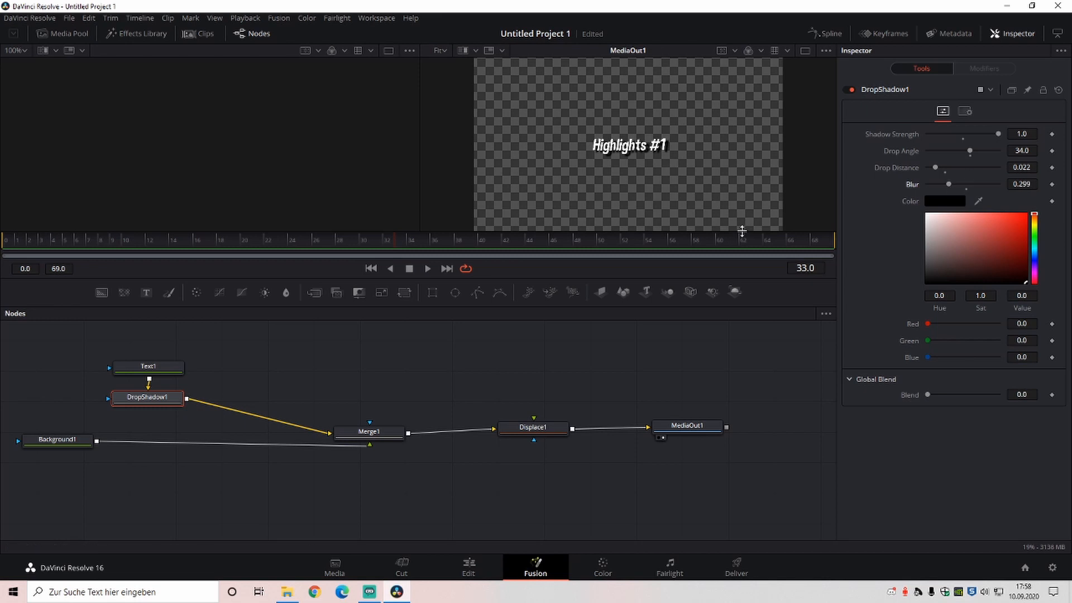
pyautogui.click(534, 426)
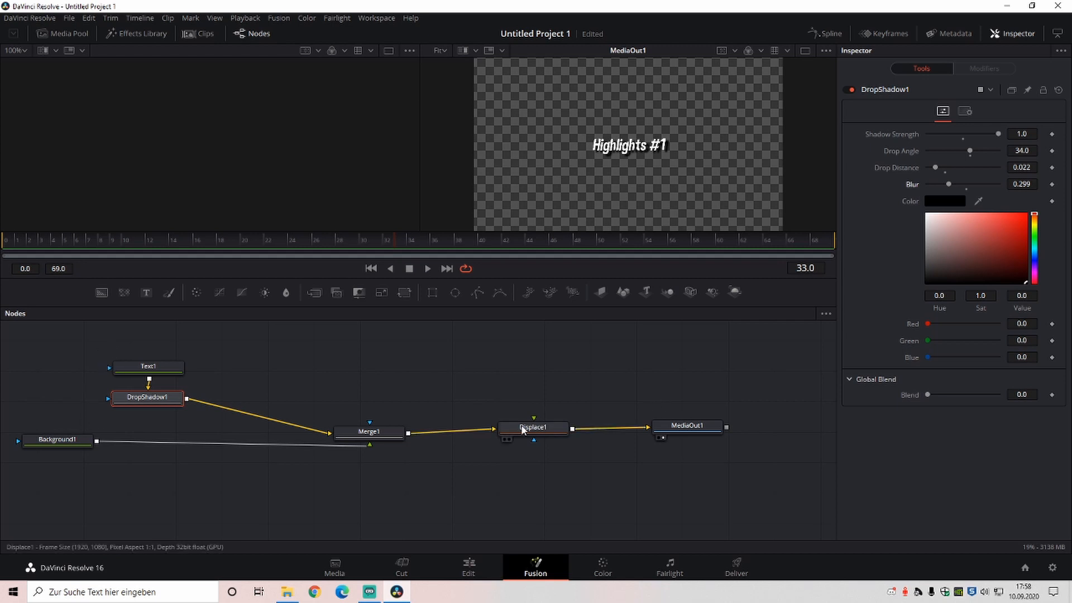
# Step: Bring Displacement Map.mp4 into the node graph and connect it to Displace1
pyautogui.click(692, 430)
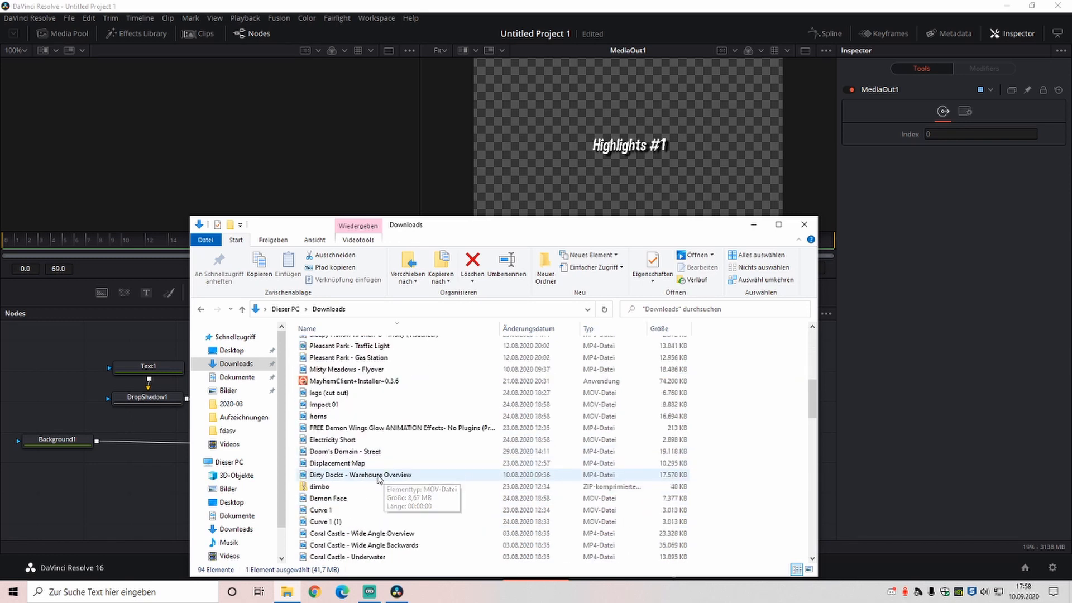
pyautogui.click(337, 463)
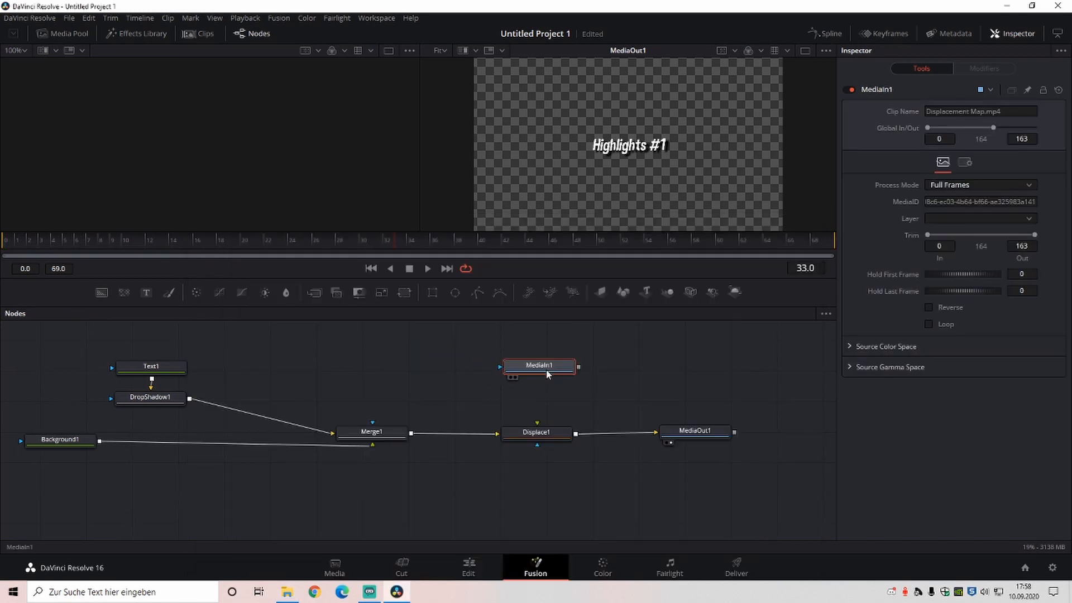
pyautogui.click(539, 367)
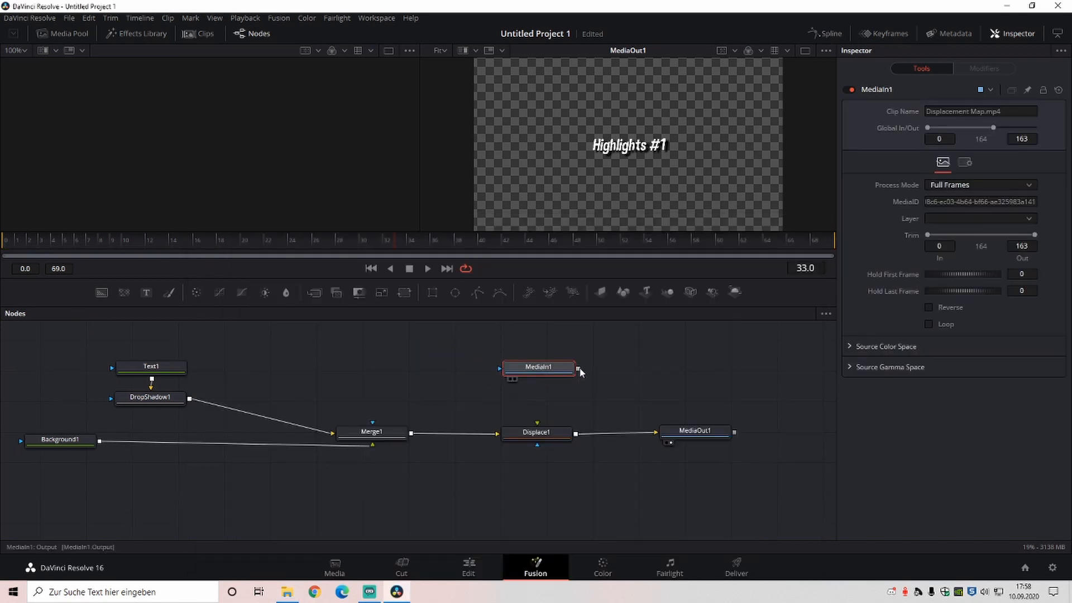
pyautogui.click(539, 368)
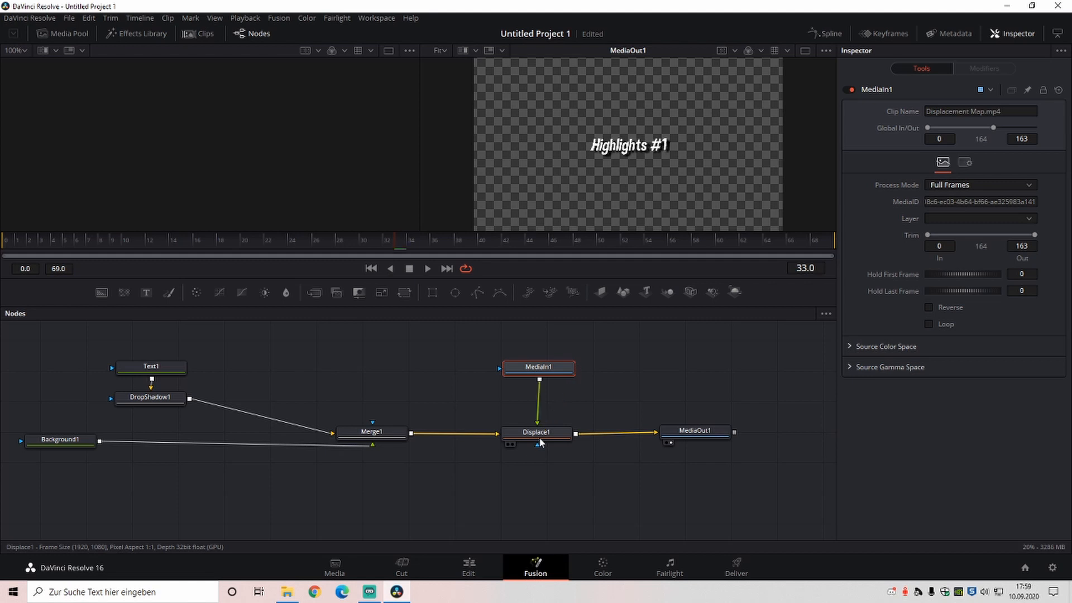
# Step: Set Displace1 to X Y type with X and Y refraction 0.002
pyautogui.click(537, 432)
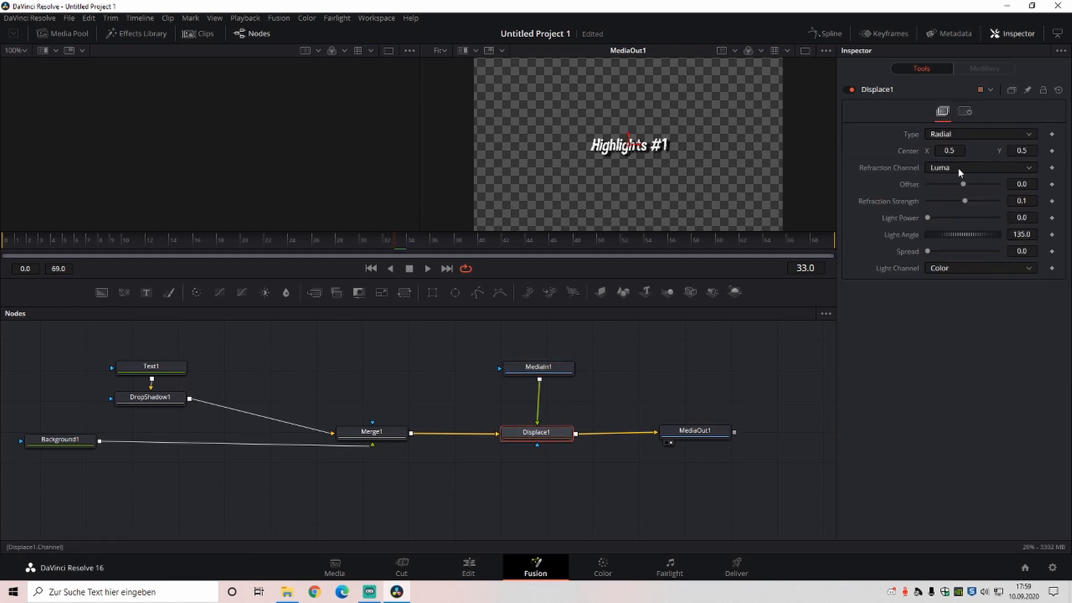
pyautogui.click(979, 134)
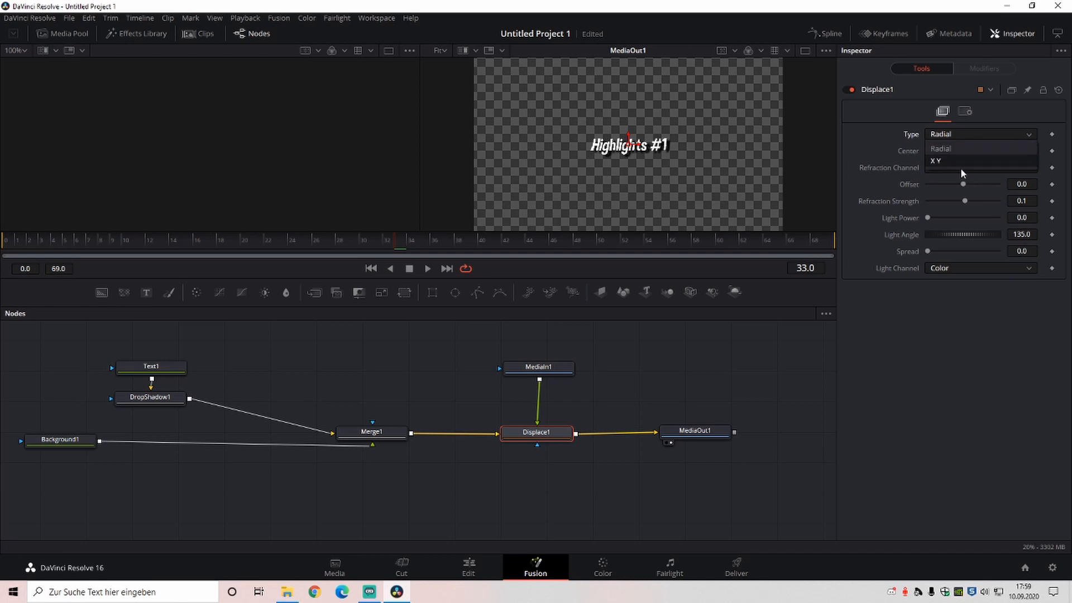
pyautogui.click(936, 161)
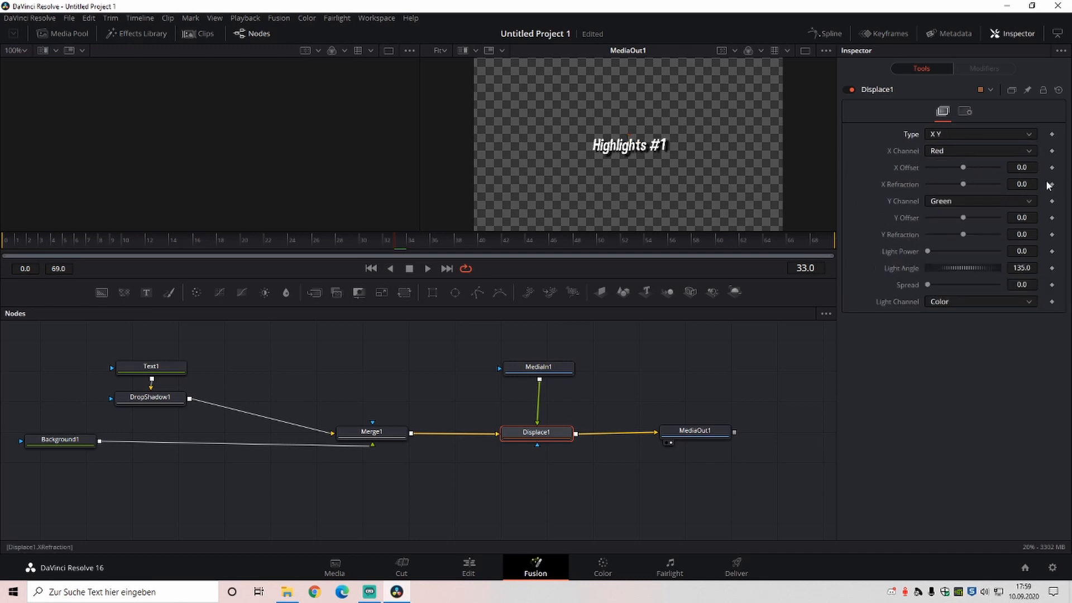
pyautogui.click(1023, 185)
pyautogui.write('02')
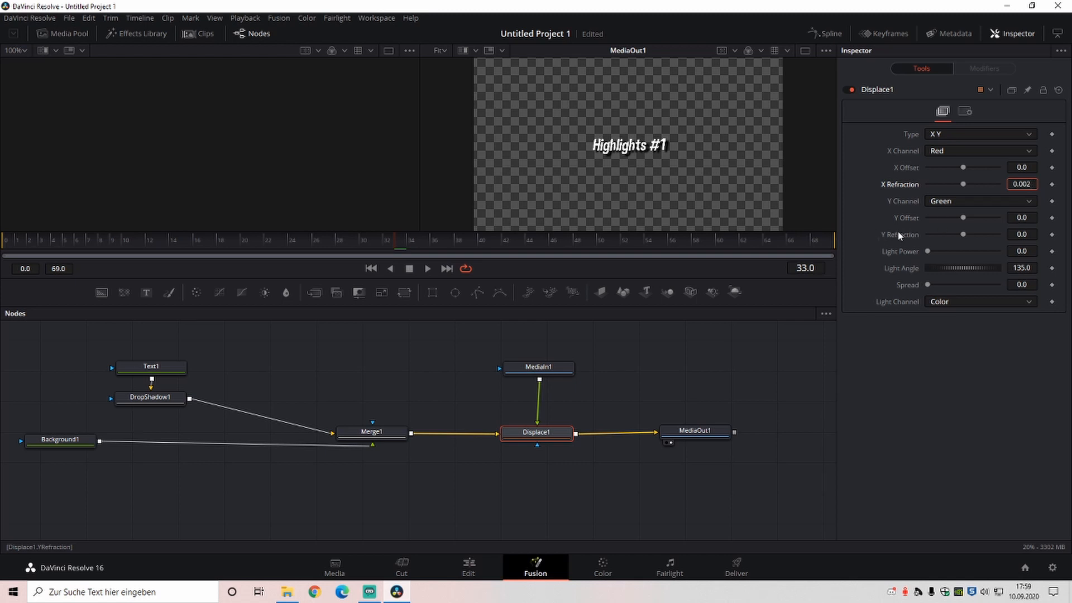
pyautogui.click(1022, 234)
pyautogui.write('02')
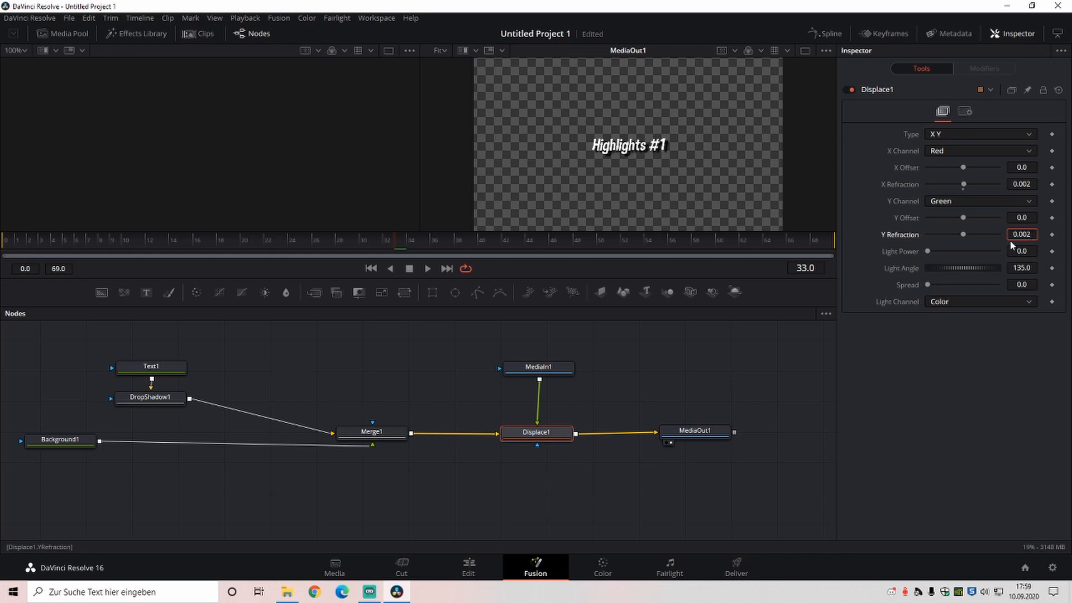
pyautogui.moveTo(468, 567)
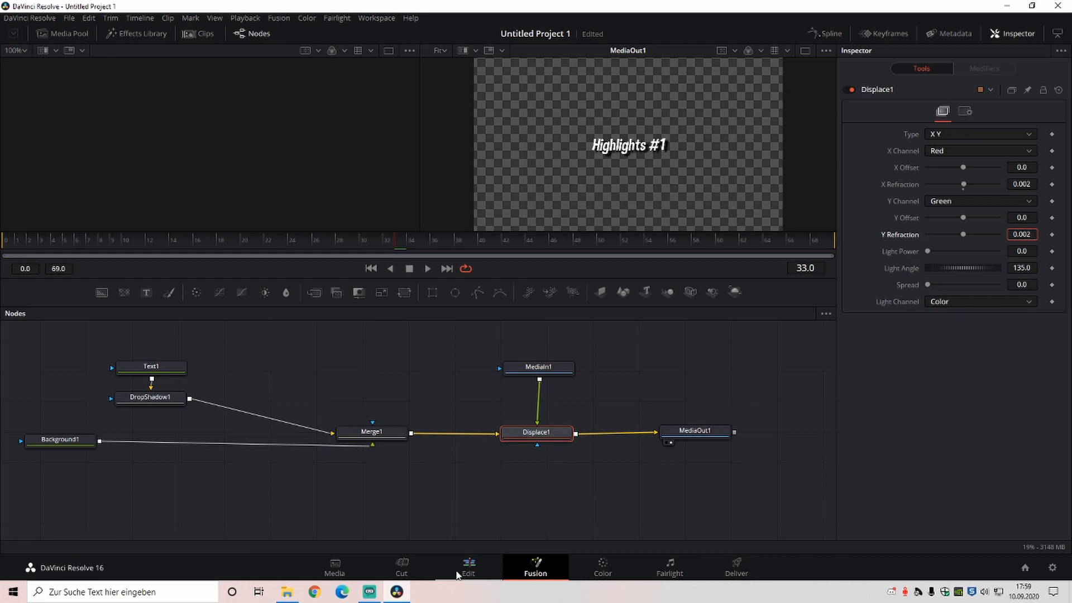
# Step: Add a Fusion Composition on V2 over Weeping Woods at Marker 1 and open it in Fusion
pyautogui.click(468, 566)
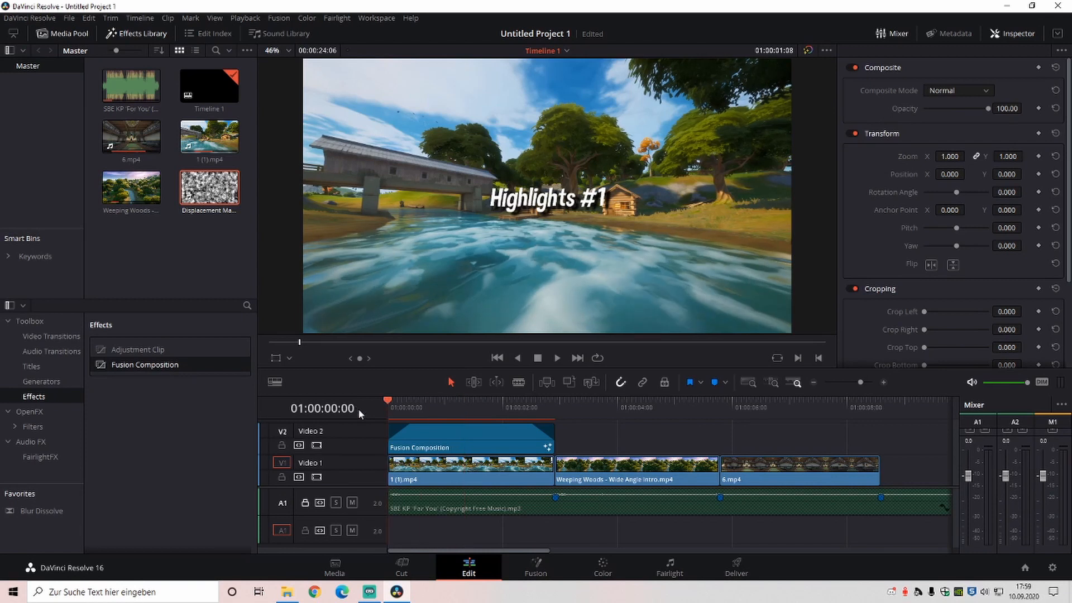
pyautogui.click(557, 358)
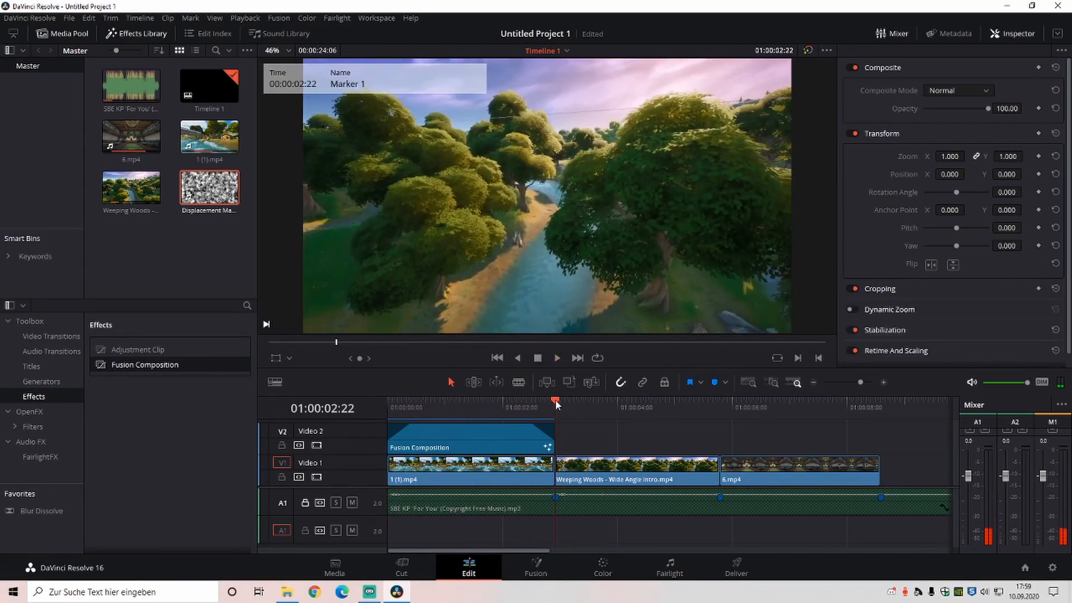
pyautogui.moveTo(143, 368)
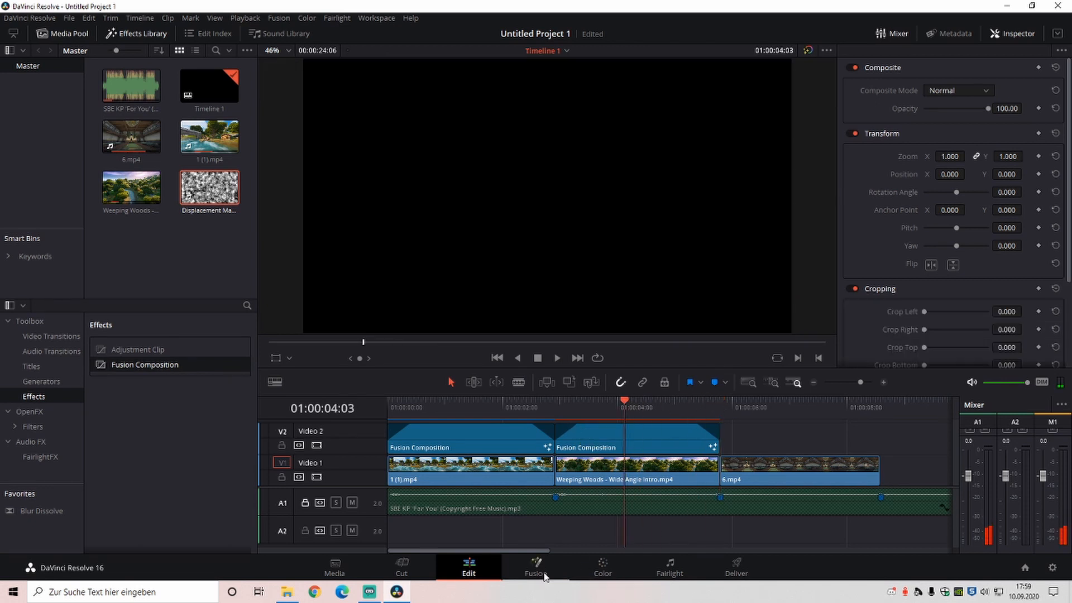
pyautogui.click(536, 566)
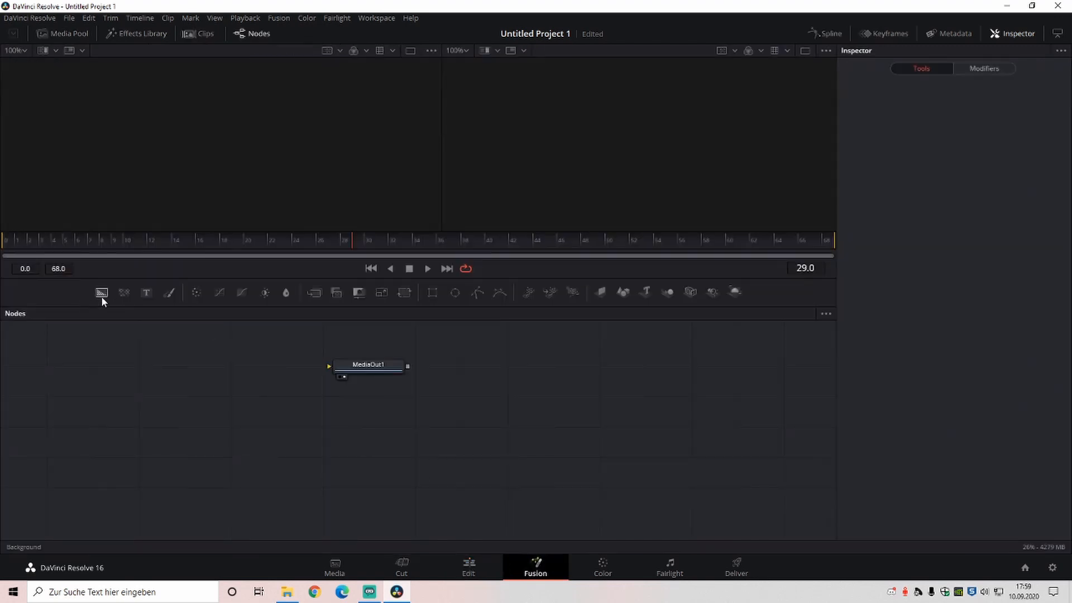
# Step: Add Background, Drop Shadow and Displace nodes to the second composition's graph
pyautogui.click(146, 293)
pyautogui.write('drop')
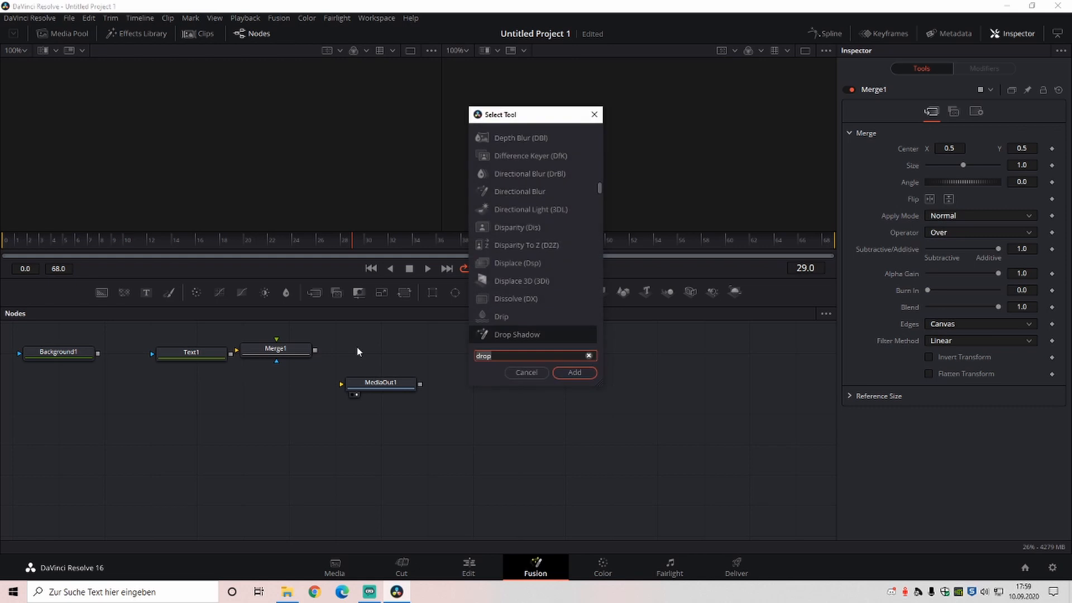
pyautogui.click(574, 373)
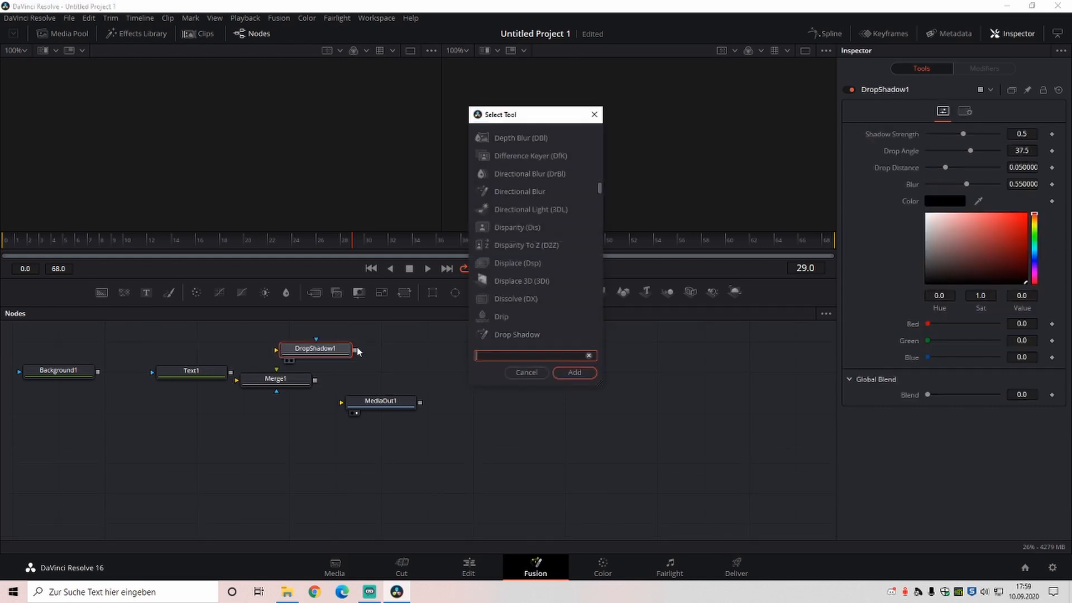
pyautogui.write('displace')
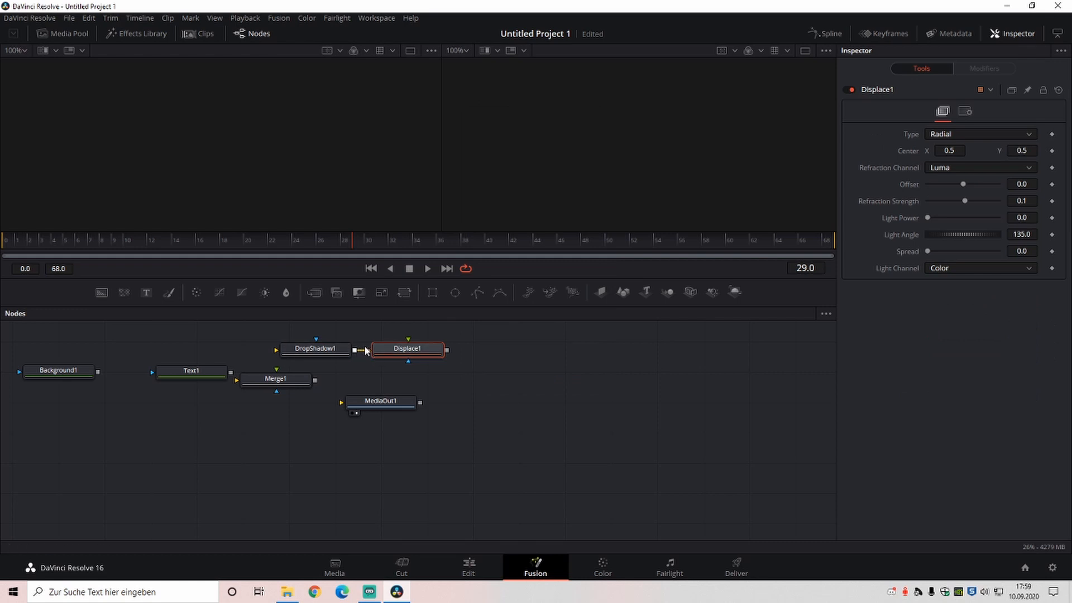
pyautogui.click(58, 369)
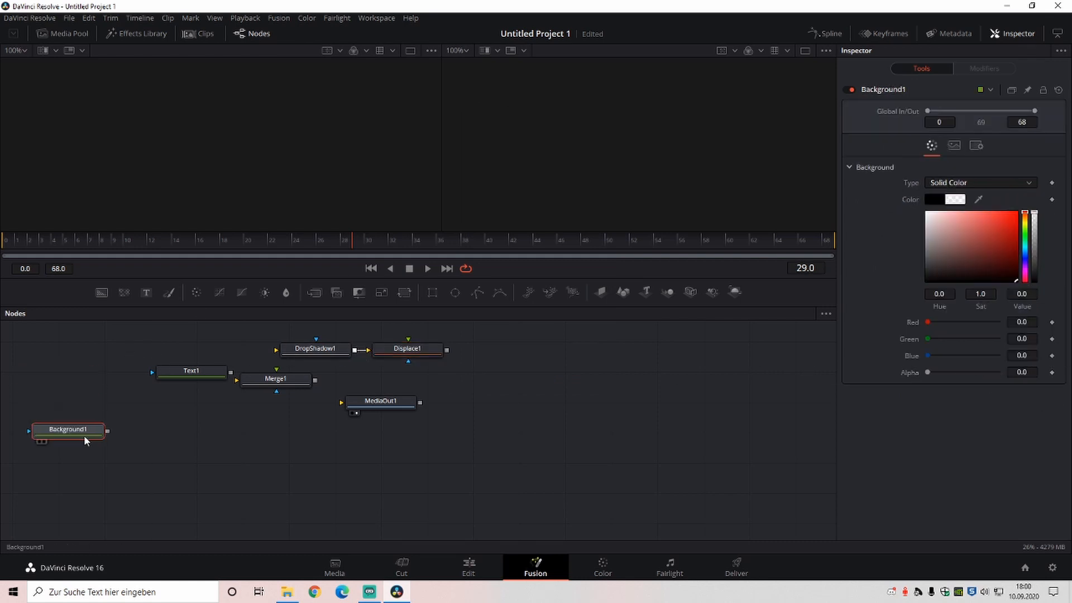
pyautogui.click(192, 368)
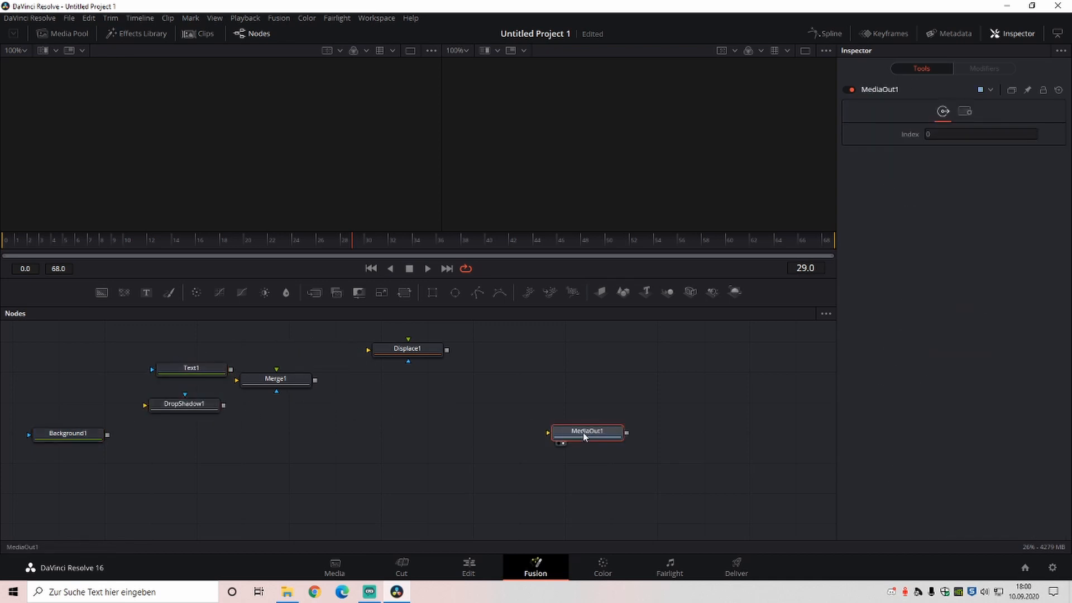
pyautogui.moveTo(584, 432)
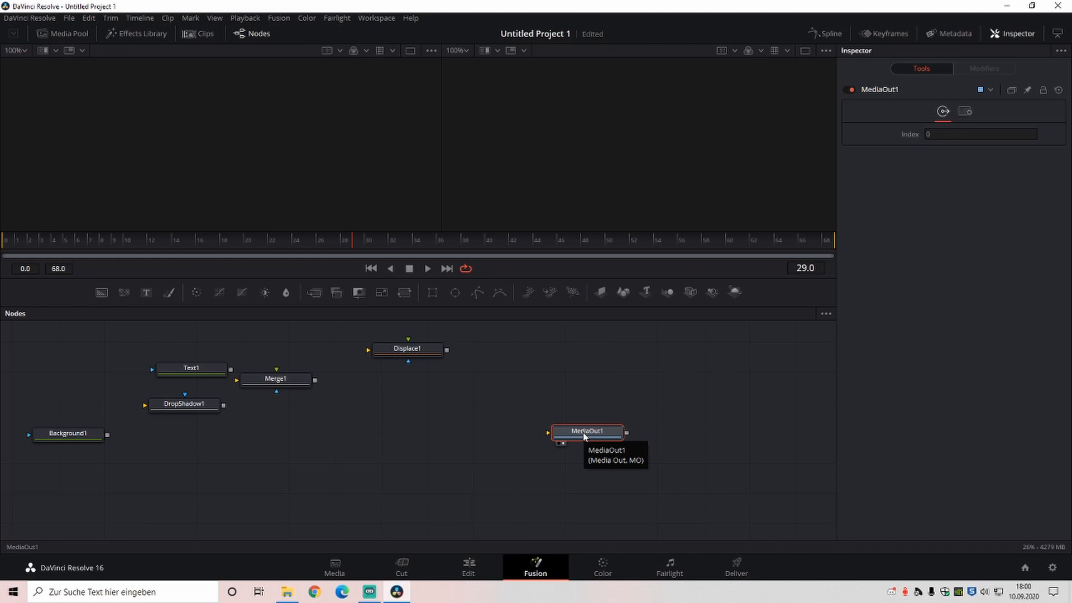
pyautogui.moveTo(433, 290)
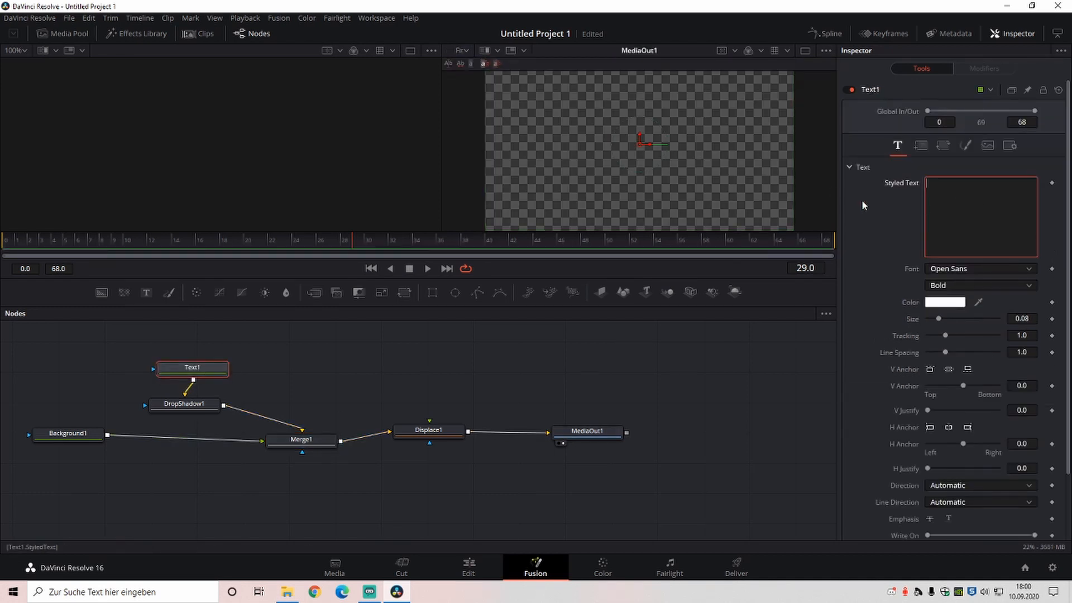
# Step: Type 'use code: gnr-konfuzd' as the title and set its font to Dimbo
pyautogui.write('us')
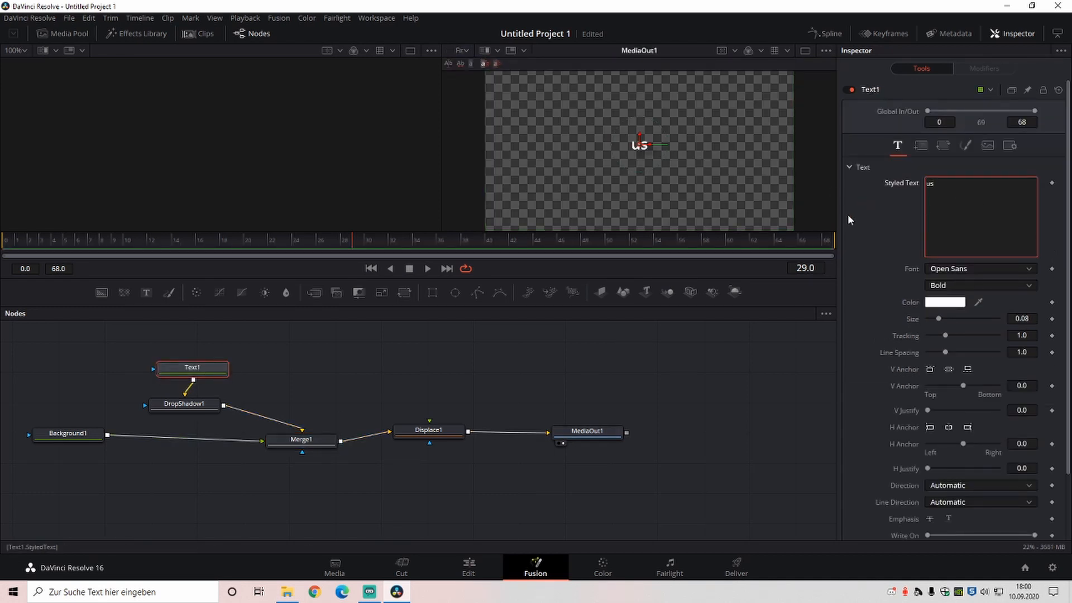
pyautogui.write('se code gnr-konfuzd')
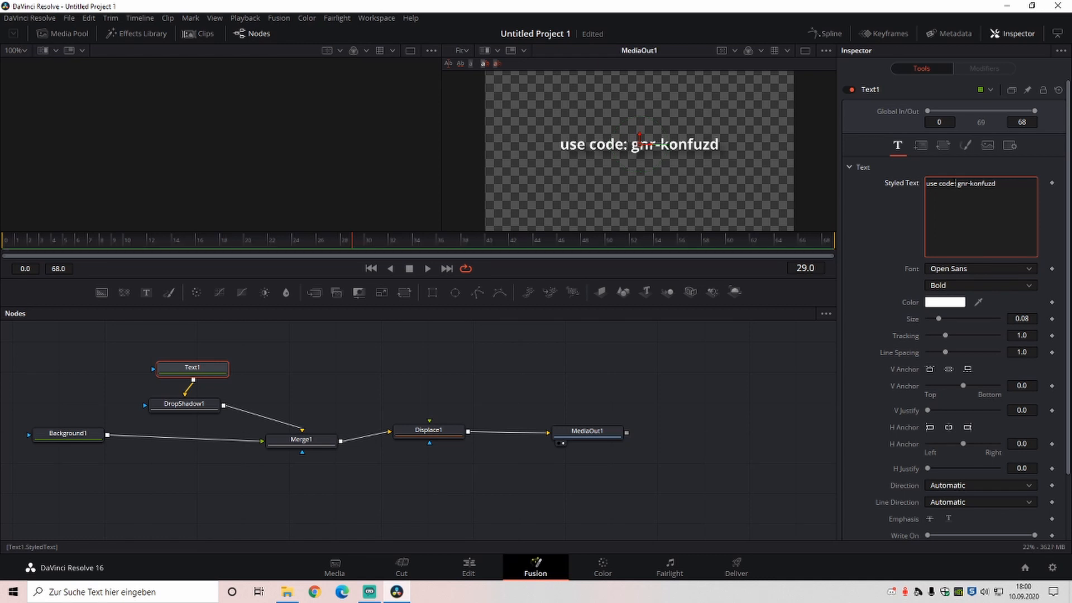
pyautogui.click(979, 268)
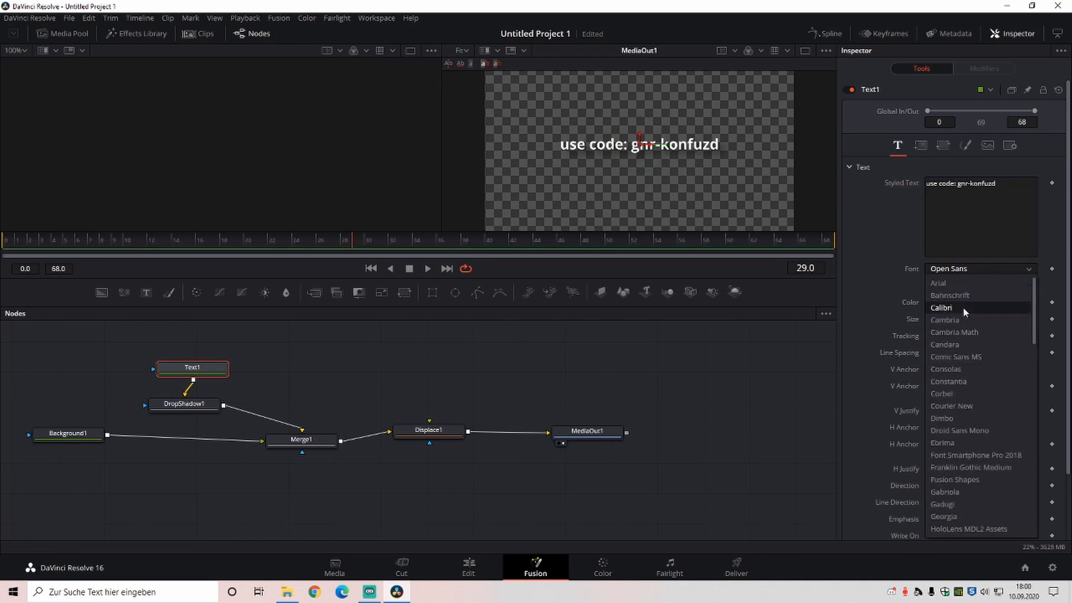
pyautogui.click(942, 418)
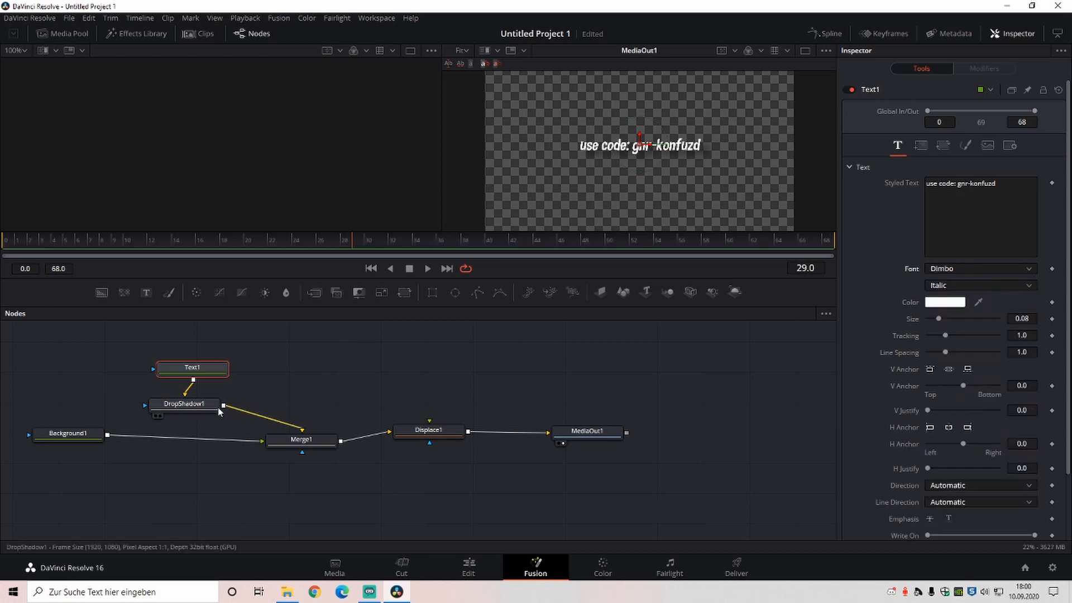
# Step: Give the drop shadow a 34 angle, shorter distance and less blur
pyautogui.click(183, 403)
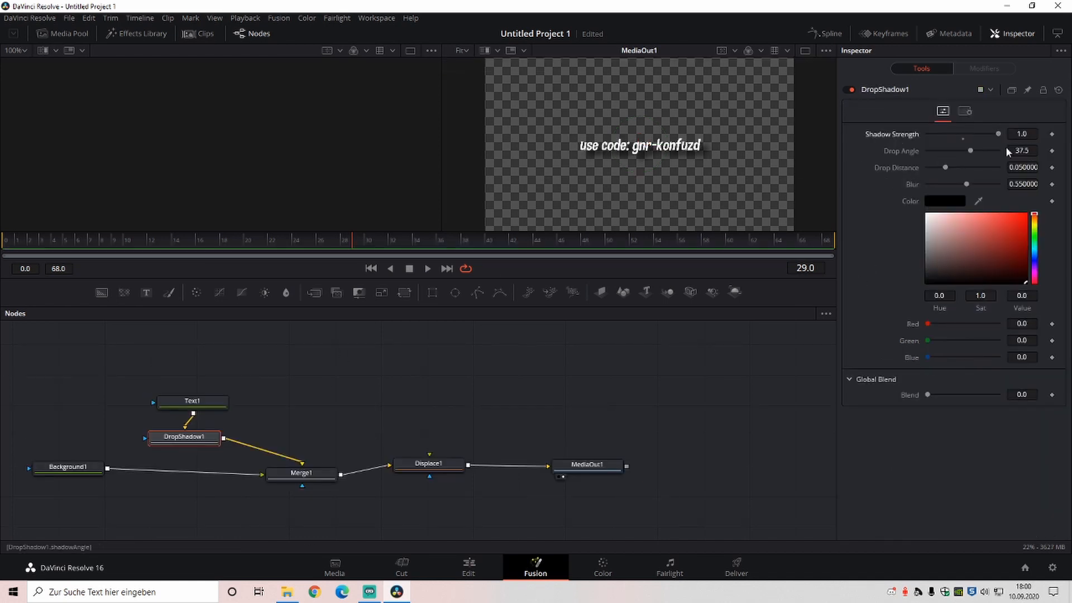
pyautogui.moveTo(971, 150); pyautogui.dragTo(969, 150)
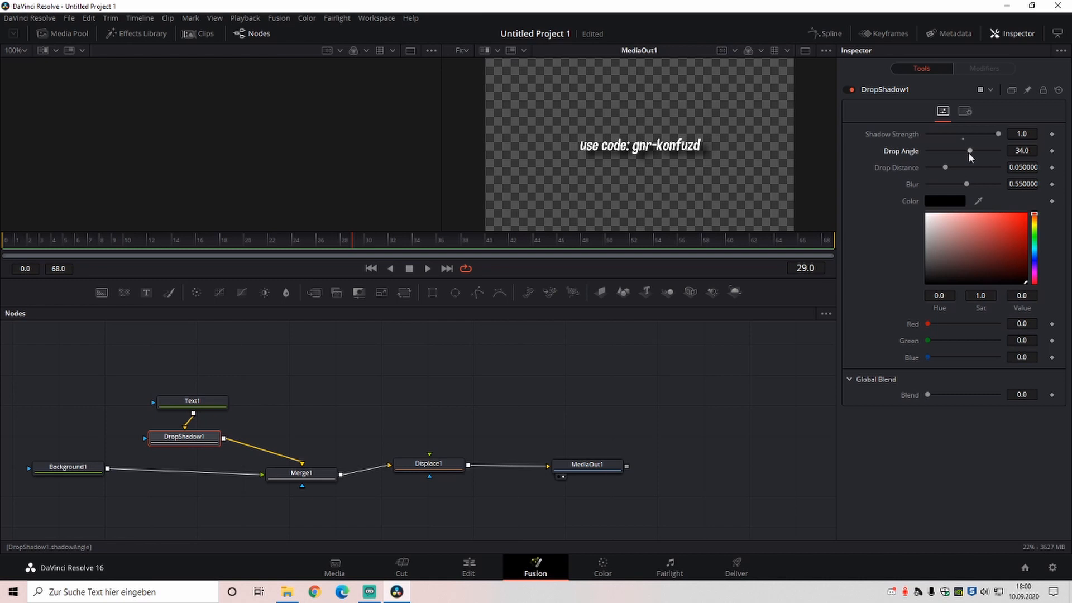
pyautogui.moveTo(946, 168); pyautogui.dragTo(937, 168)
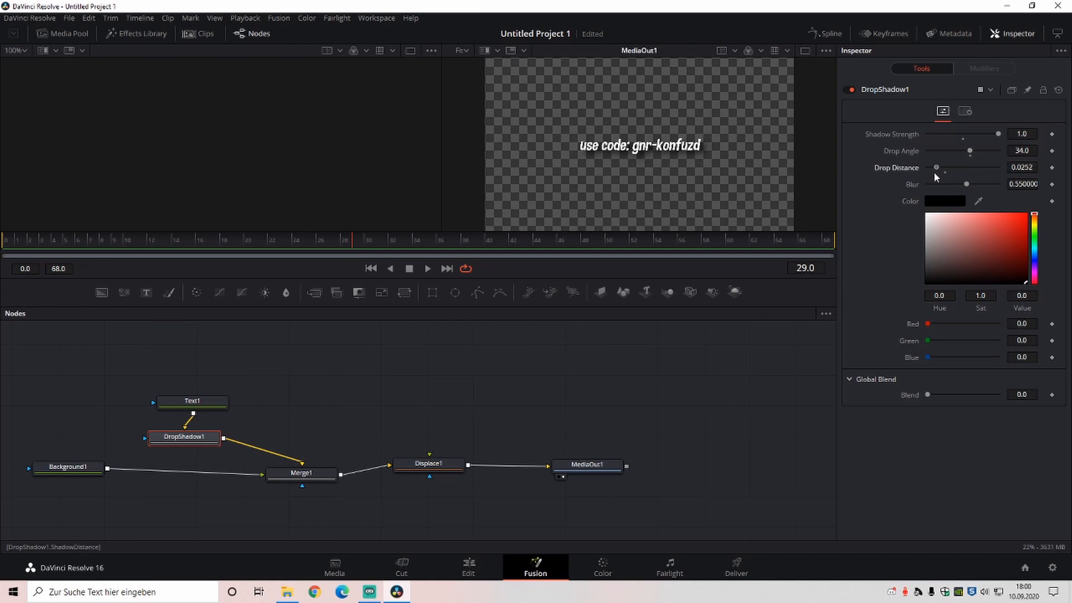
pyautogui.moveTo(966, 184); pyautogui.dragTo(948, 183)
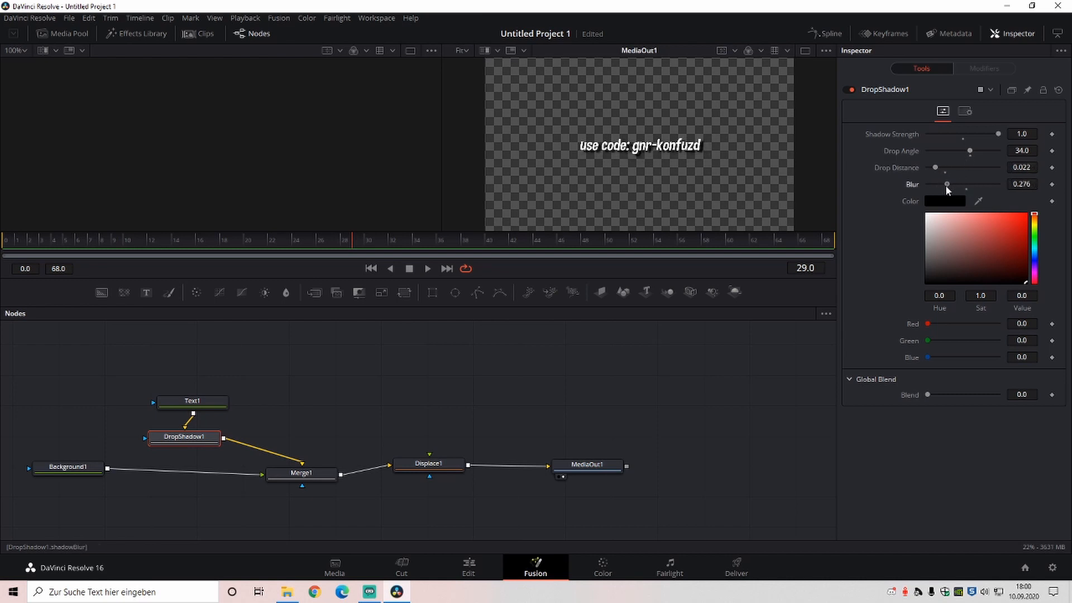
pyautogui.moveTo(947, 188); pyautogui.dragTo(950, 188)
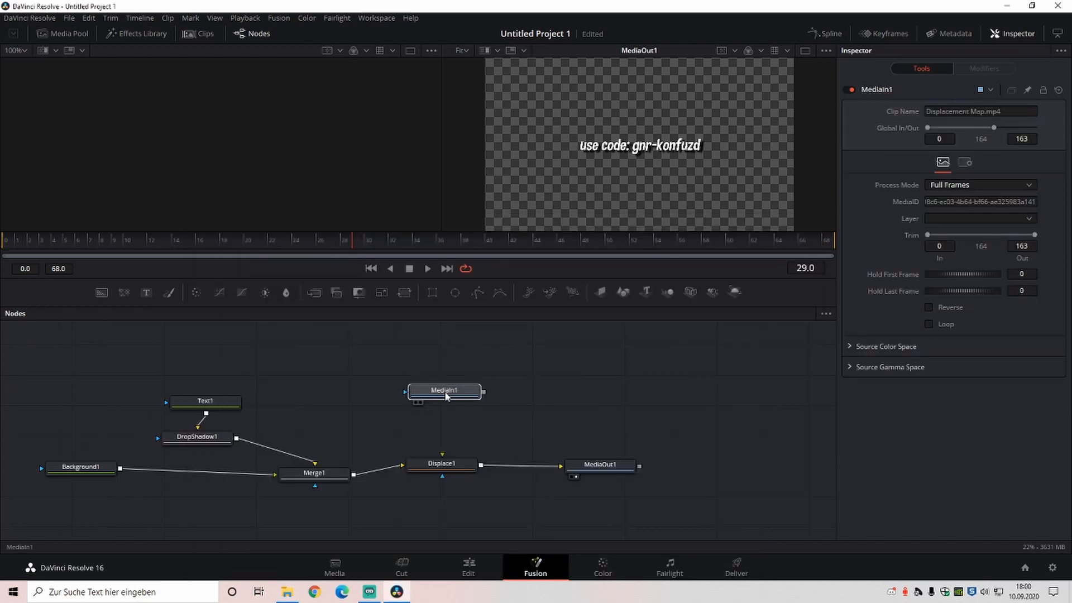
# Step: Feed the displacement map clip into Displace and set its type to X Y
pyautogui.click(442, 464)
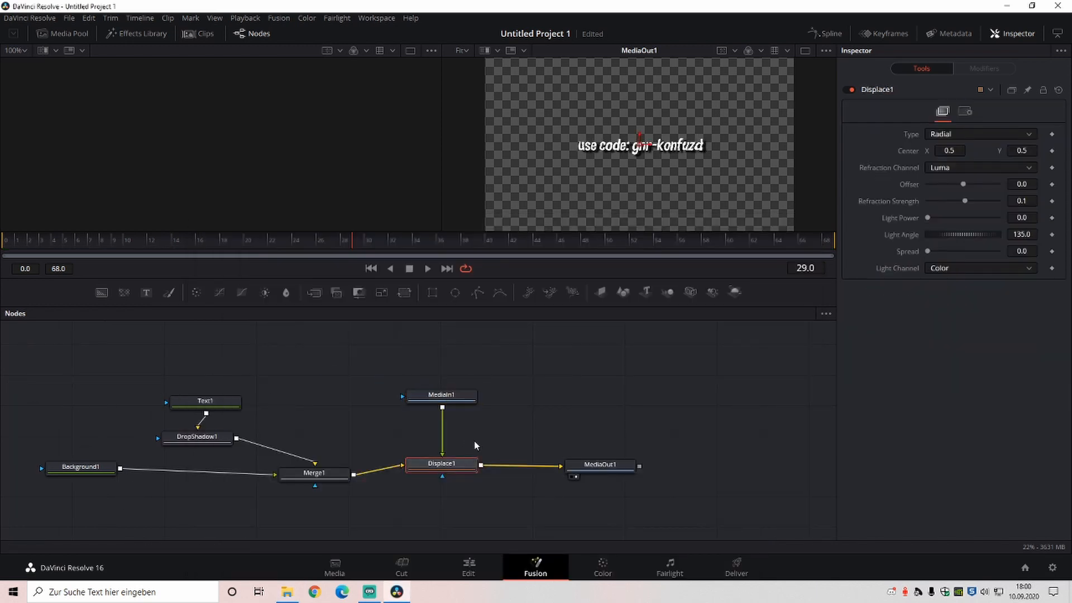
pyautogui.click(979, 134)
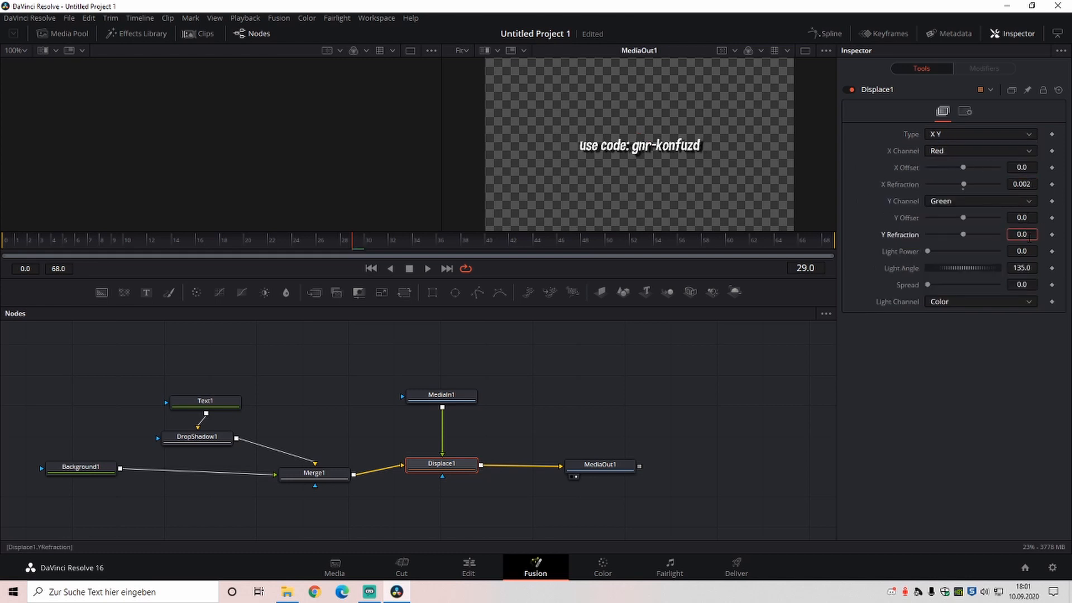
pyautogui.click(81, 467)
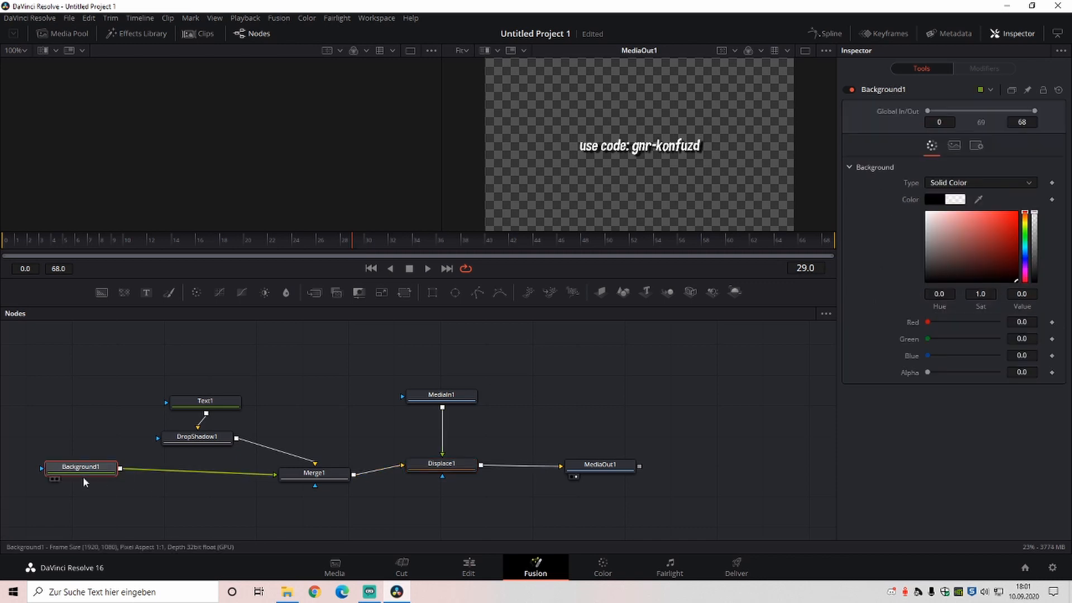
# Step: Scrub later into the intro and open the third composition in Fusion
pyautogui.click(468, 566)
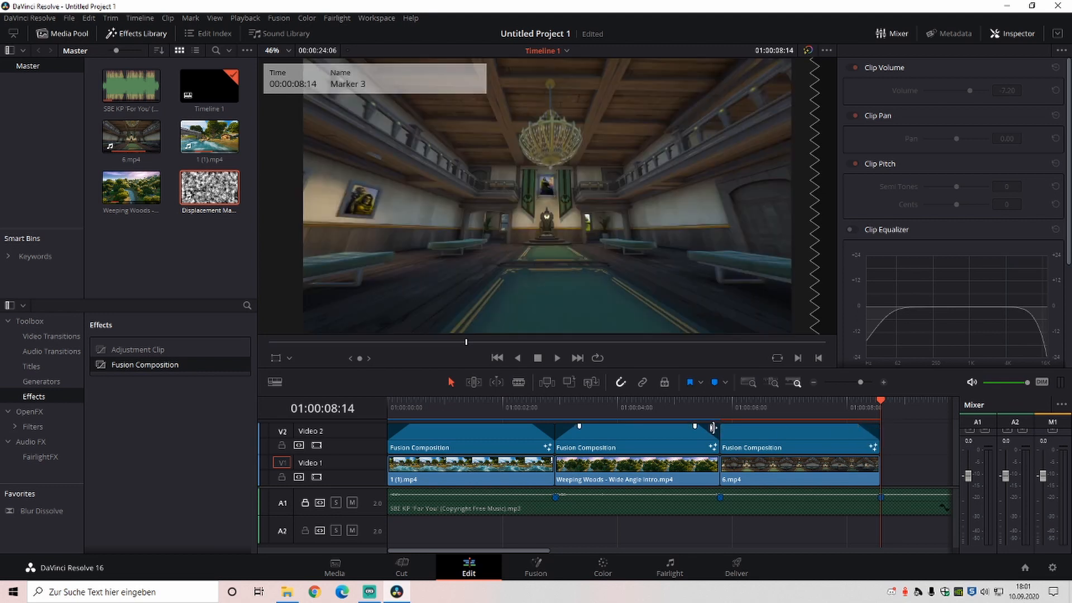
pyautogui.moveTo(713, 427); pyautogui.dragTo(745, 427)
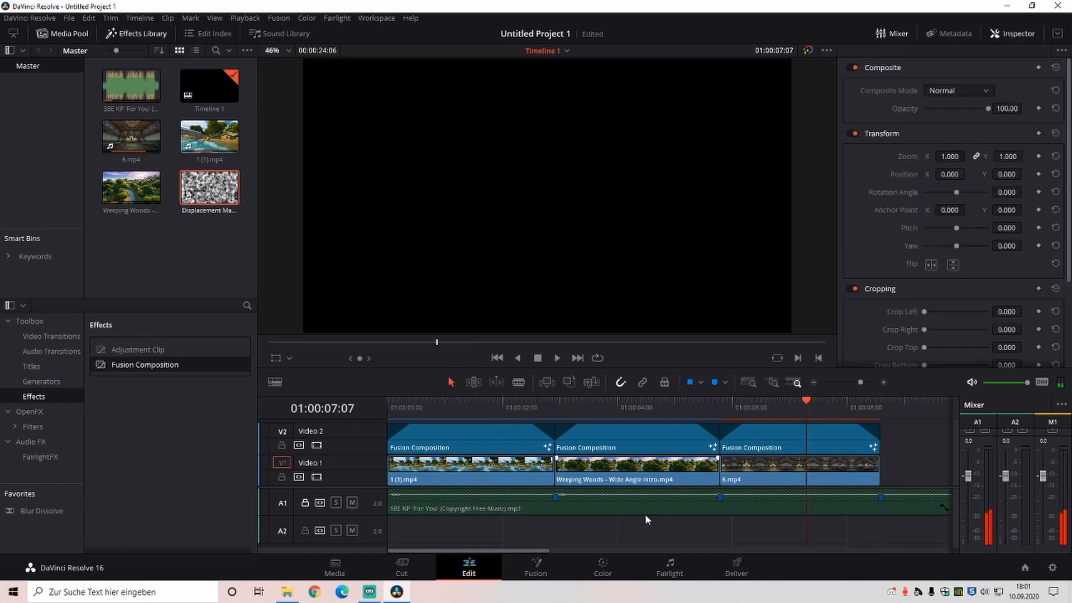
pyautogui.click(536, 566)
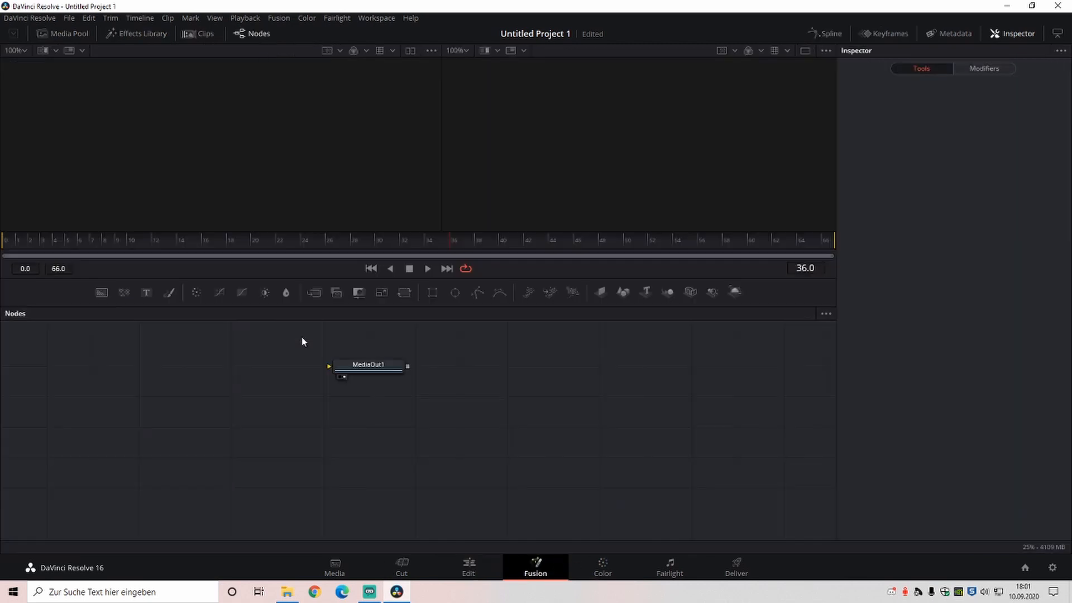
pyautogui.click(469, 566)
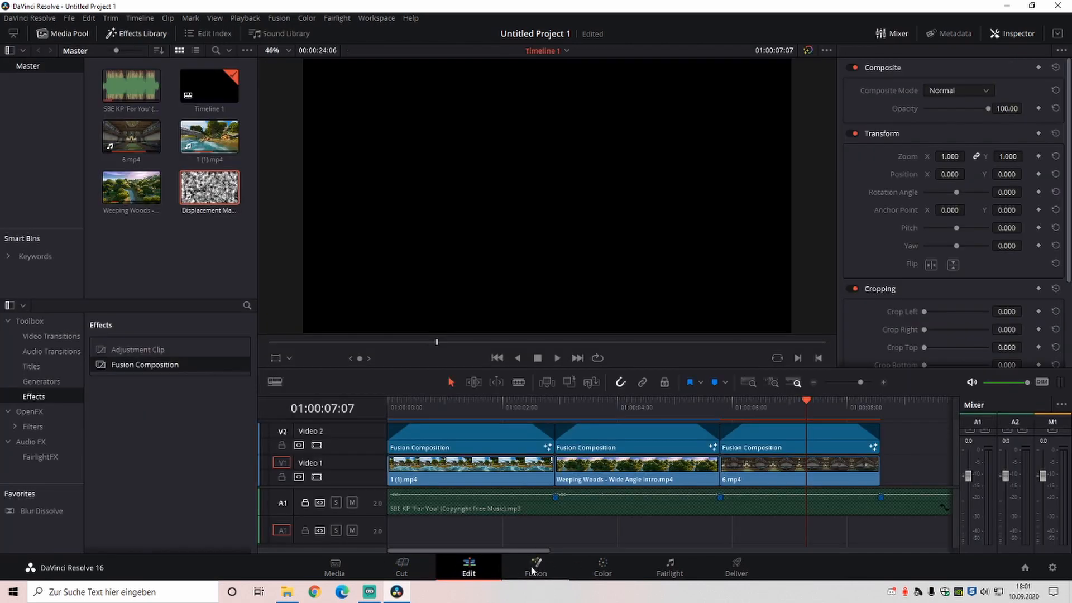
pyautogui.click(535, 566)
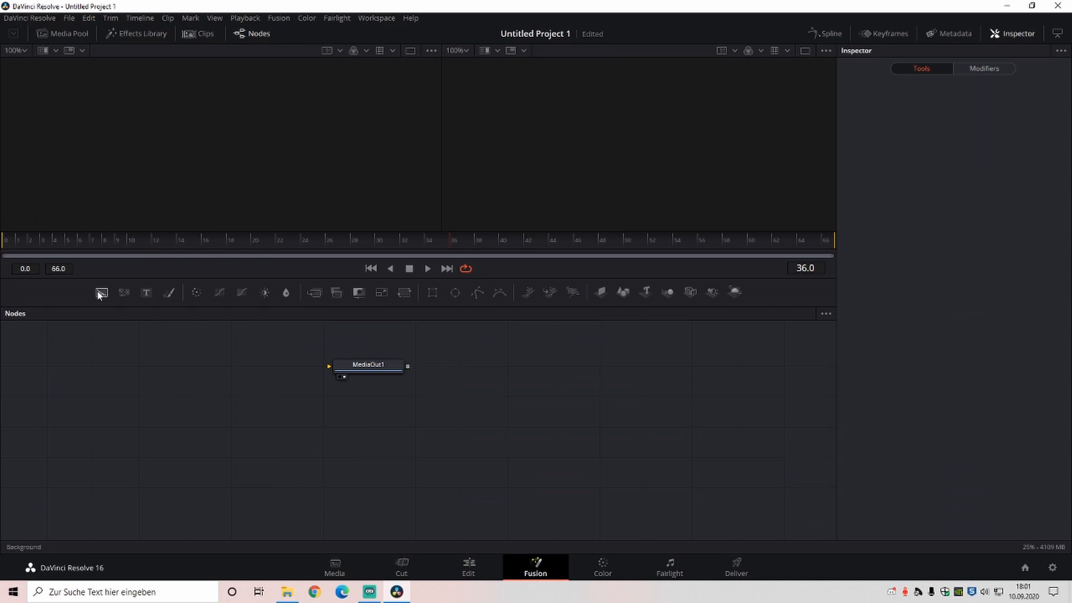
# Step: Add Background, Displace and Drop Shadow nodes to the third composition
pyautogui.click(146, 292)
pyautogui.write('displace')
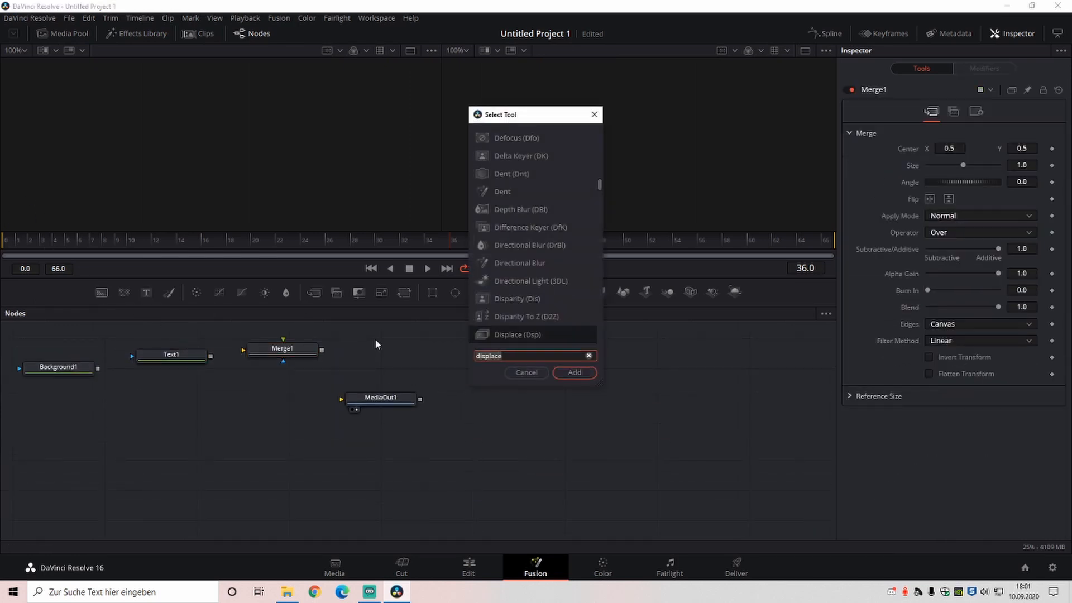
pyautogui.click(574, 372)
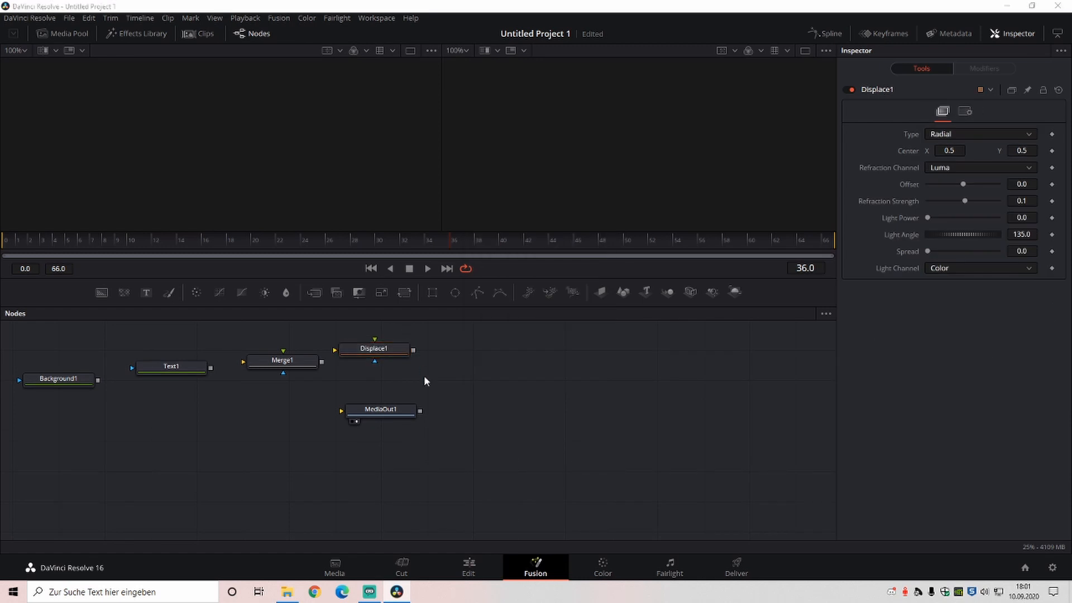
pyautogui.write('drop')
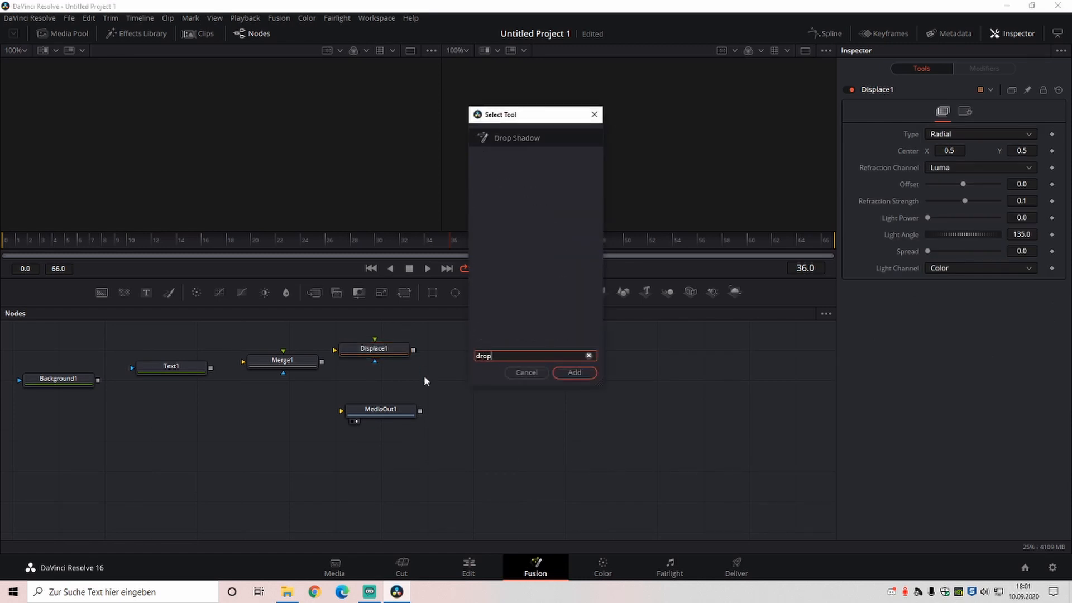
pyautogui.click(575, 373)
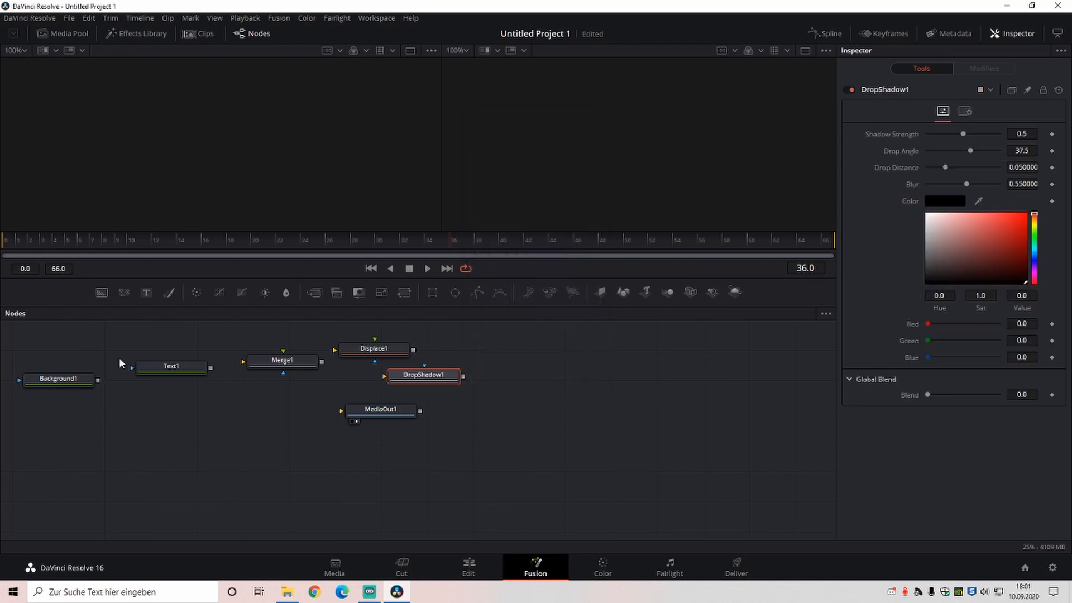
pyautogui.click(58, 379)
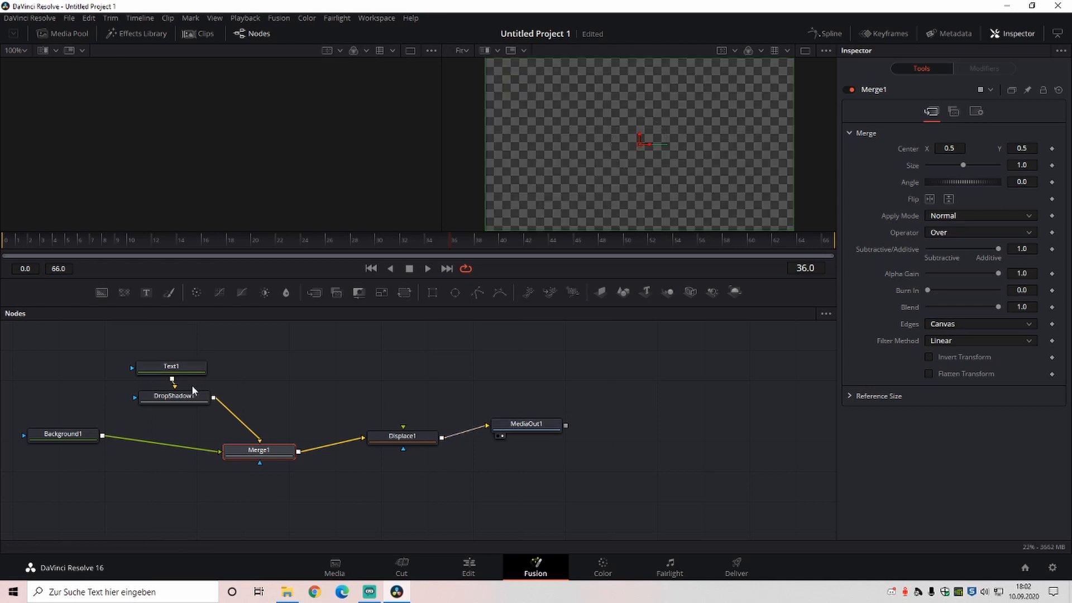
# Step: Enter 'edited by / konfuzdd' in Text1 and style it Dimbo italic
pyautogui.click(171, 367)
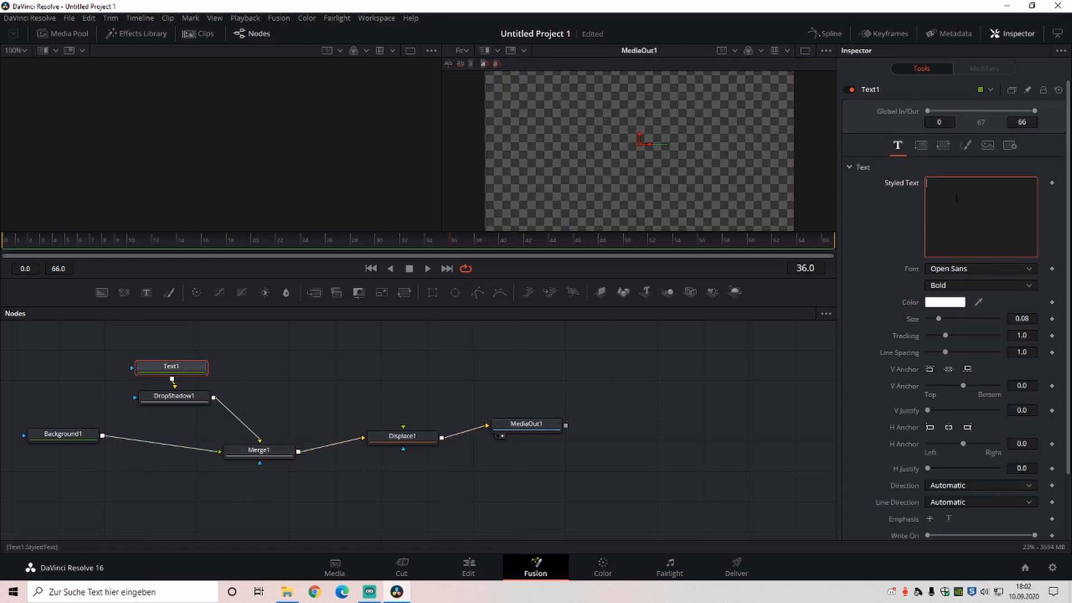
pyautogui.write('edited by')
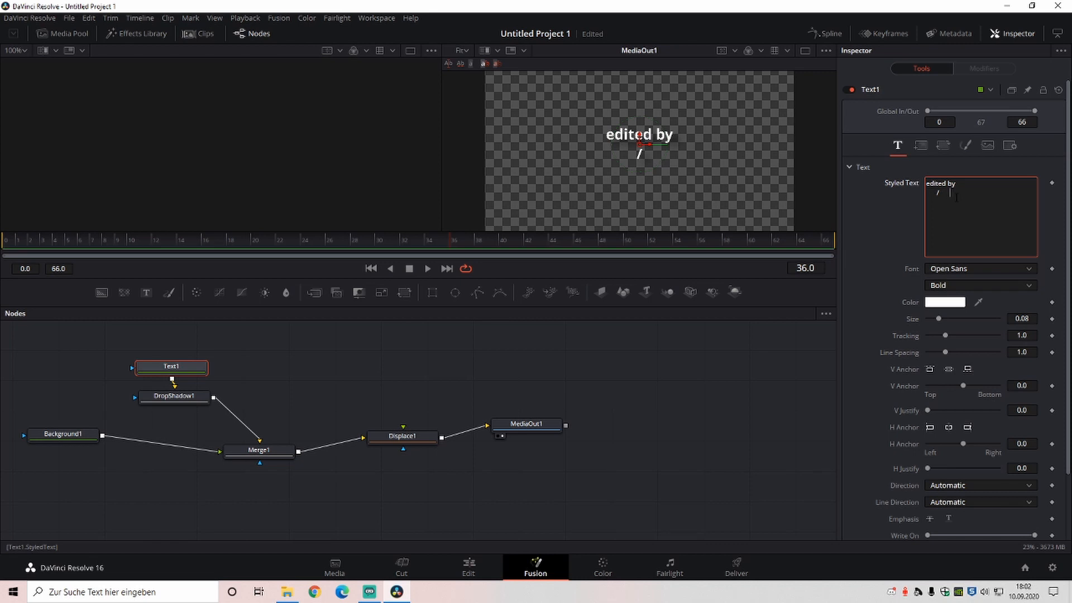
pyautogui.write('konfuzdd')
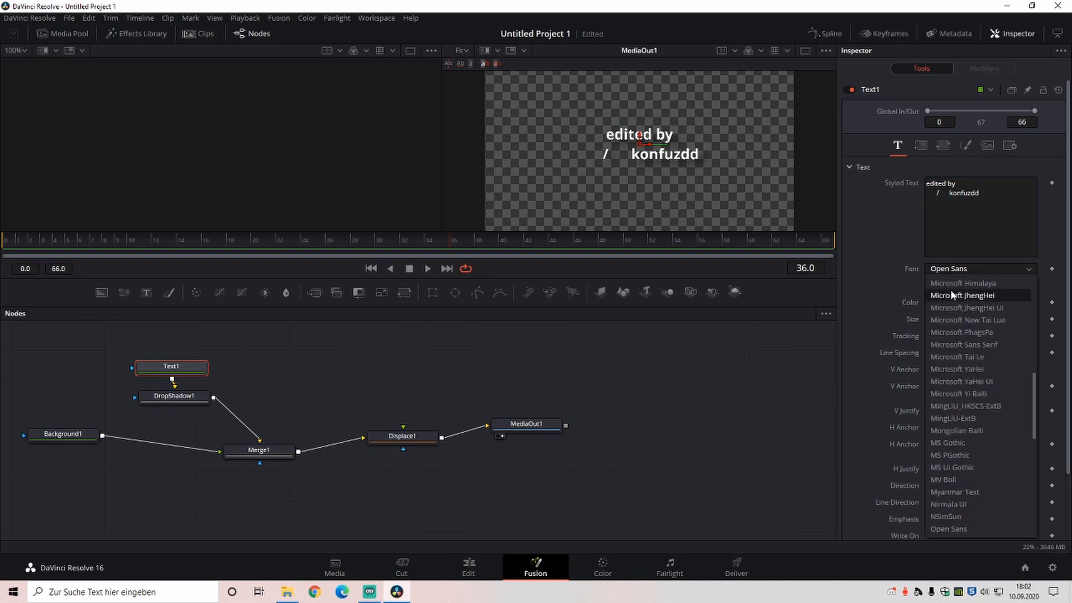
pyautogui.click(957, 294)
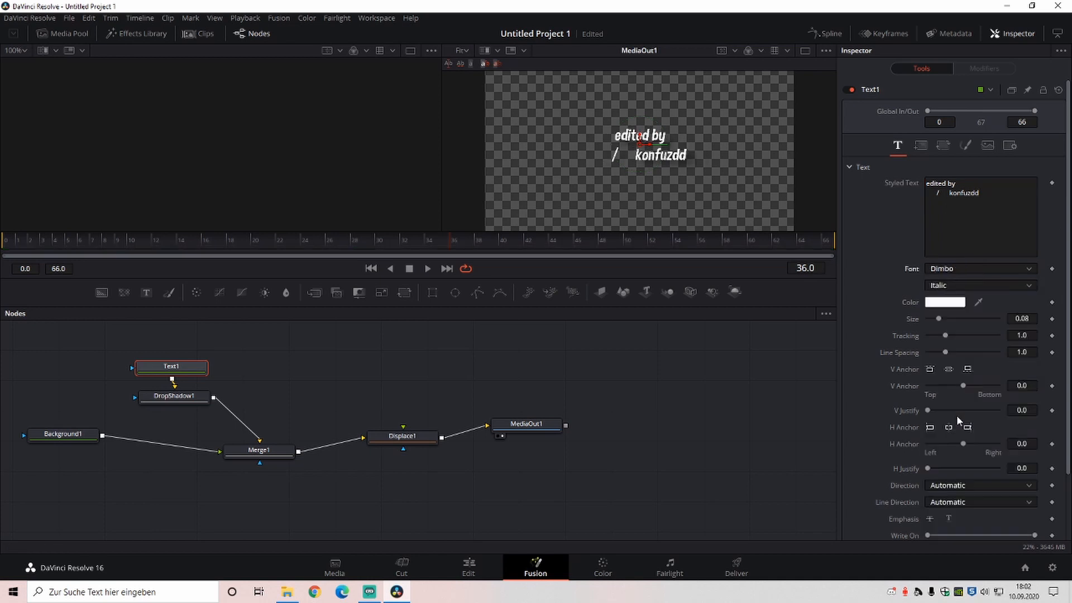
pyautogui.click(174, 396)
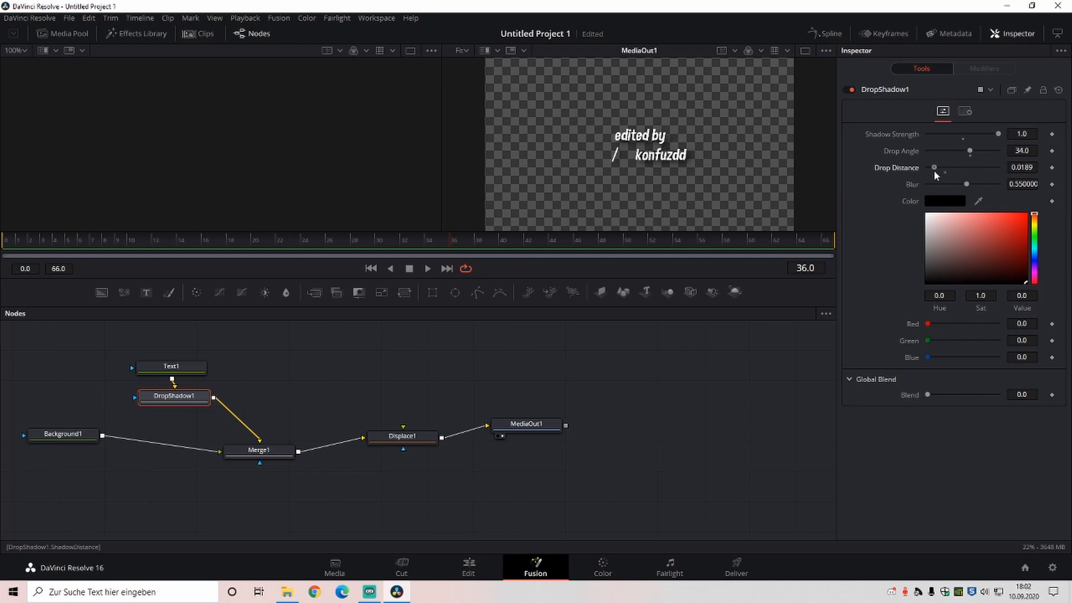
# Step: Tweak the shadow distance and blur, and feed the displacement map into Displace
pyautogui.moveTo(967, 184); pyautogui.dragTo(960, 183)
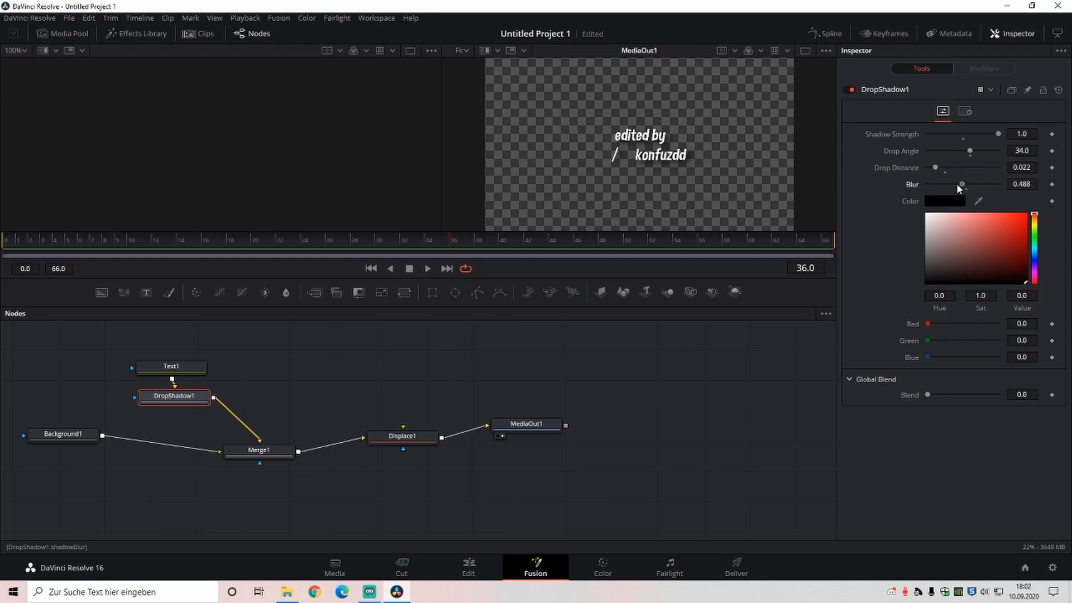
pyautogui.moveTo(960, 189); pyautogui.dragTo(950, 188)
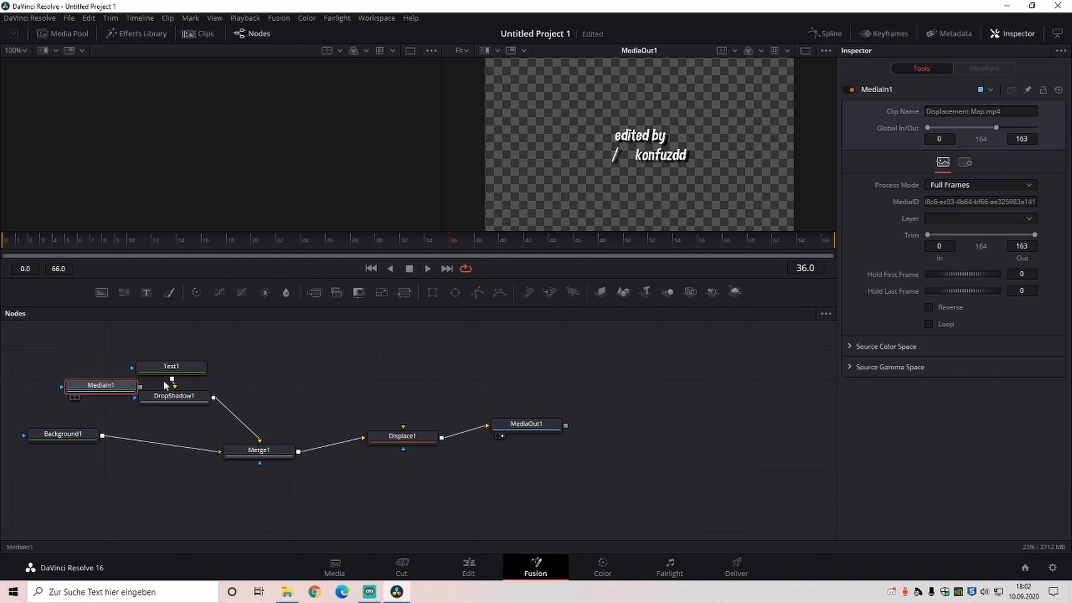
pyautogui.moveTo(101, 385); pyautogui.dragTo(403, 379)
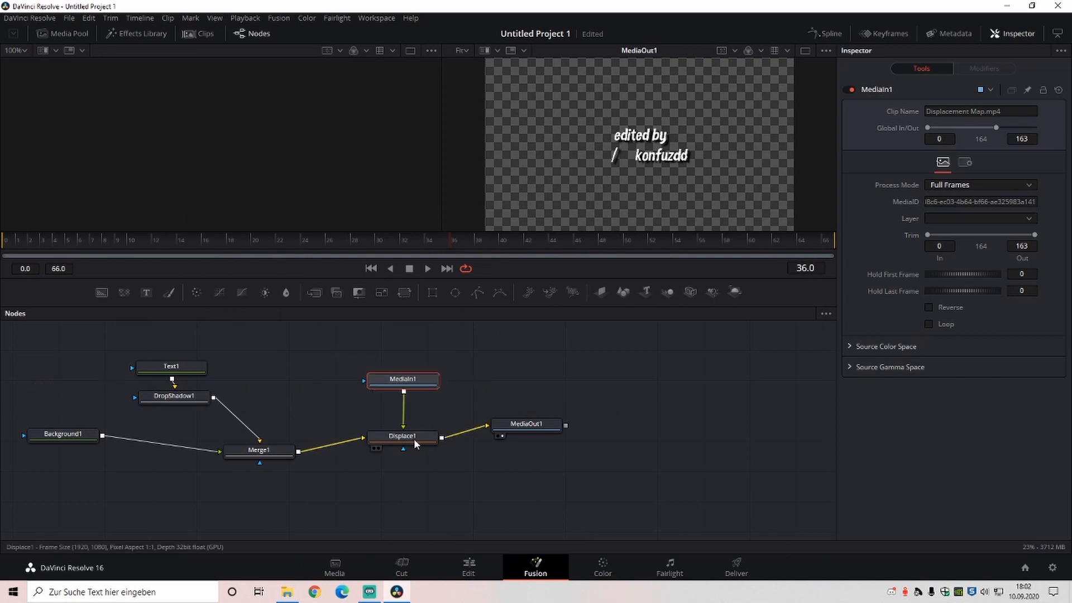
# Step: Set Displace1 refraction to 0.002 and return to the edit timeline
pyautogui.click(402, 436)
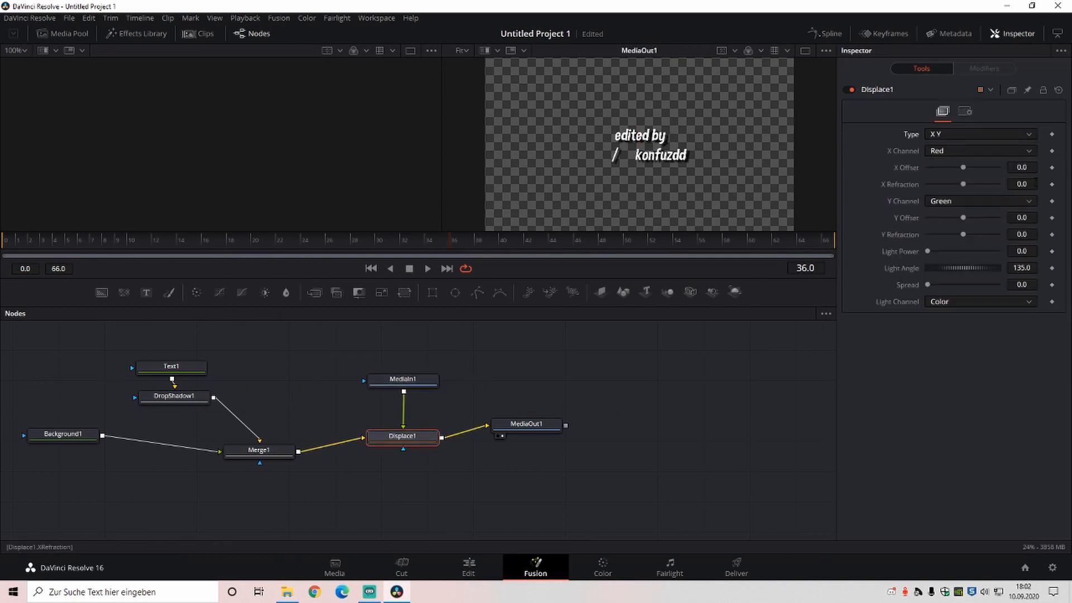
pyautogui.write('0.002')
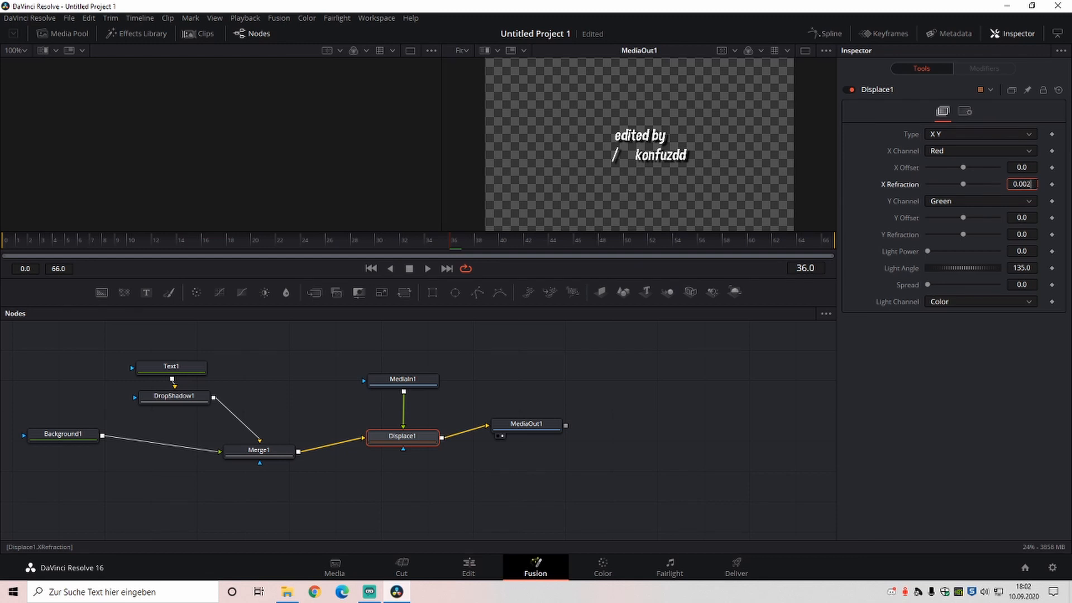
pyautogui.click(1021, 234)
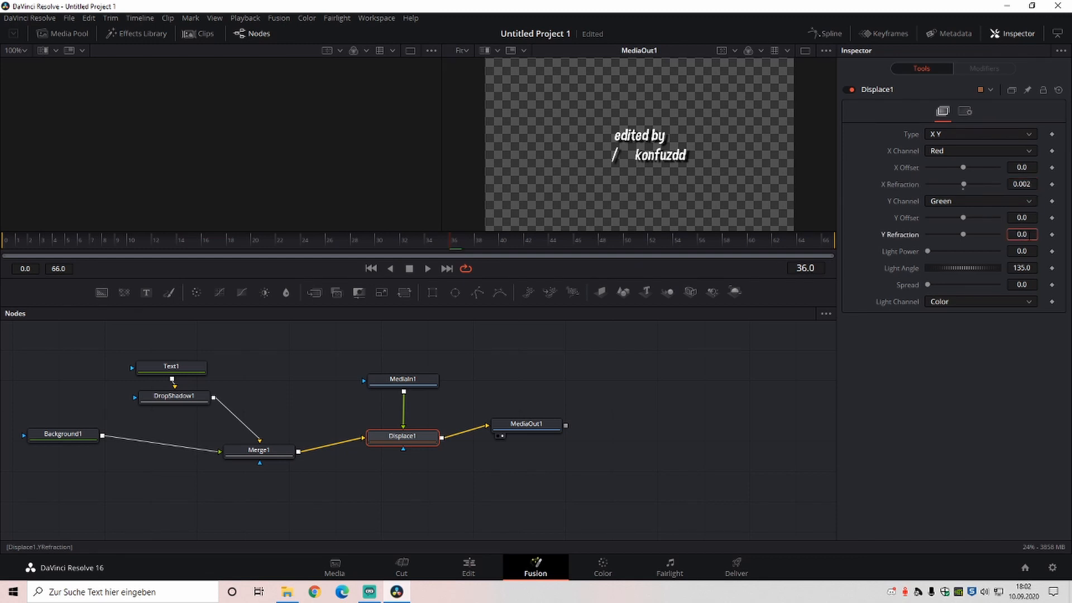
pyautogui.click(469, 566)
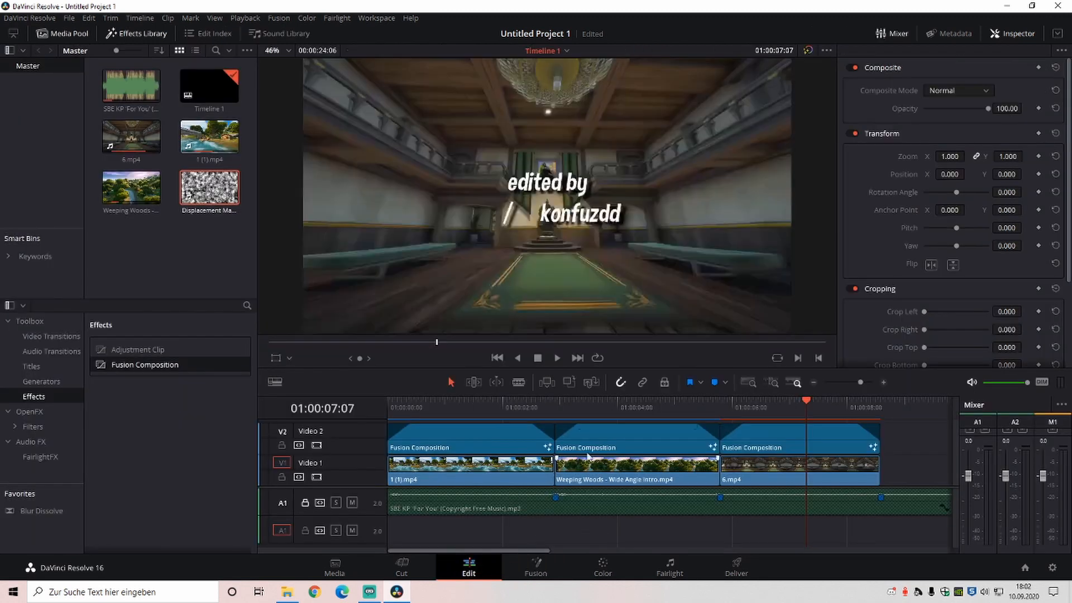
# Step: Jump to the start of the intro and play it back to review the title
pyautogui.click(497, 357)
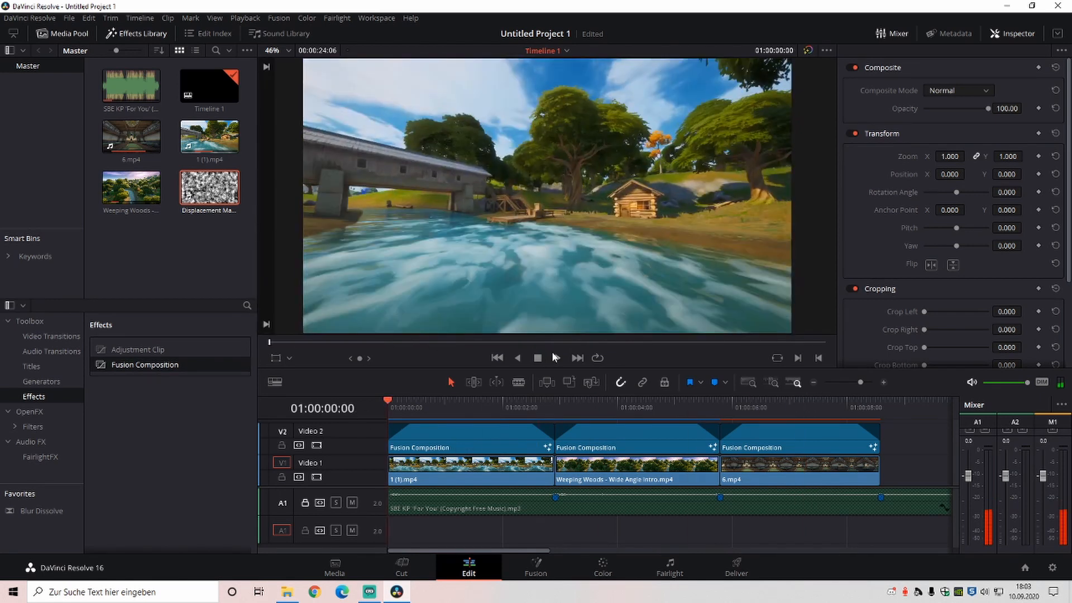
pyautogui.click(557, 357)
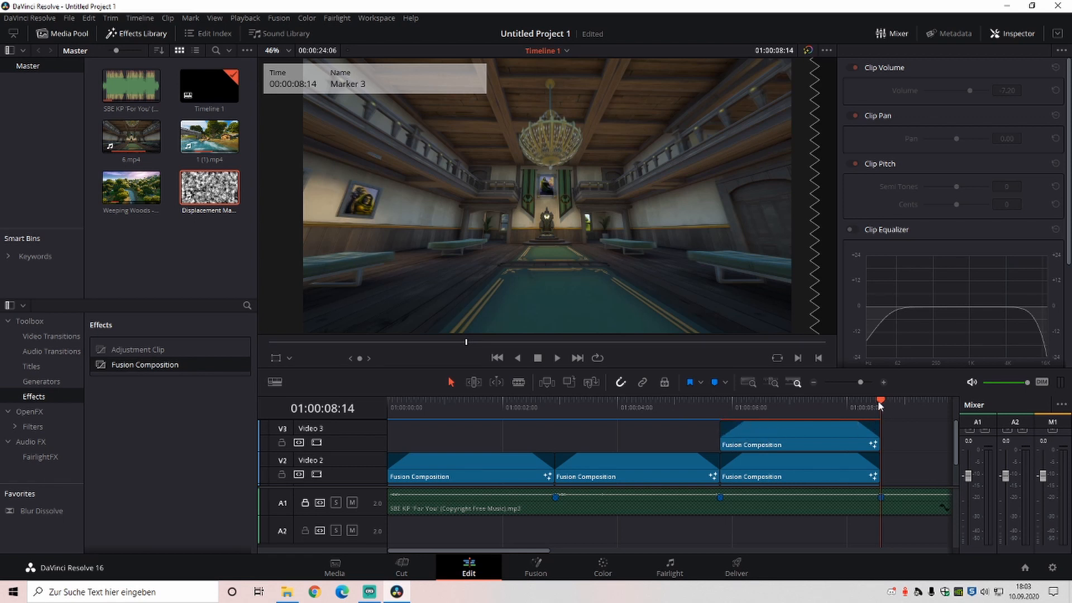
# Step: Open the fourth composition on the Fusion page
pyautogui.click(535, 566)
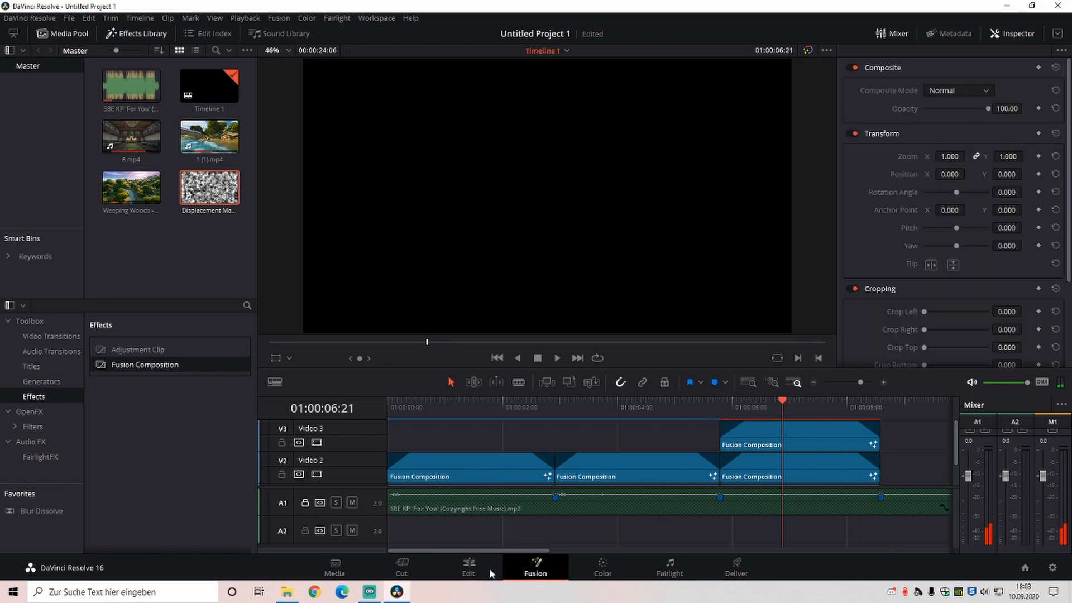
pyautogui.click(535, 567)
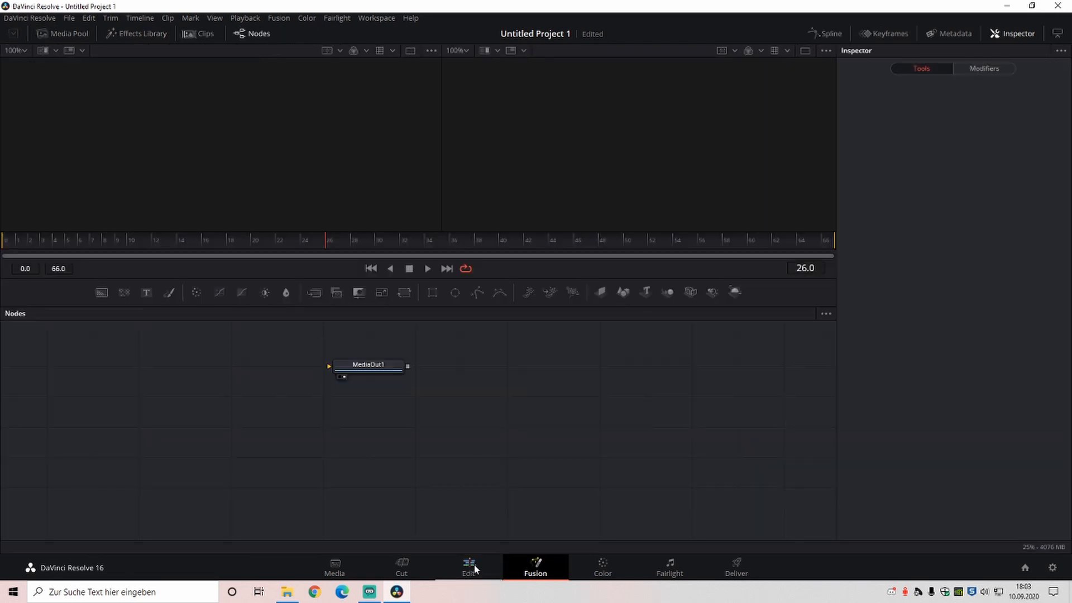
pyautogui.click(469, 566)
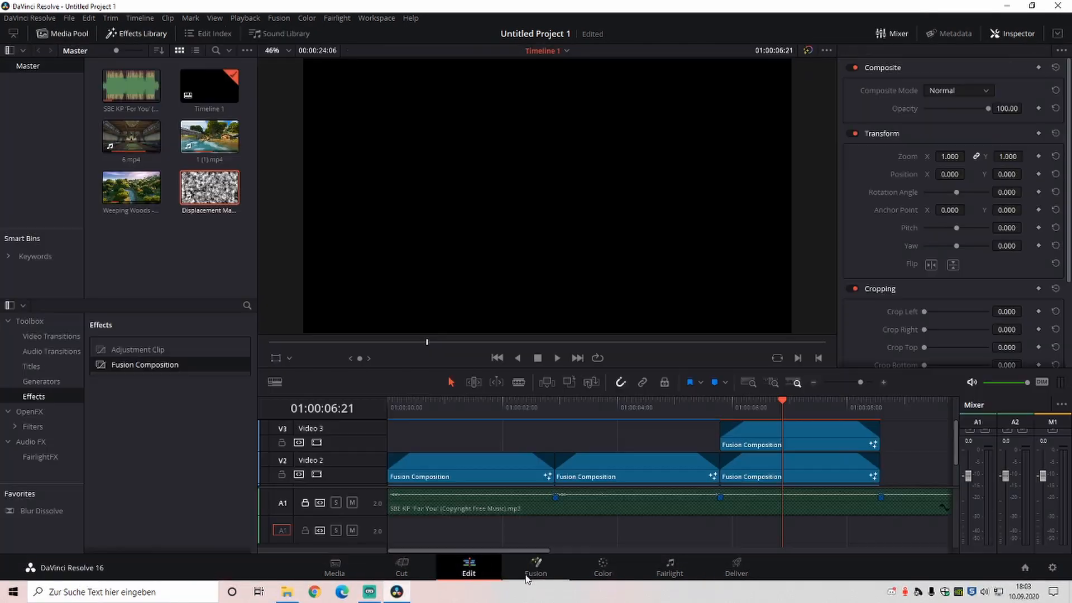
pyautogui.click(535, 566)
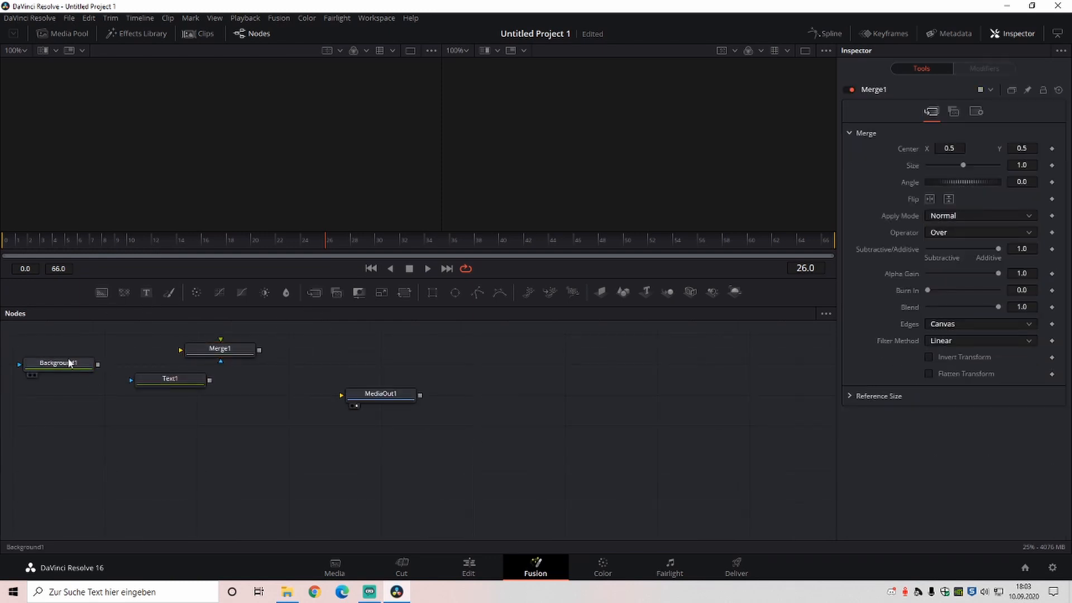
# Step: Add a Displace node, link the drop shadow into it, and reposition the shadow node
pyautogui.click(59, 363)
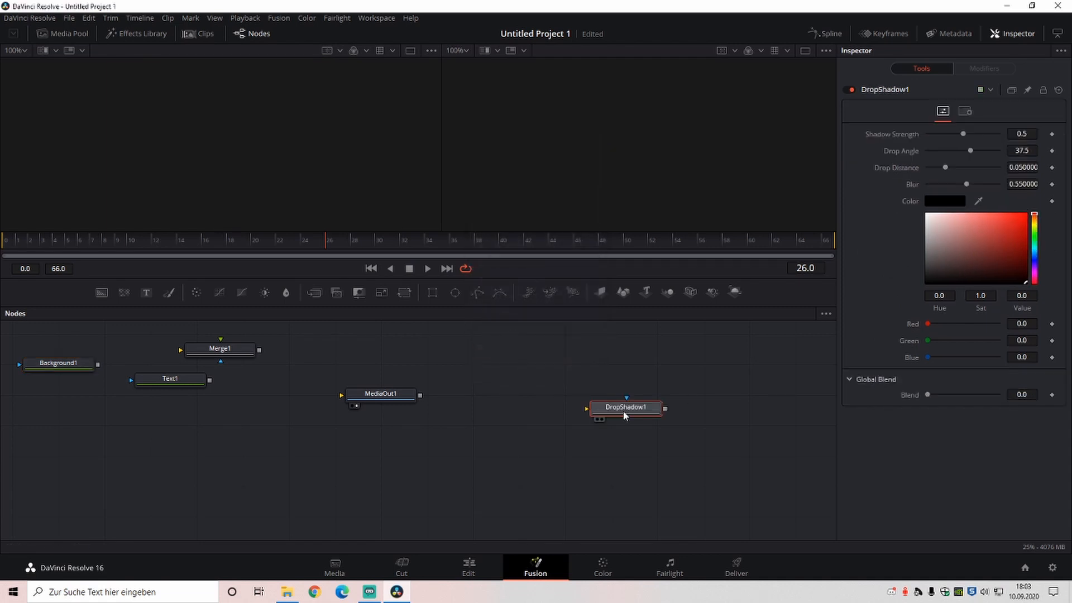
pyautogui.write('disp')
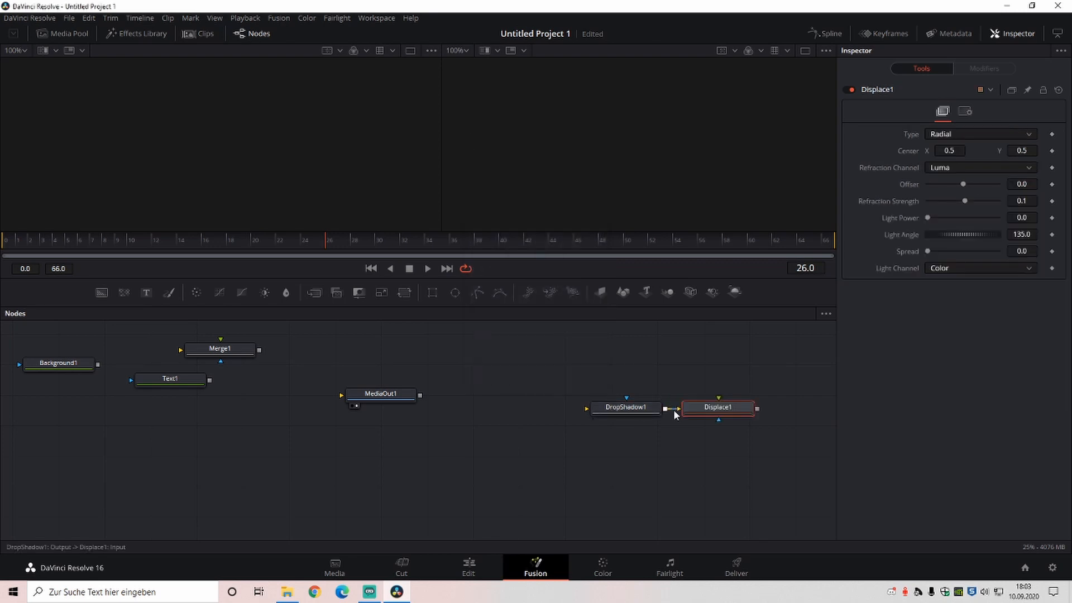
pyautogui.moveTo(58, 363); pyautogui.dragTo(49, 458)
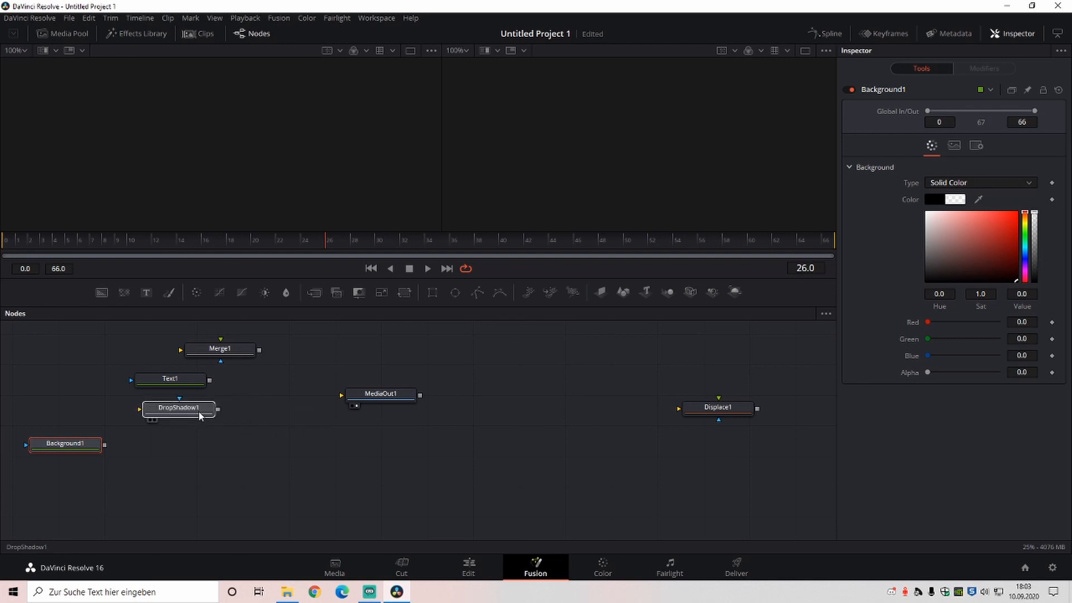
pyautogui.moveTo(718, 407); pyautogui.dragTo(395, 435)
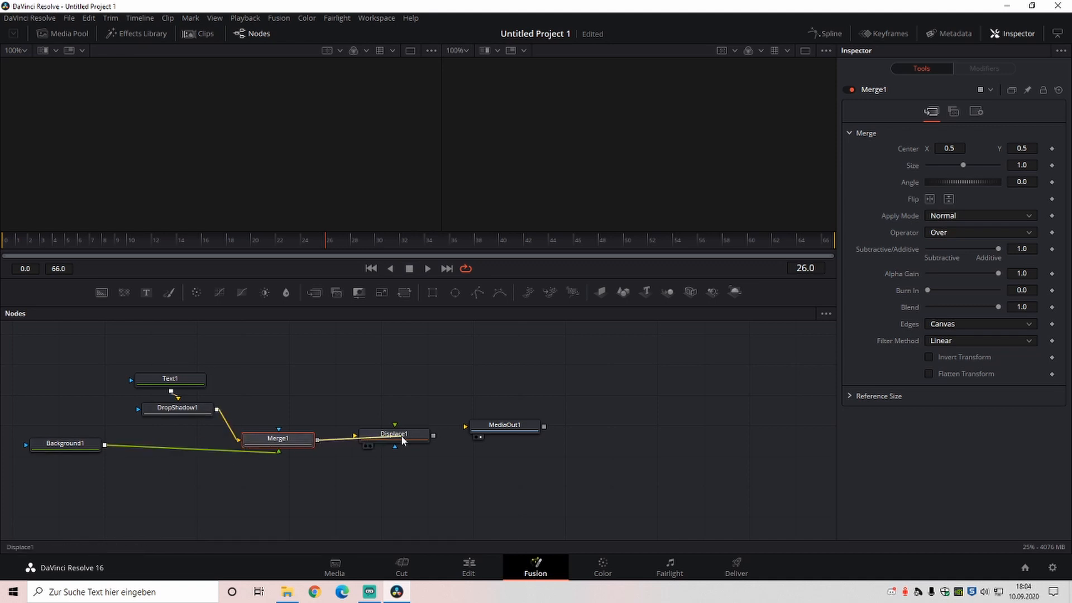
# Step: Type the icon text in Text1 and set its font to Font Smartphone Pro 2018
pyautogui.click(170, 378)
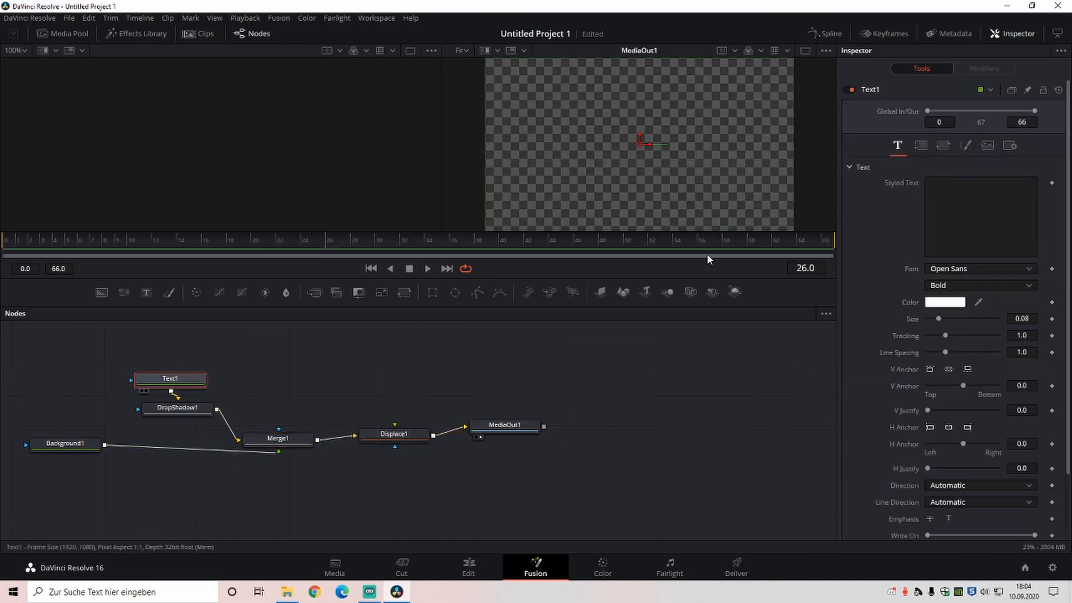
pyautogui.click(980, 216)
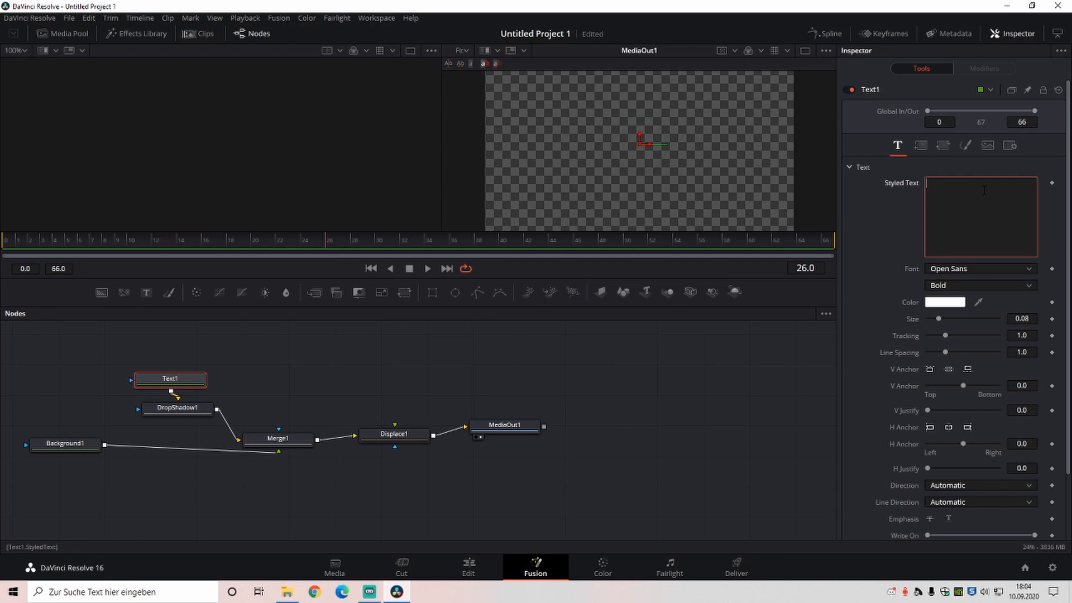
pyautogui.write('t')
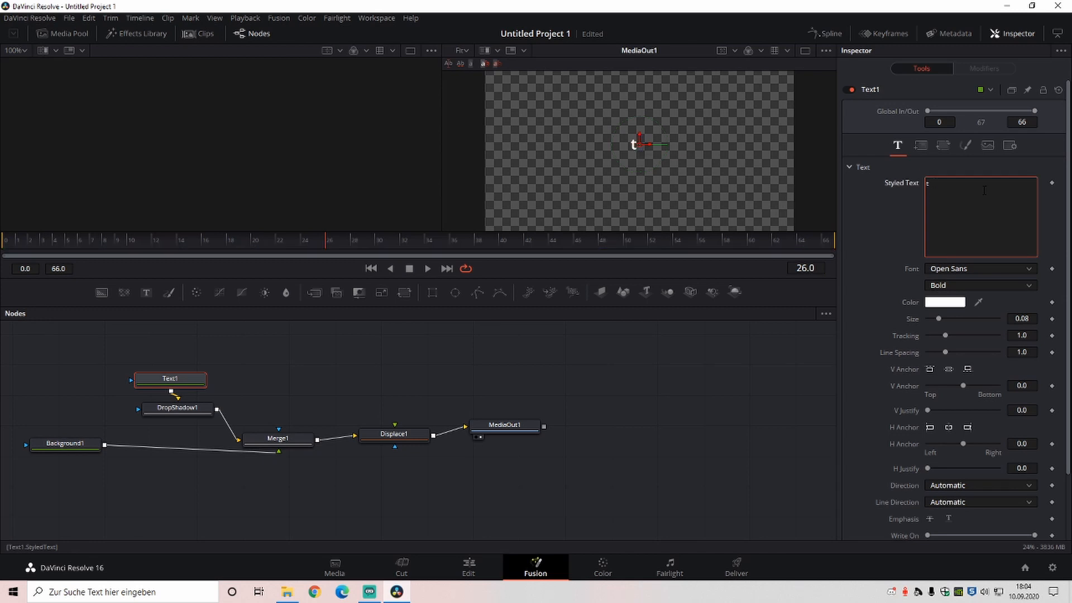
pyautogui.click(978, 268)
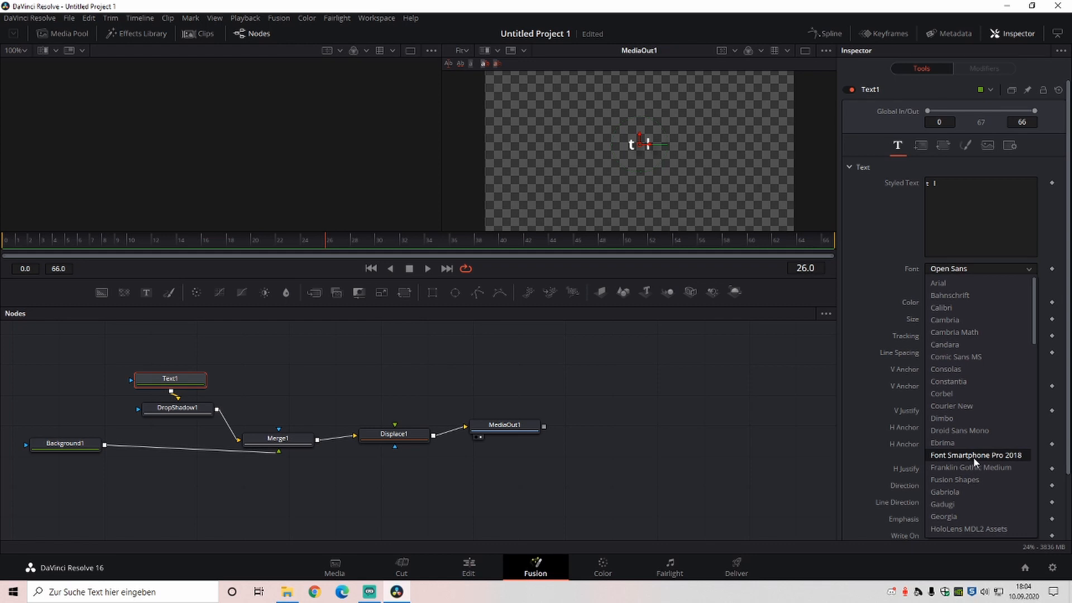
pyautogui.click(976, 454)
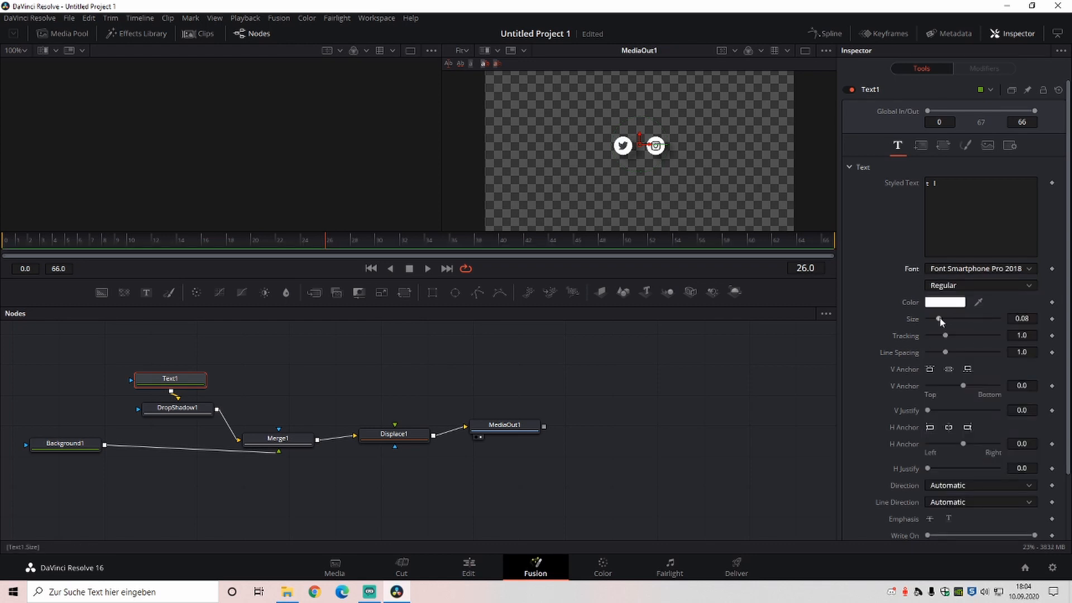
# Step: Shrink the Twitter and Instagram icon size to about 0.059
pyautogui.moveTo(943, 319); pyautogui.dragTo(938, 319)
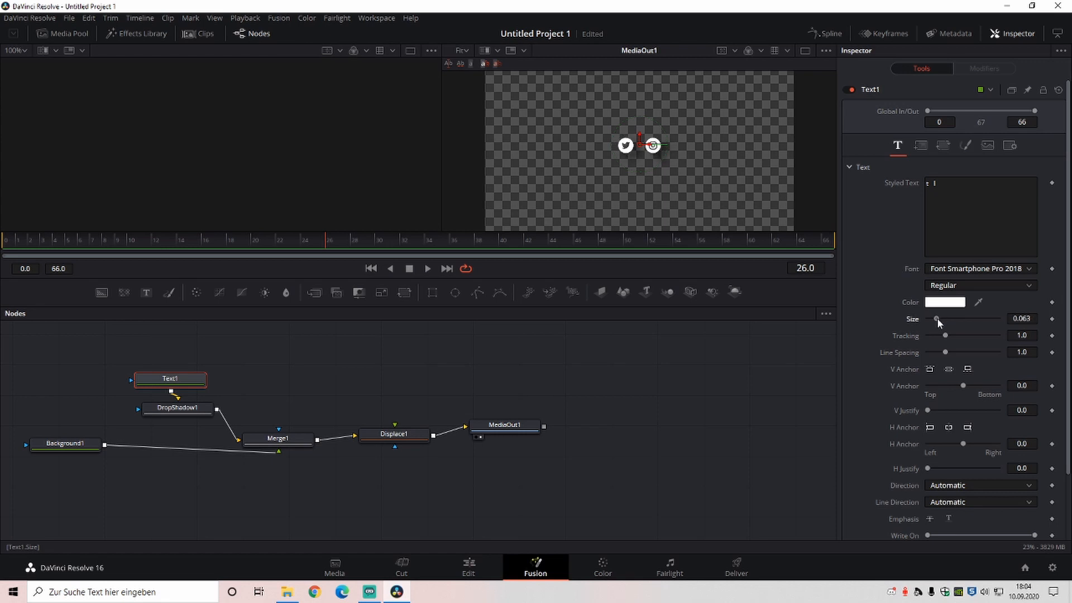
pyautogui.moveTo(938, 319); pyautogui.dragTo(937, 319)
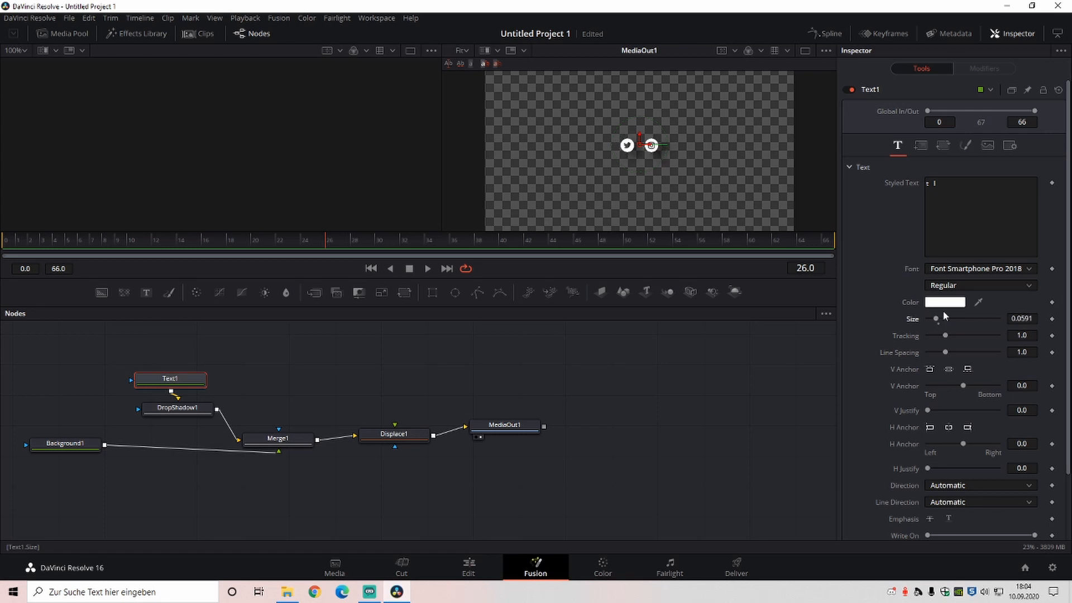
pyautogui.click(177, 409)
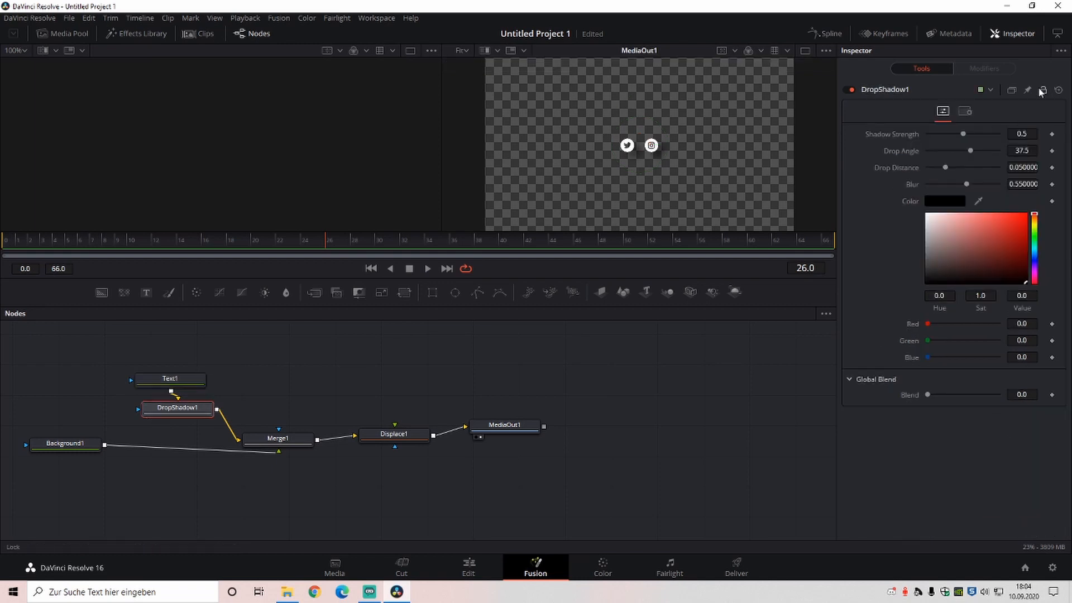
# Step: Set the drop shadow to strength 1.0, angle 34, distance 0.022, blur about 0.3
pyautogui.moveTo(990, 150); pyautogui.dragTo(969, 150)
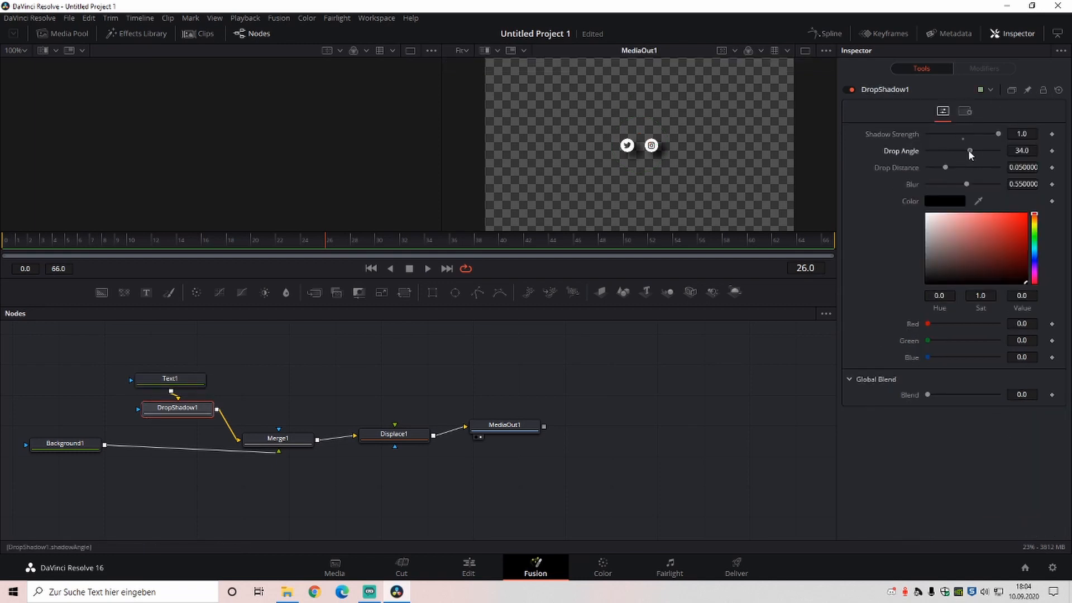
pyautogui.moveTo(945, 167); pyautogui.dragTo(937, 167)
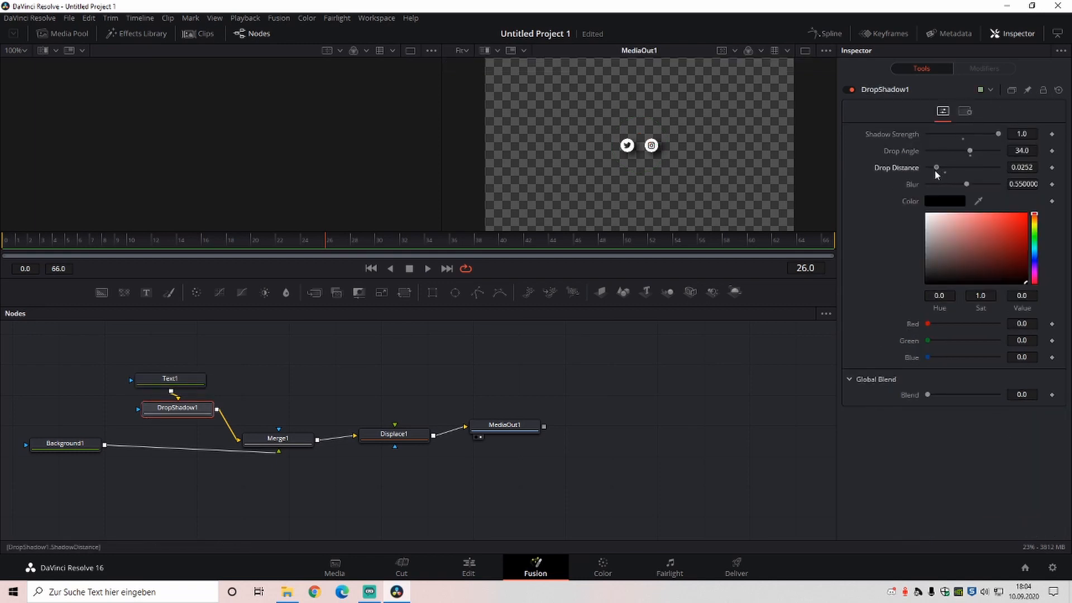
pyautogui.moveTo(966, 183); pyautogui.dragTo(949, 183)
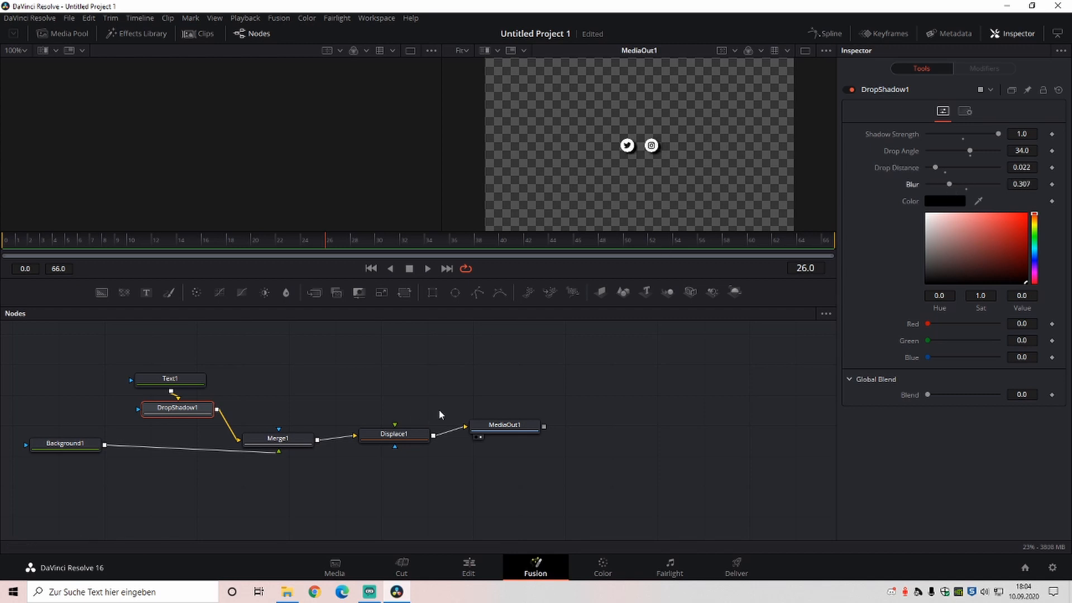
pyautogui.moveTo(950, 184); pyautogui.dragTo(948, 184)
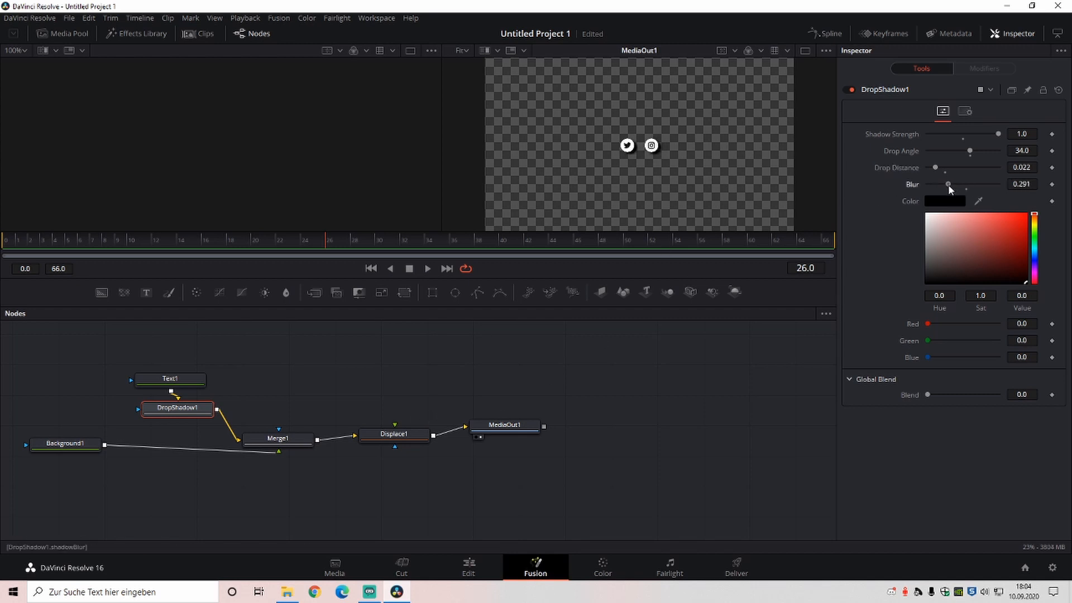
pyautogui.moveTo(949, 185); pyautogui.dragTo(947, 185)
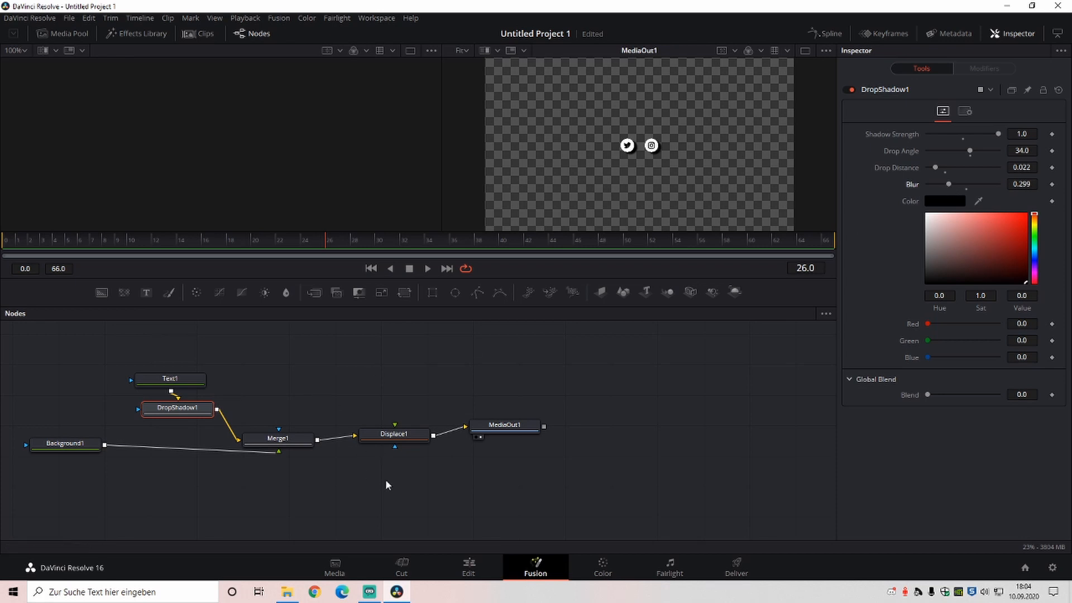
# Step: Feed the Displacement Map clip into Displace1 with type XY and refraction 0.002
pyautogui.write('displace')
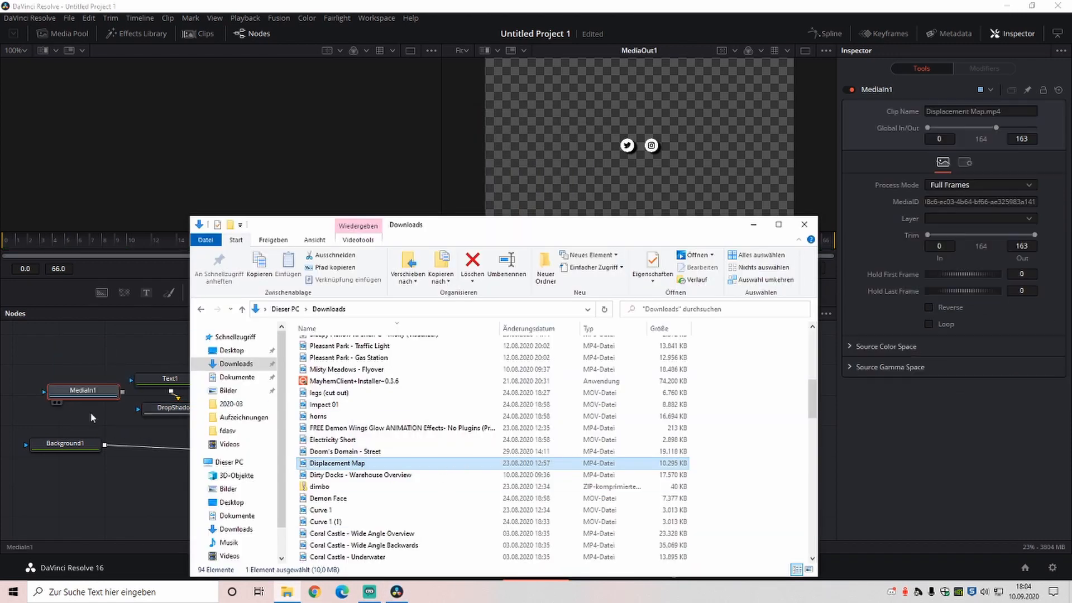
pyautogui.click(804, 225)
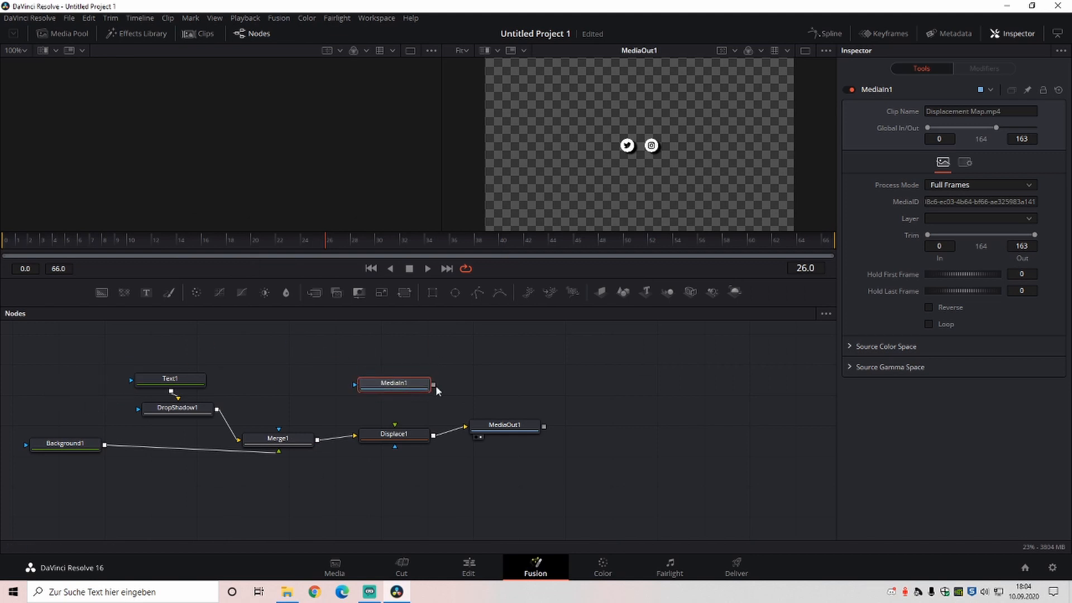
pyautogui.click(394, 434)
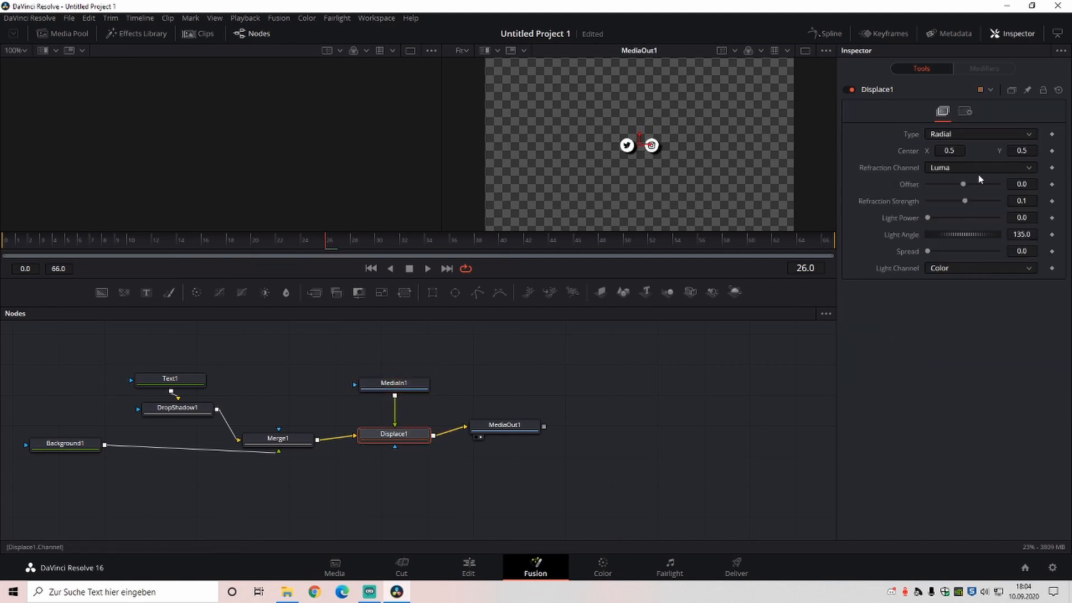
pyautogui.click(979, 134)
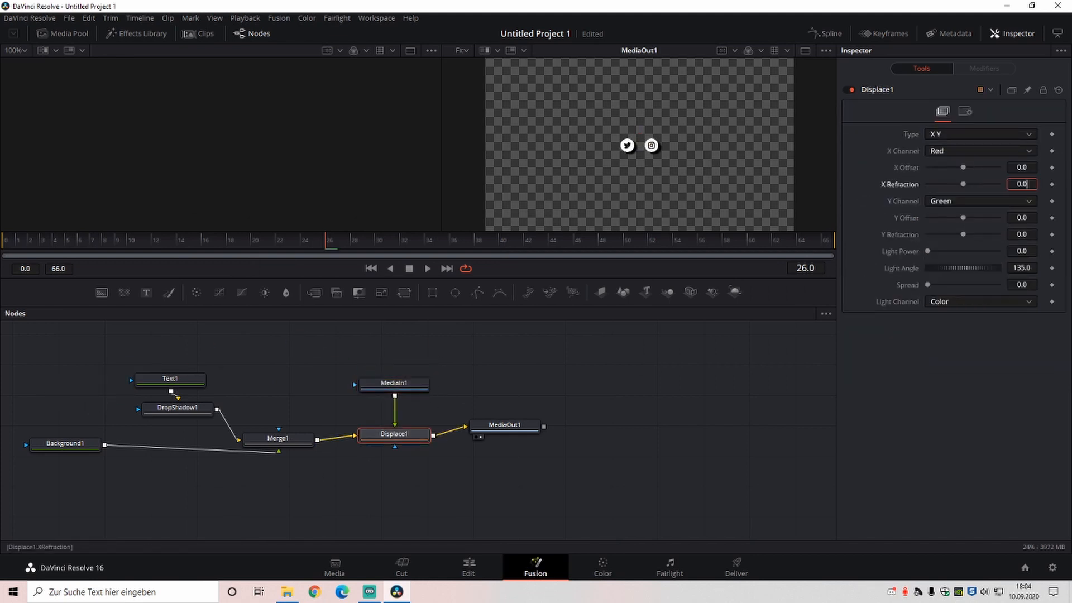
pyautogui.write('0.002')
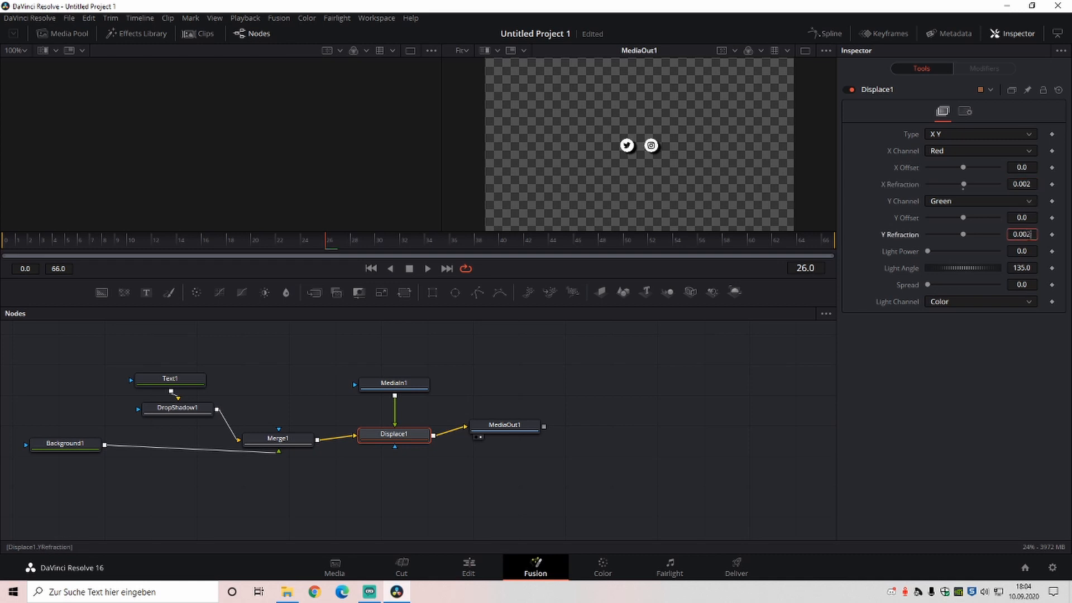
pyautogui.moveTo(627, 426)
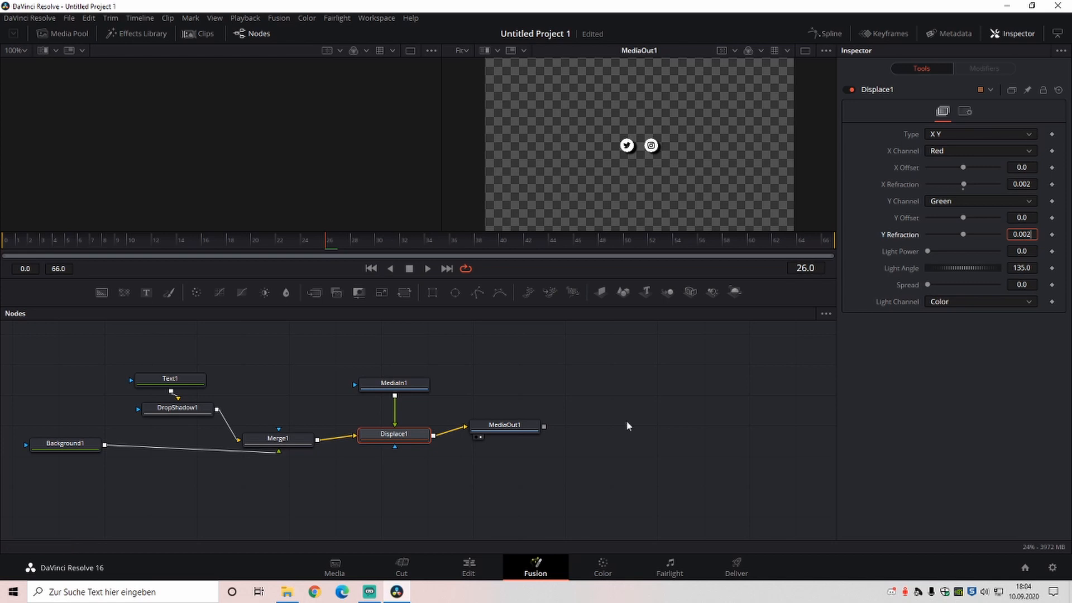
pyautogui.click(469, 566)
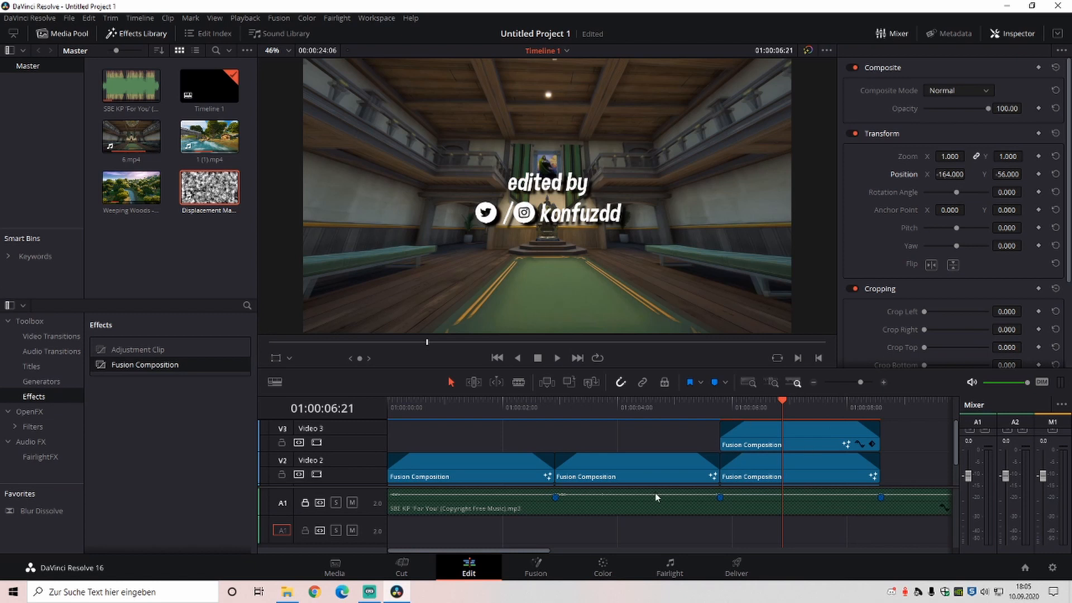
# Step: Shrink the social icon text size to 0.0551 in Text1
pyautogui.click(535, 566)
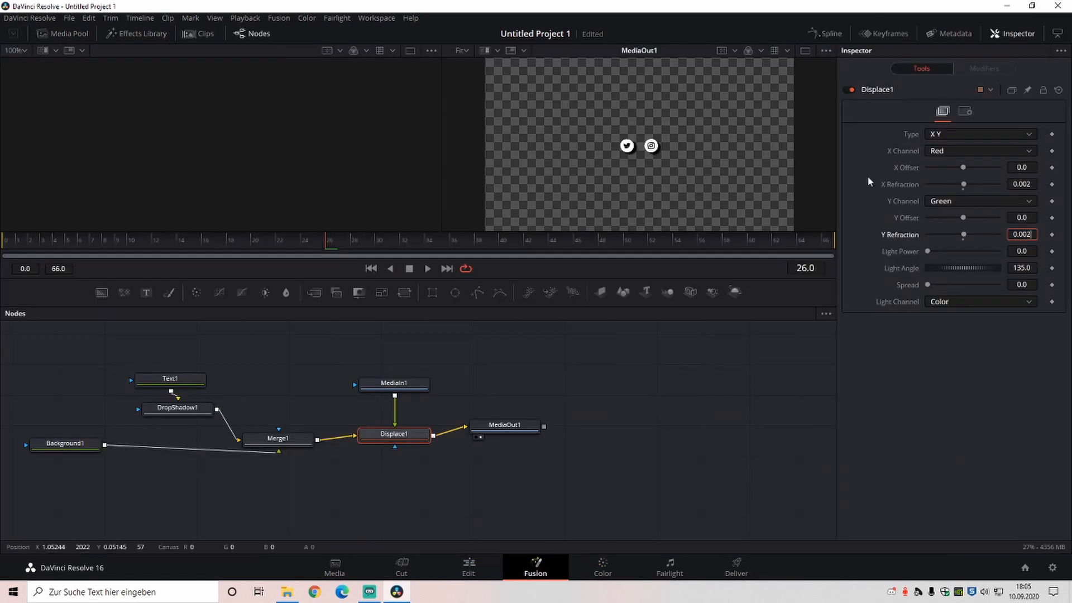
pyautogui.click(170, 378)
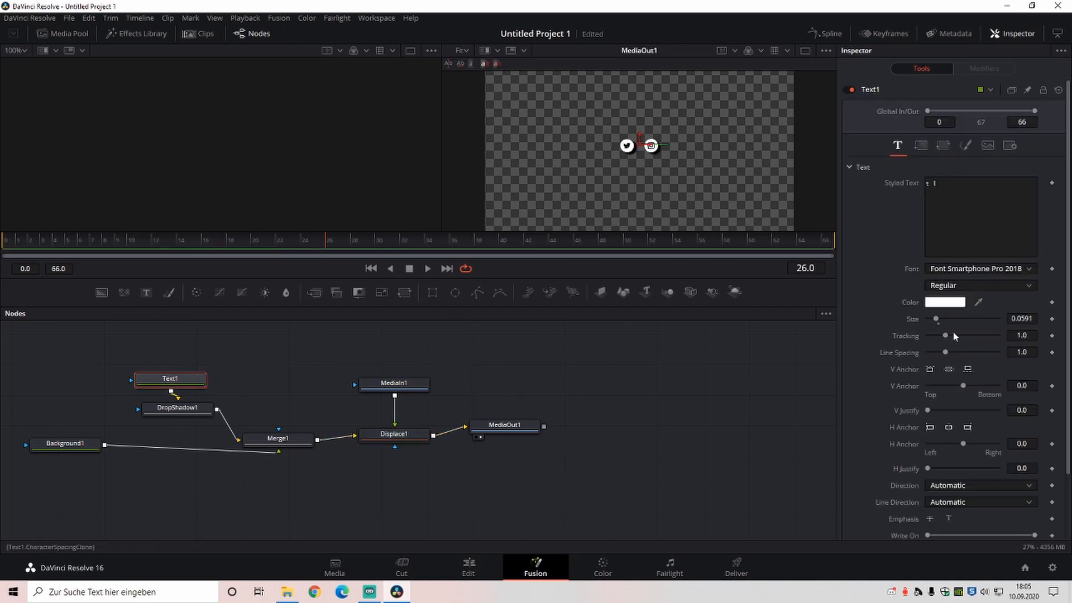
pyautogui.moveTo(944, 319); pyautogui.dragTo(935, 319)
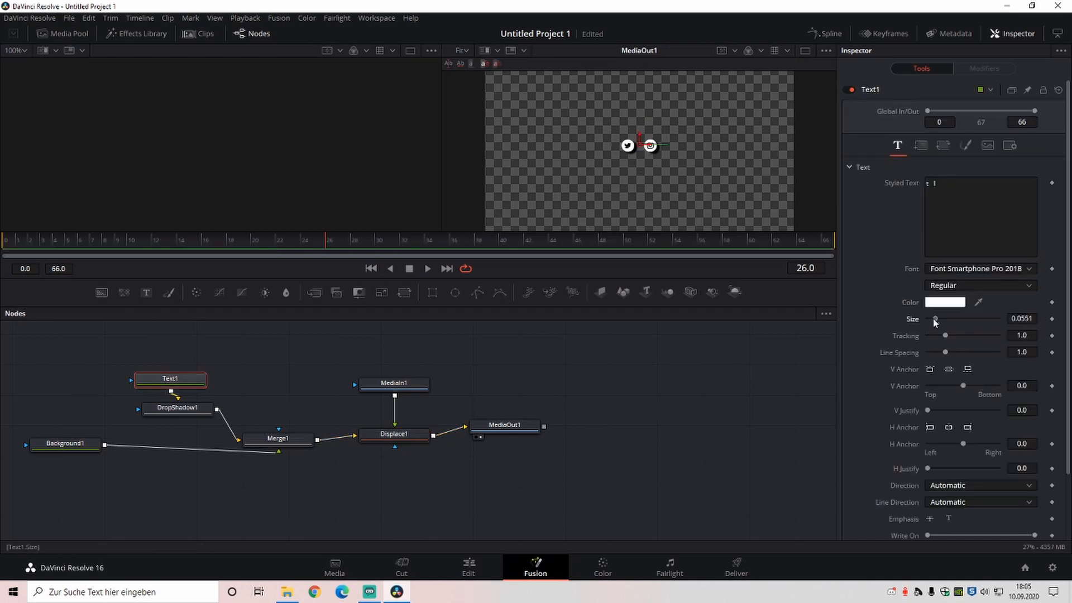
# Step: Place a new Fusion Composition on Video 4 after the icons title
pyautogui.click(469, 566)
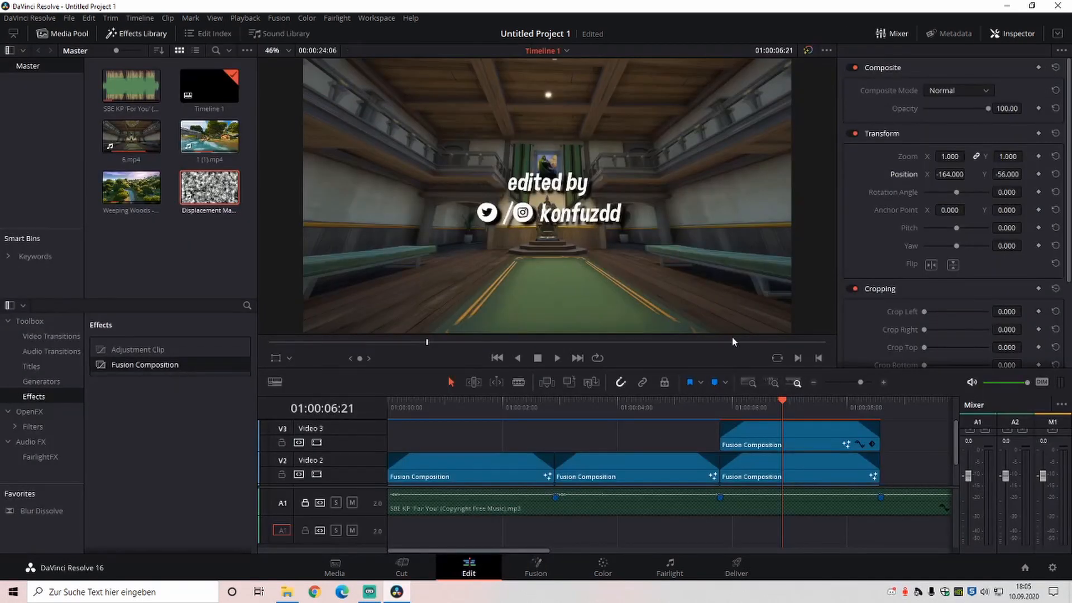
pyautogui.click(966, 174)
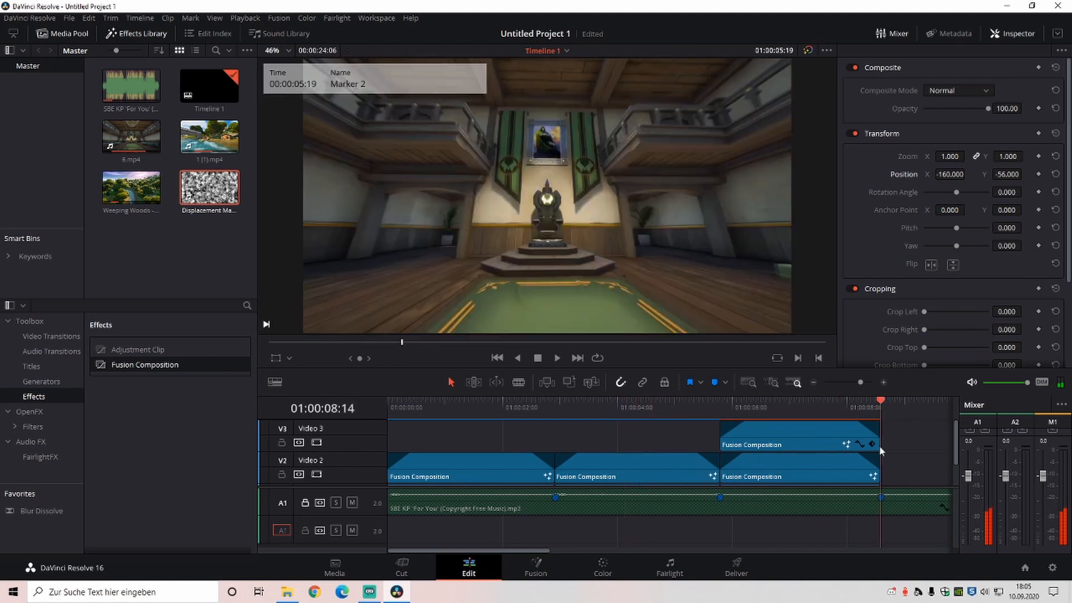
pyautogui.click(577, 408)
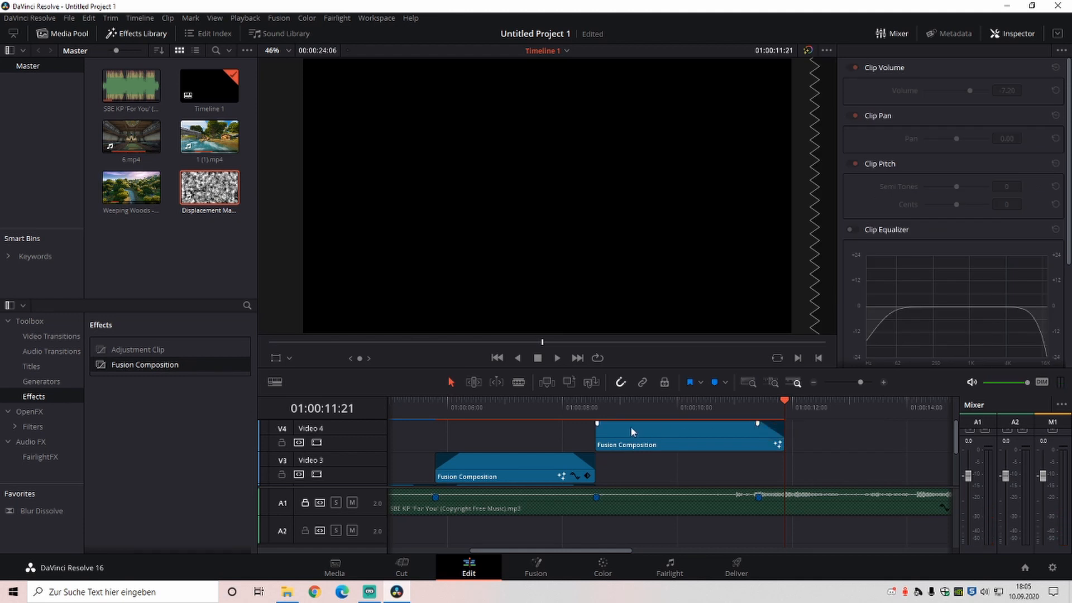
# Step: Move the new Fusion Composition onto Video 3 before the title clip and open it in Fusion
pyautogui.moveTo(596, 433); pyautogui.dragTo(621, 432)
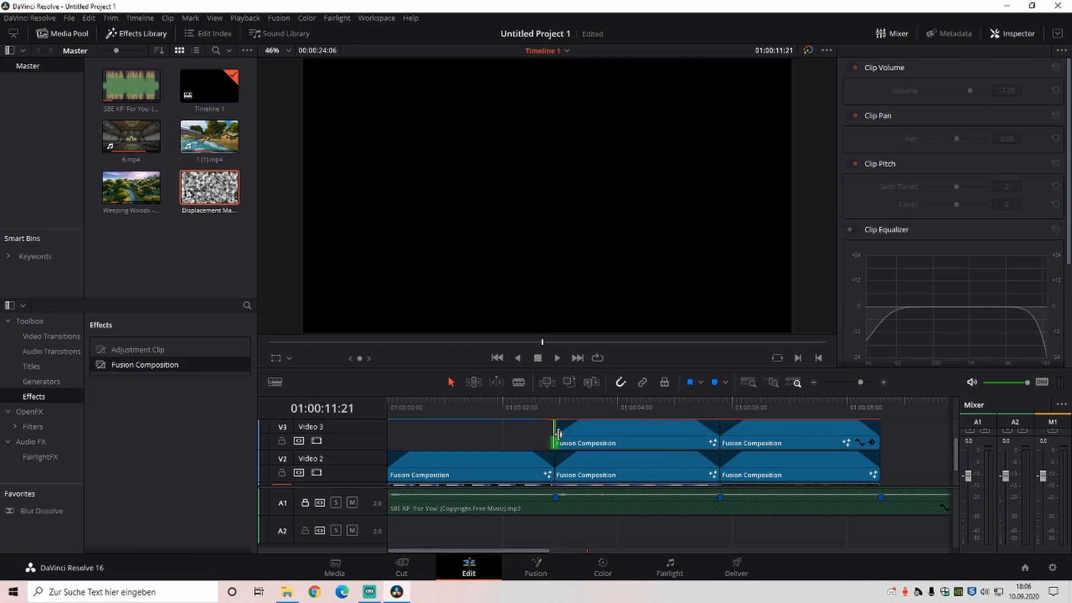
pyautogui.hscroll(3)
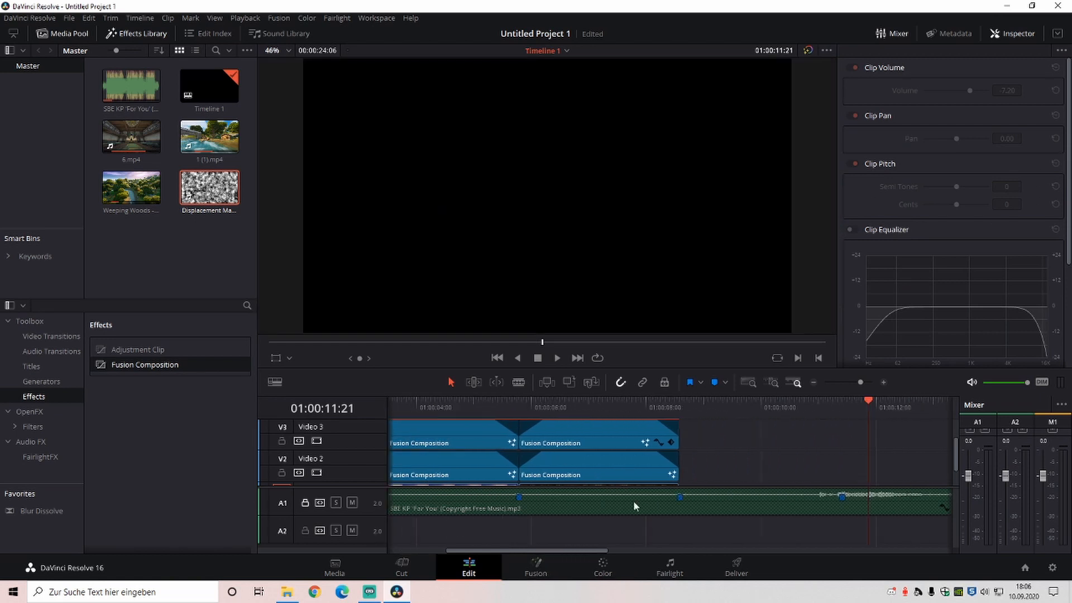
pyautogui.click(446, 408)
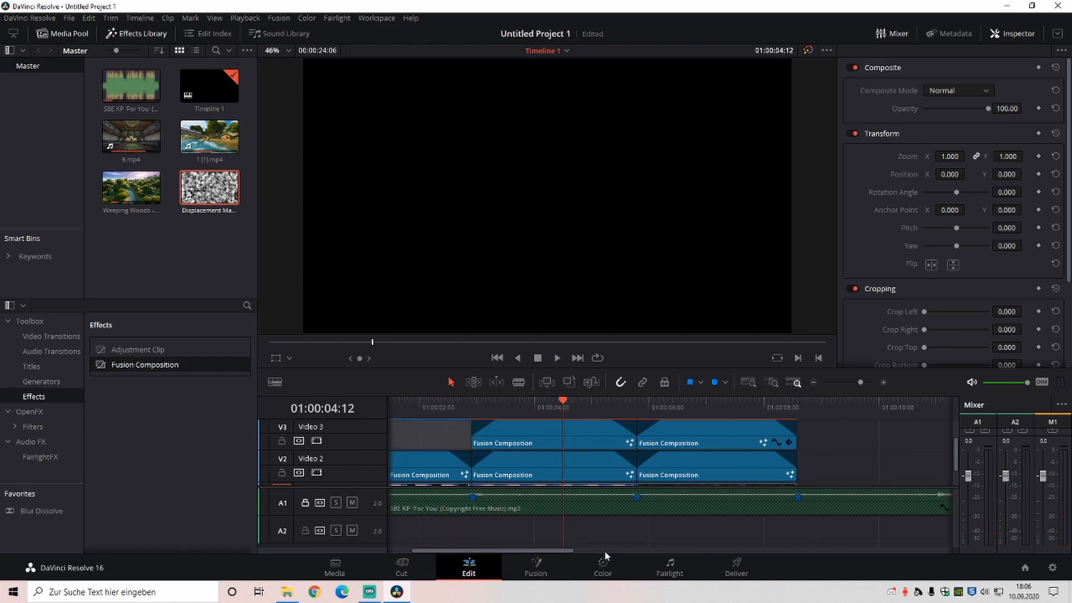
pyautogui.click(536, 566)
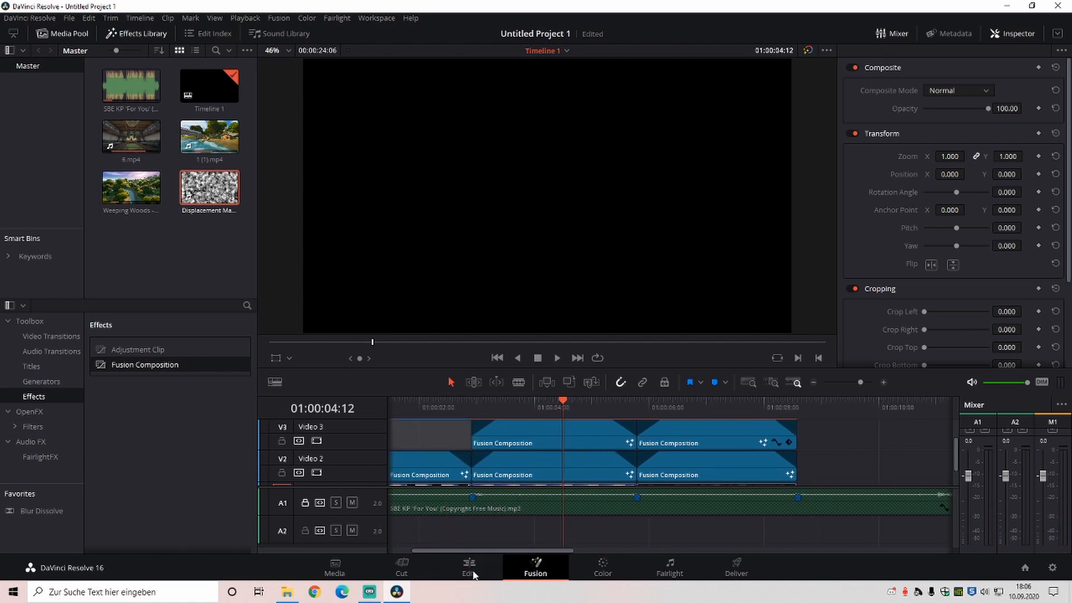
pyautogui.click(536, 566)
pyautogui.write('drop')
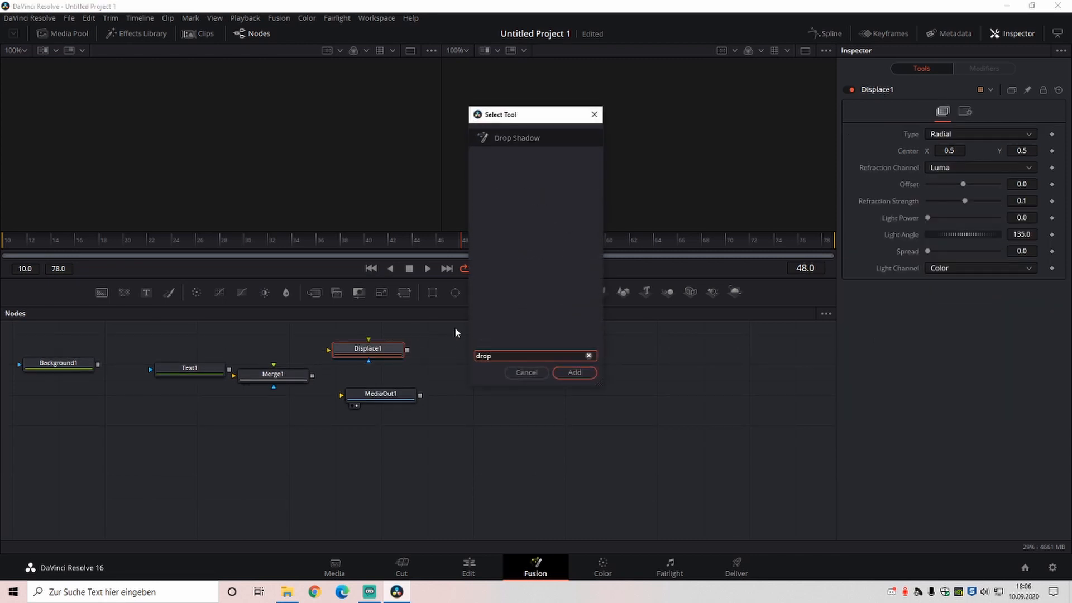
# Step: Add a Drop Shadow tool and set Background1's alpha to 0 for transparency
pyautogui.click(574, 372)
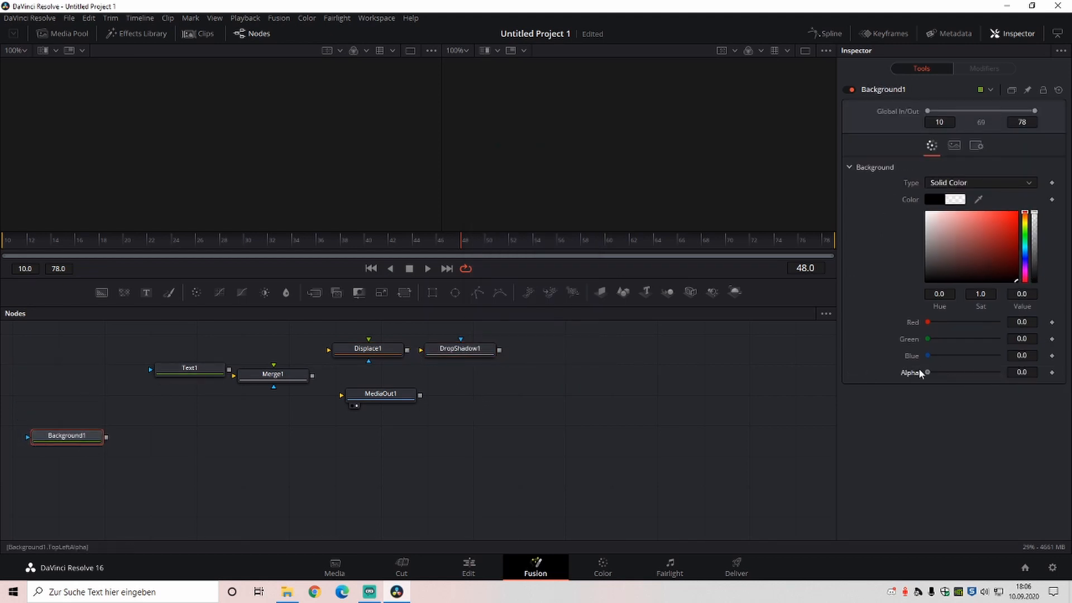
pyautogui.click(181, 348)
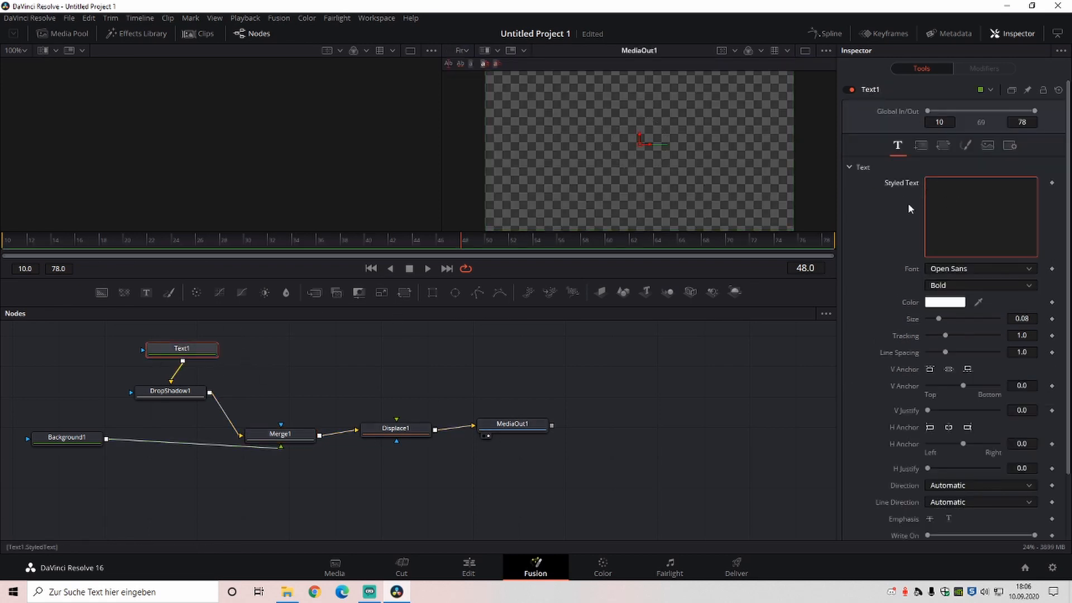
# Step: Change the title text to '#AD' in Dimbo italic and enlarge it to about 0.28
pyautogui.write('AD')
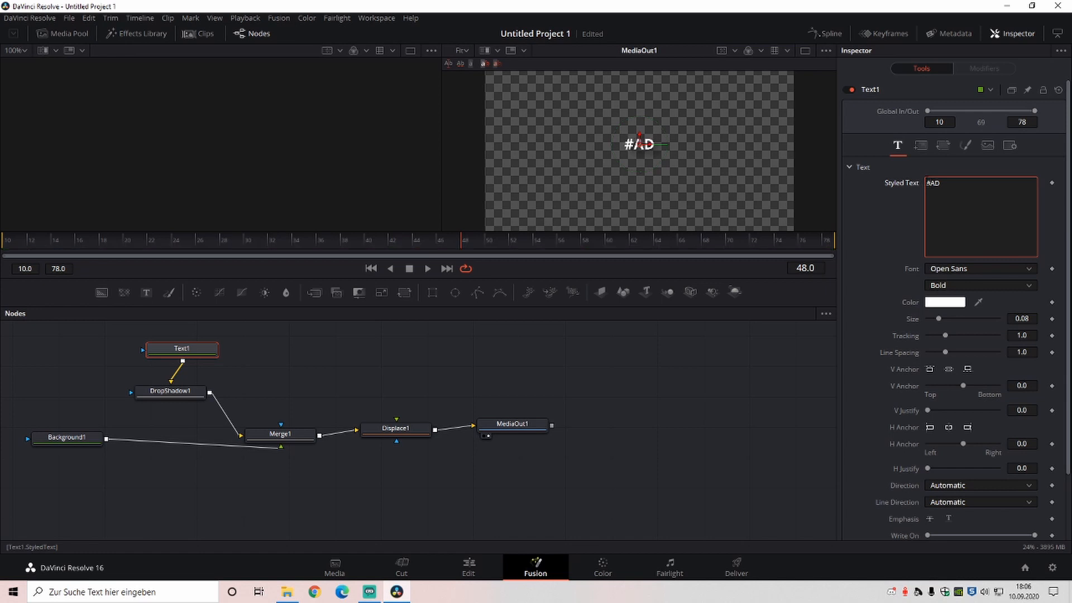
pyautogui.click(979, 268)
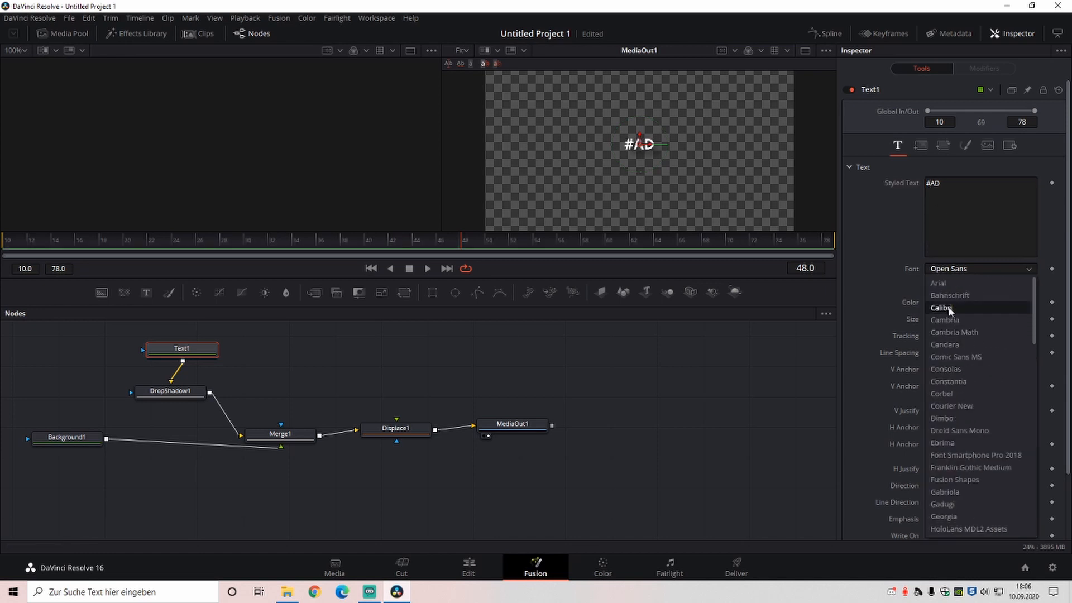
pyautogui.click(942, 418)
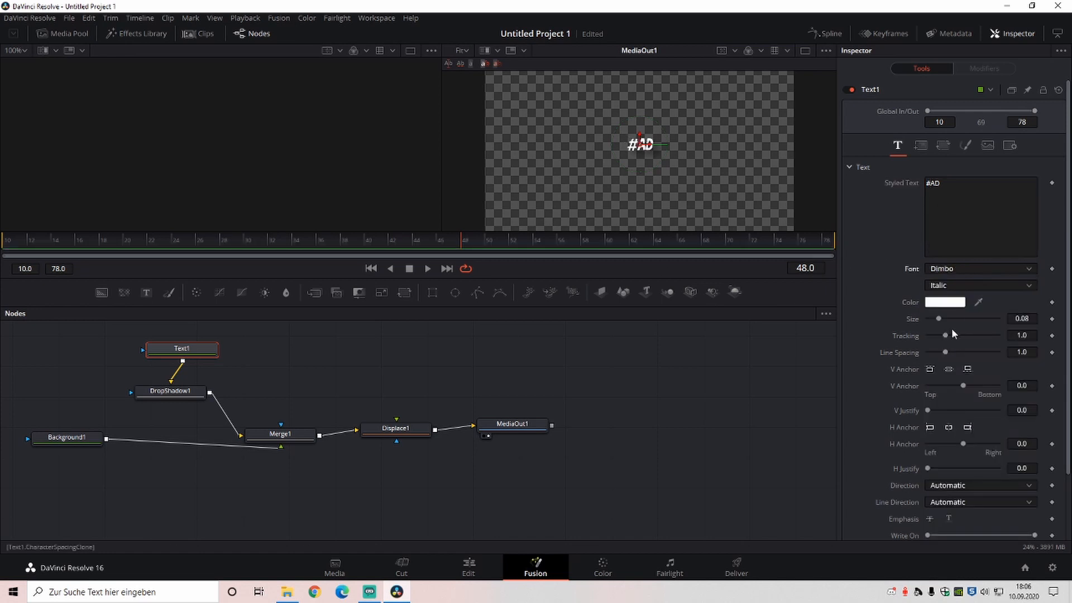
pyautogui.moveTo(939, 319); pyautogui.dragTo(958, 319)
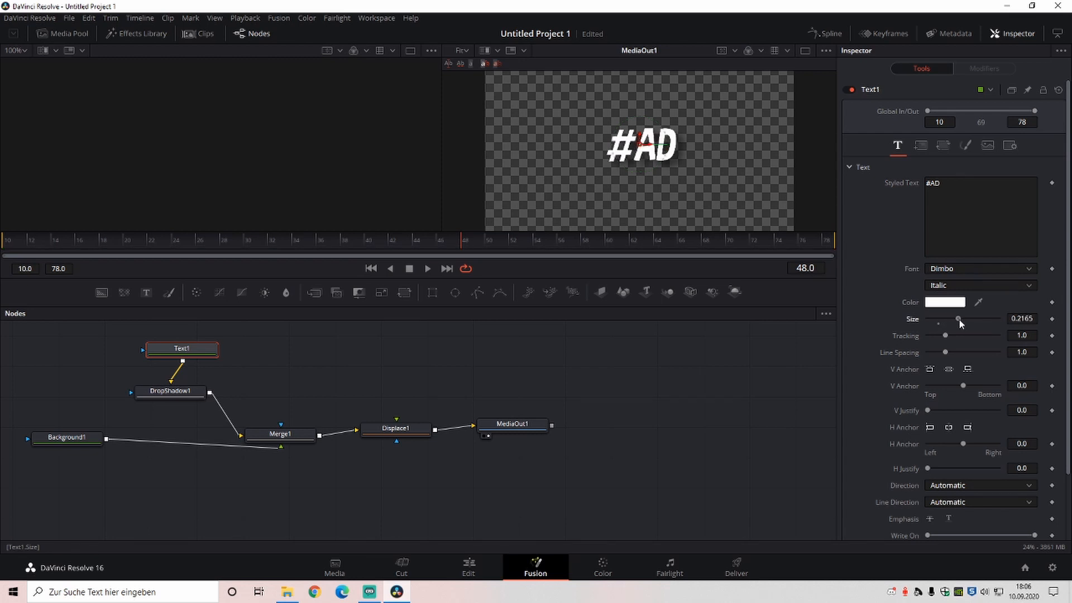
pyautogui.moveTo(959, 320); pyautogui.dragTo(969, 320)
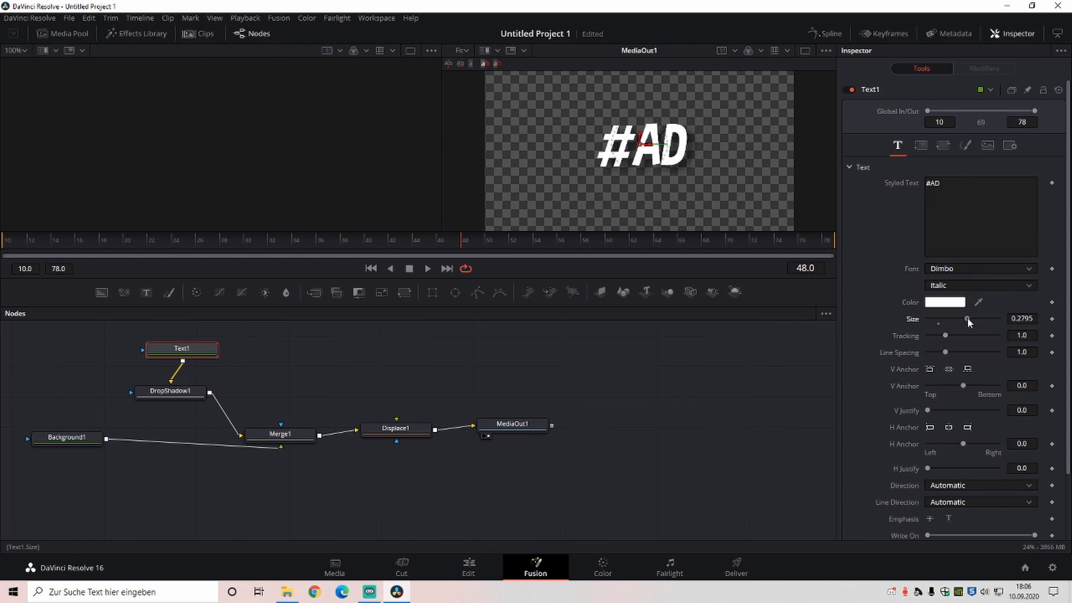
# Step: Set the drop shadow to angle 34, distance 0.022 and blur about 0.3
pyautogui.click(170, 390)
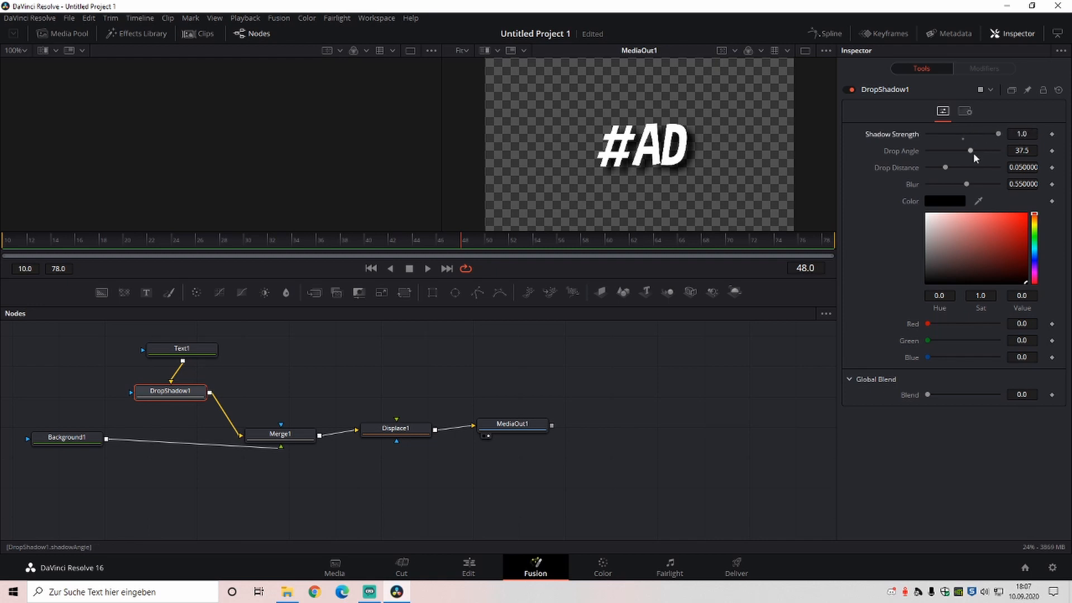
pyautogui.moveTo(969, 149); pyautogui.dragTo(972, 150)
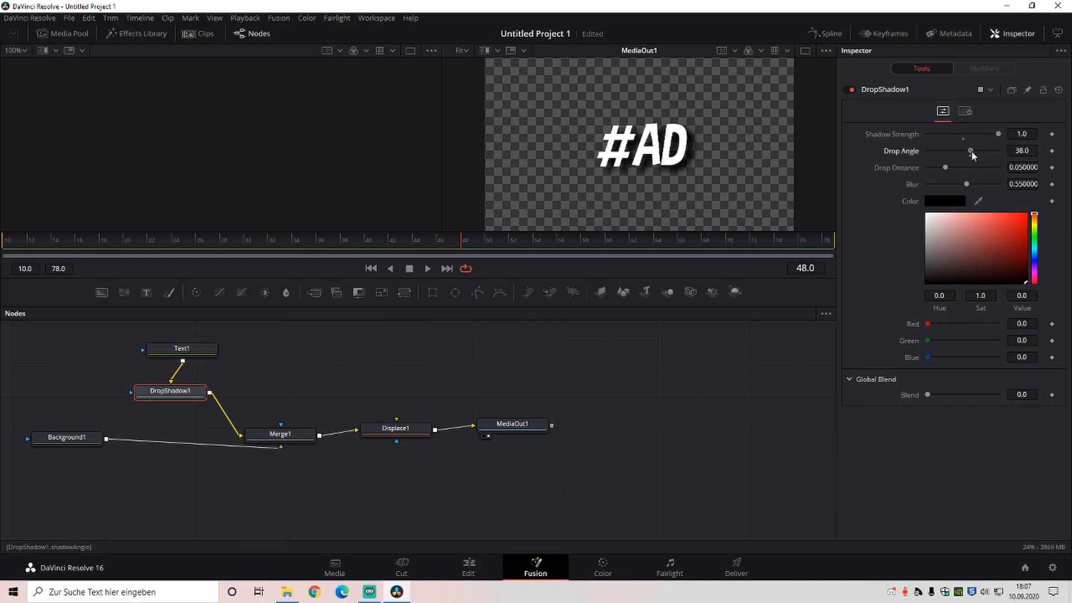
pyautogui.moveTo(946, 168); pyautogui.dragTo(942, 167)
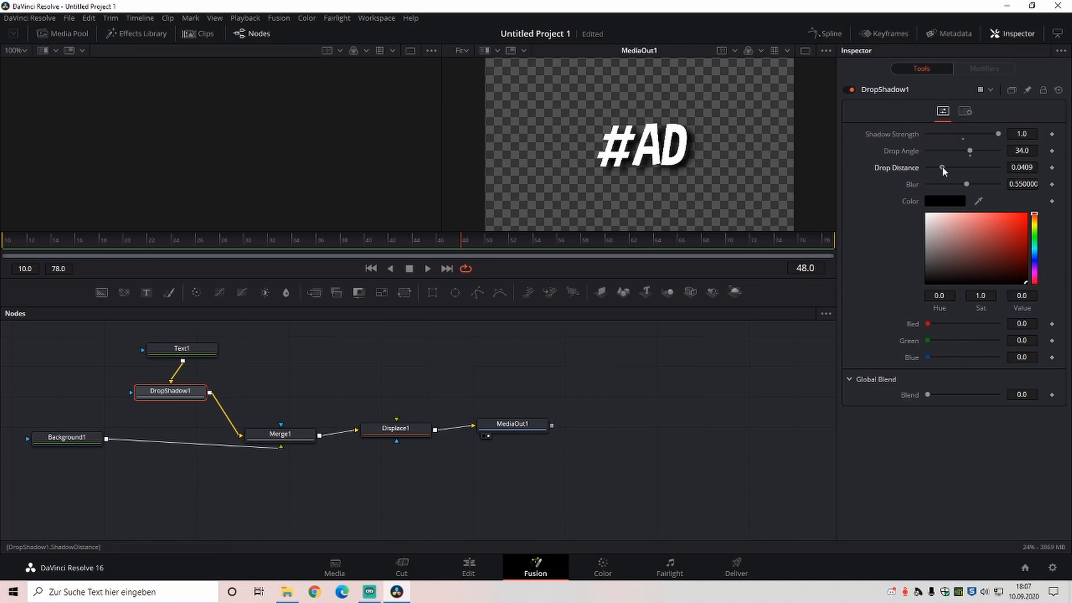
pyautogui.moveTo(943, 167); pyautogui.dragTo(935, 168)
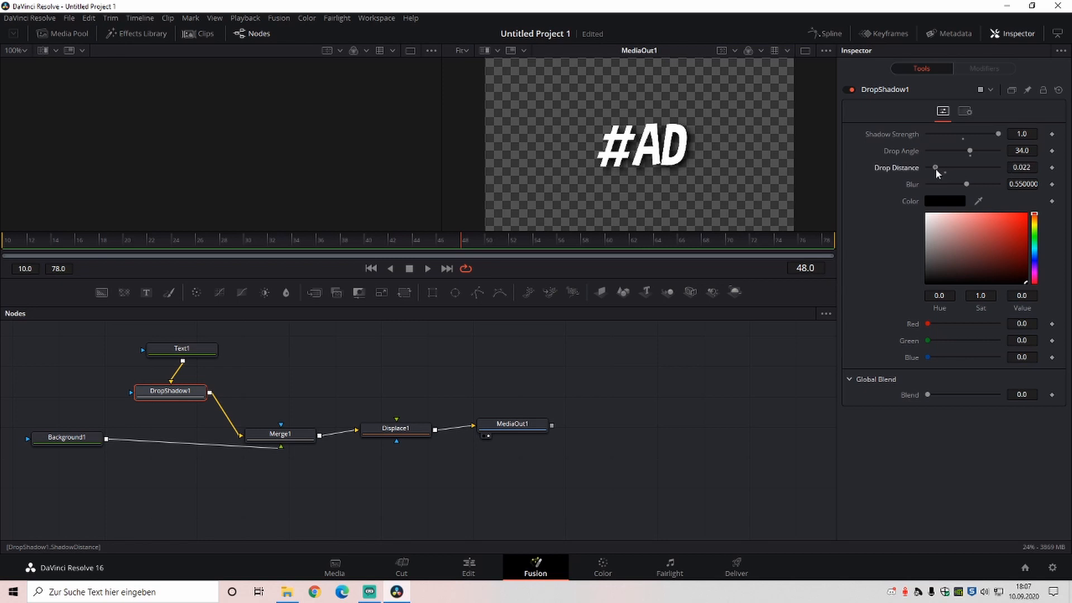
pyautogui.moveTo(967, 183); pyautogui.dragTo(955, 183)
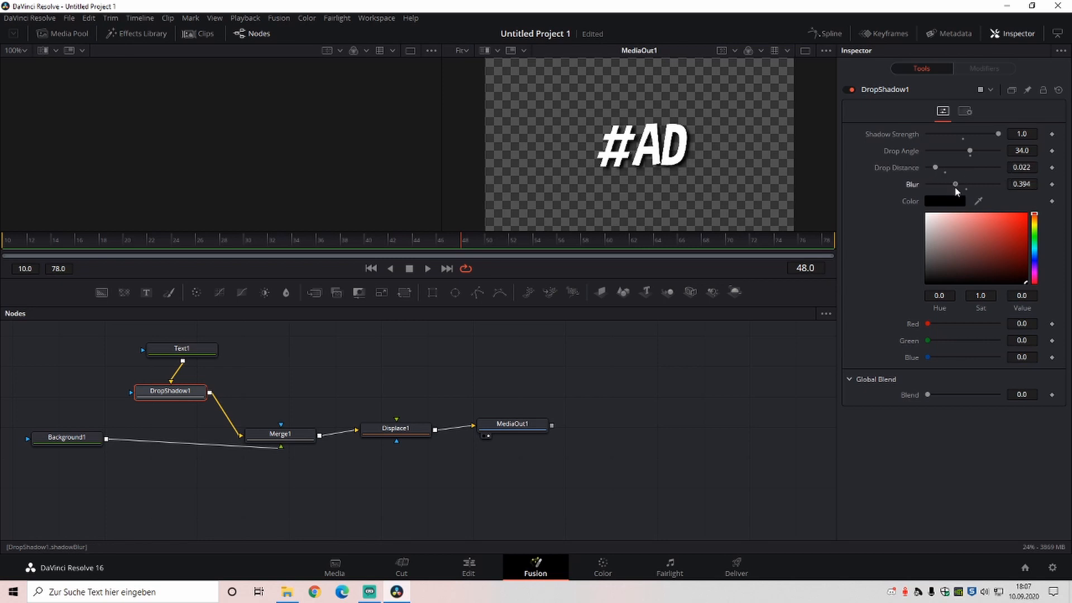
pyautogui.moveTo(955, 183); pyautogui.dragTo(947, 184)
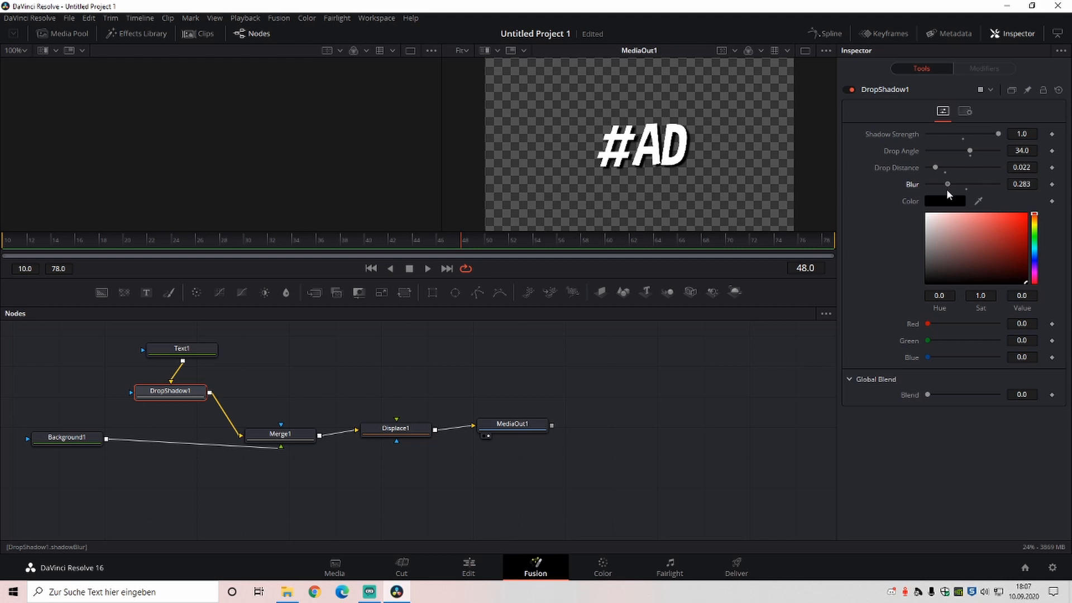
pyautogui.moveTo(947, 184); pyautogui.dragTo(949, 183)
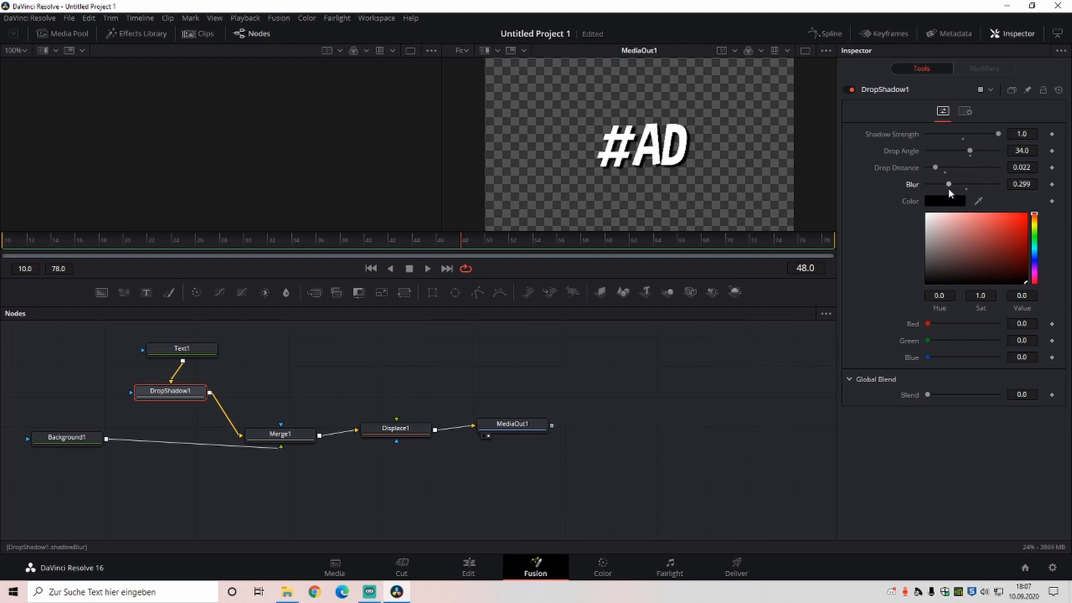
pyautogui.moveTo(228, 449)
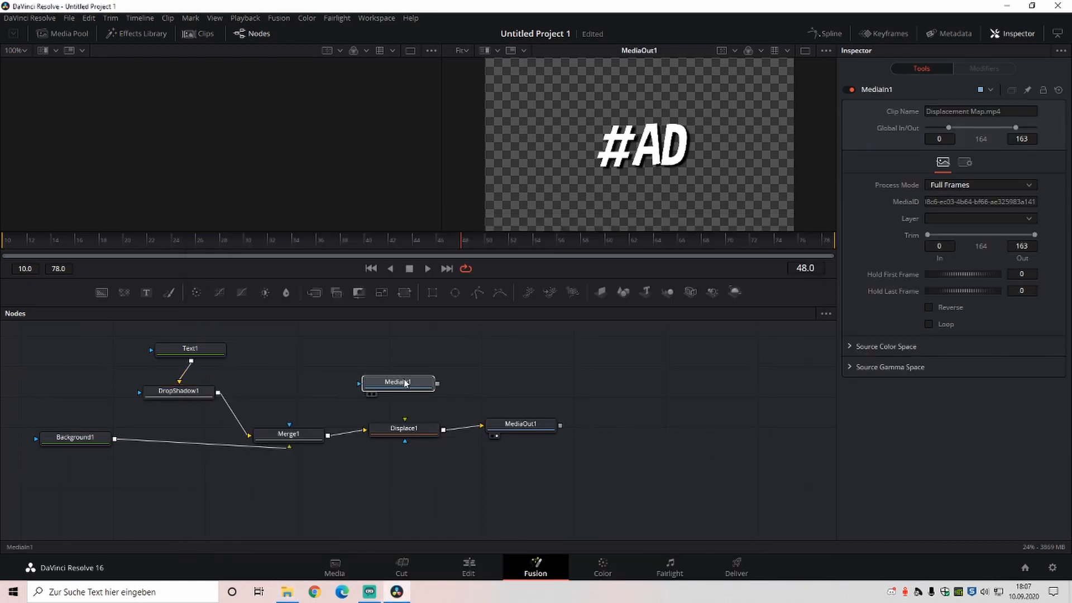
# Step: Set Displace1 to X Y type with 0.002 refraction, then go back to the Edit page
pyautogui.click(405, 428)
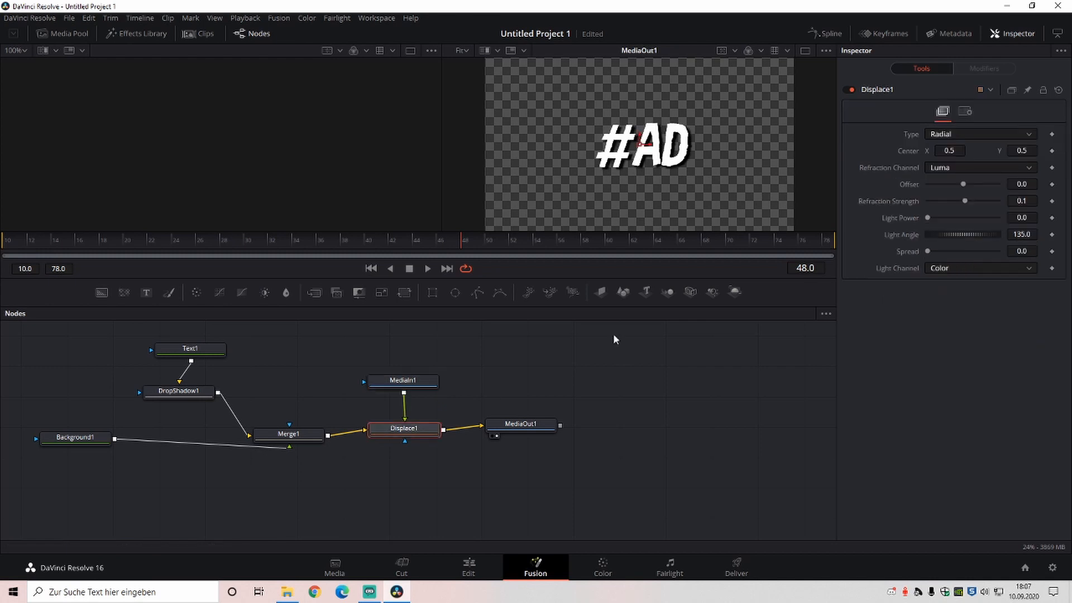
pyautogui.click(981, 134)
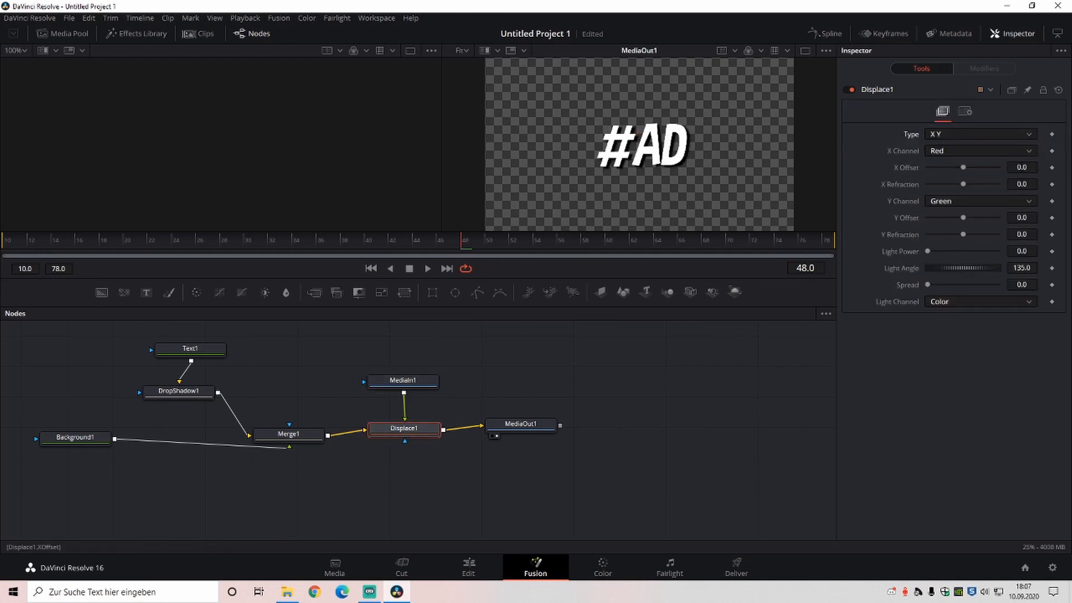
pyautogui.click(1021, 184)
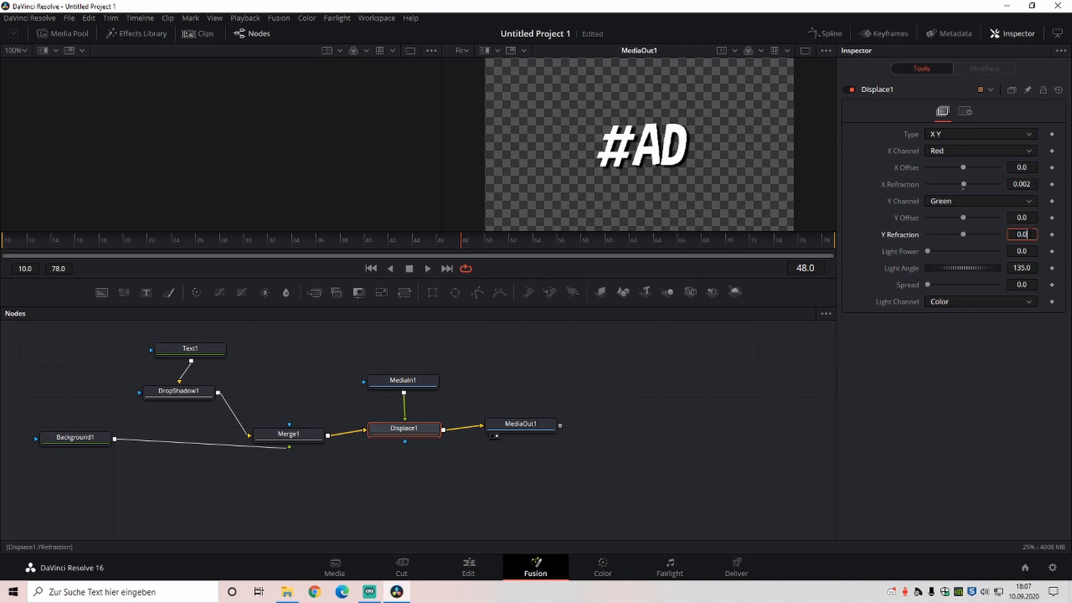
pyautogui.write('0.002')
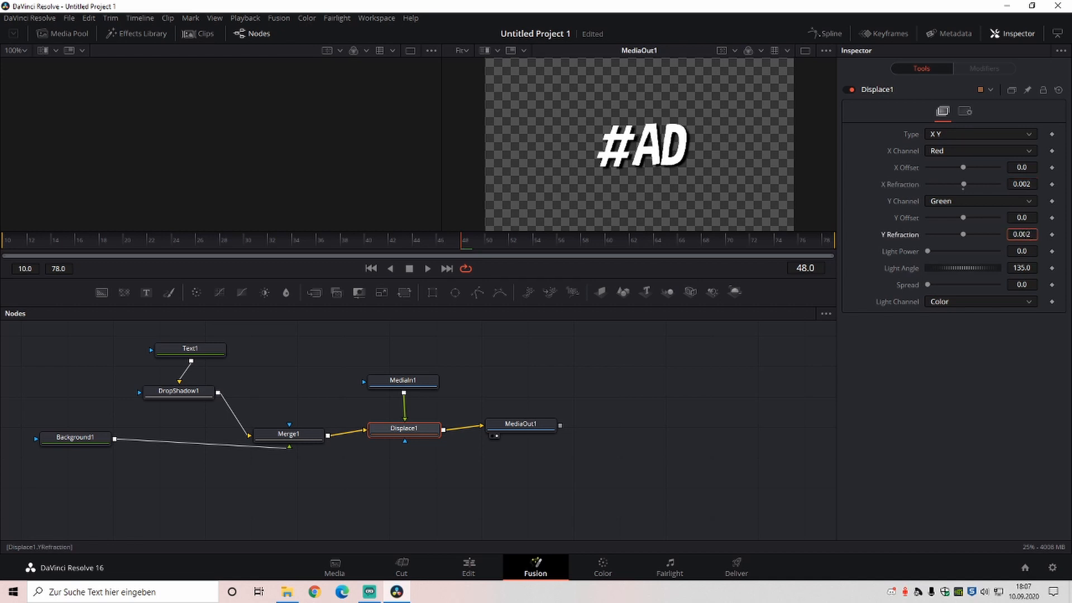
pyautogui.click(469, 566)
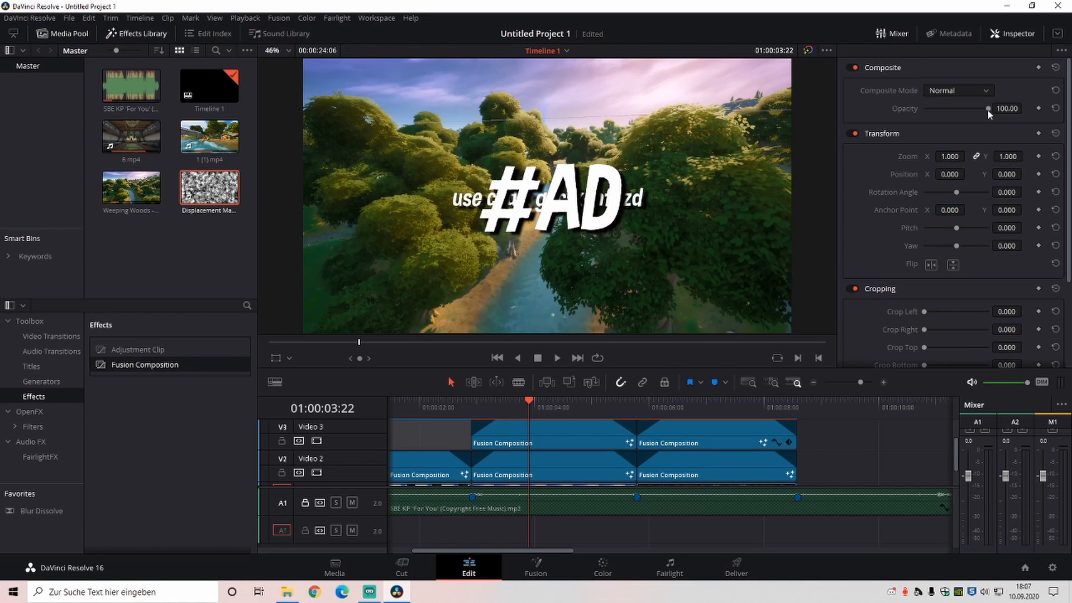
# Step: Drag the #AD composition's Composite Opacity through lower values, aiming for about 73
pyautogui.moveTo(987, 109); pyautogui.dragTo(955, 110)
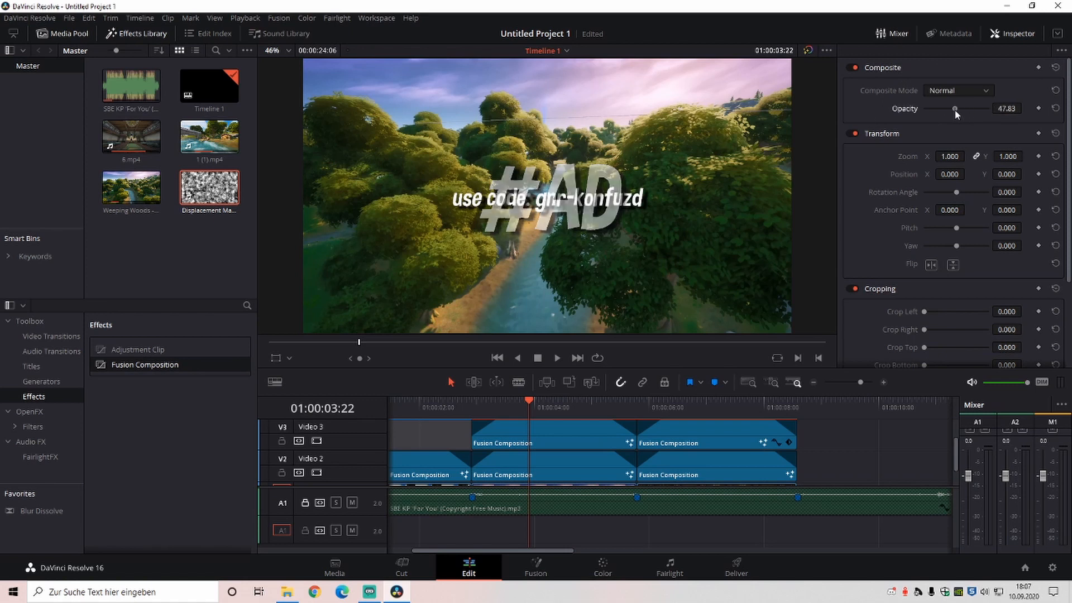
pyautogui.moveTo(956, 109); pyautogui.dragTo(954, 109)
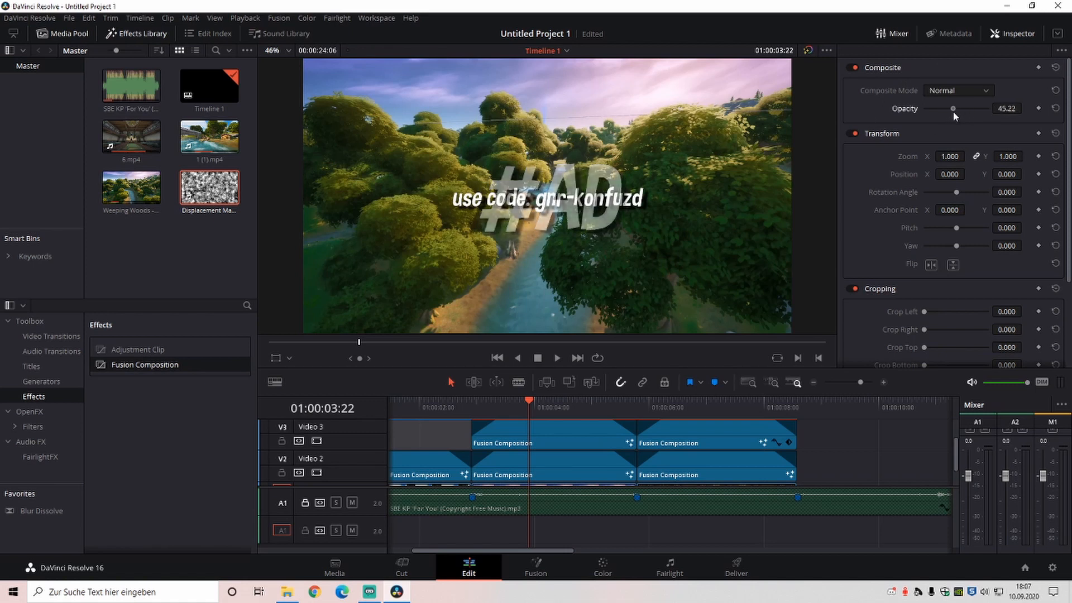
pyautogui.moveTo(952, 109); pyautogui.dragTo(944, 109)
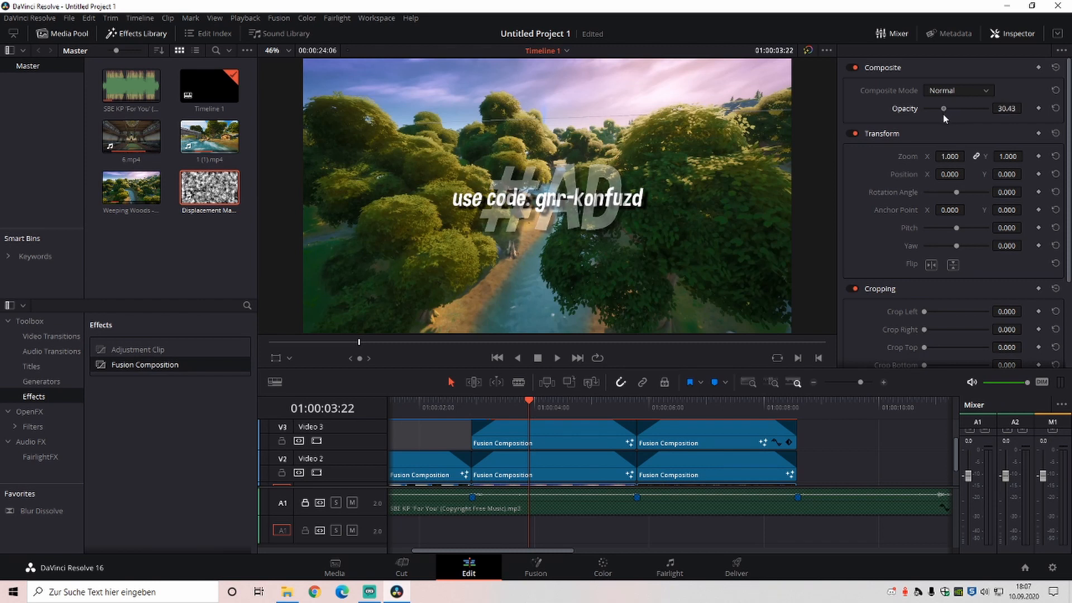
pyautogui.moveTo(944, 108); pyautogui.dragTo(970, 108)
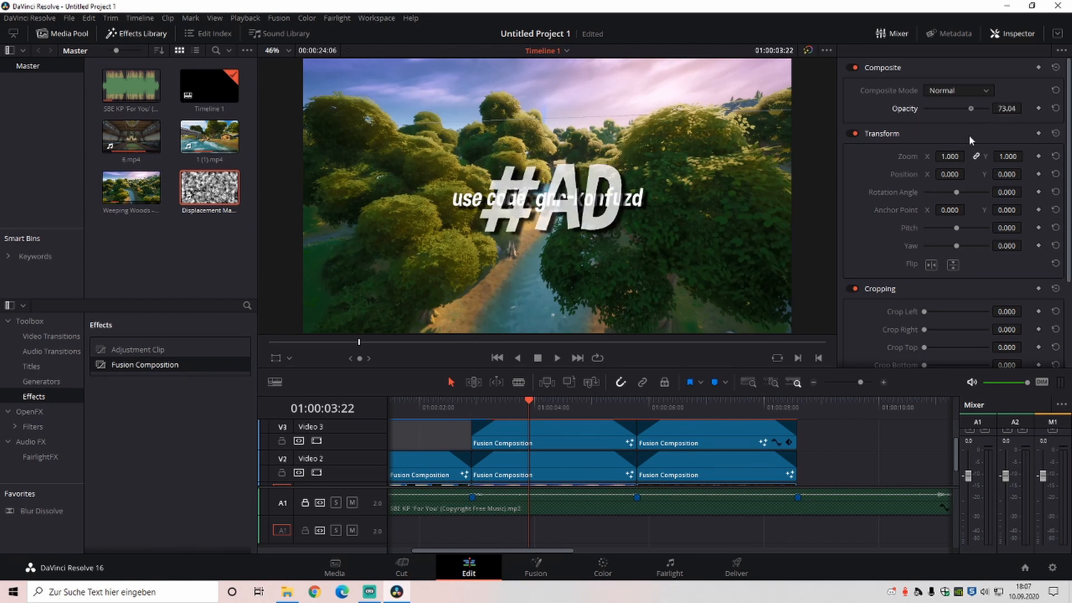
pyautogui.moveTo(971, 108); pyautogui.dragTo(951, 108)
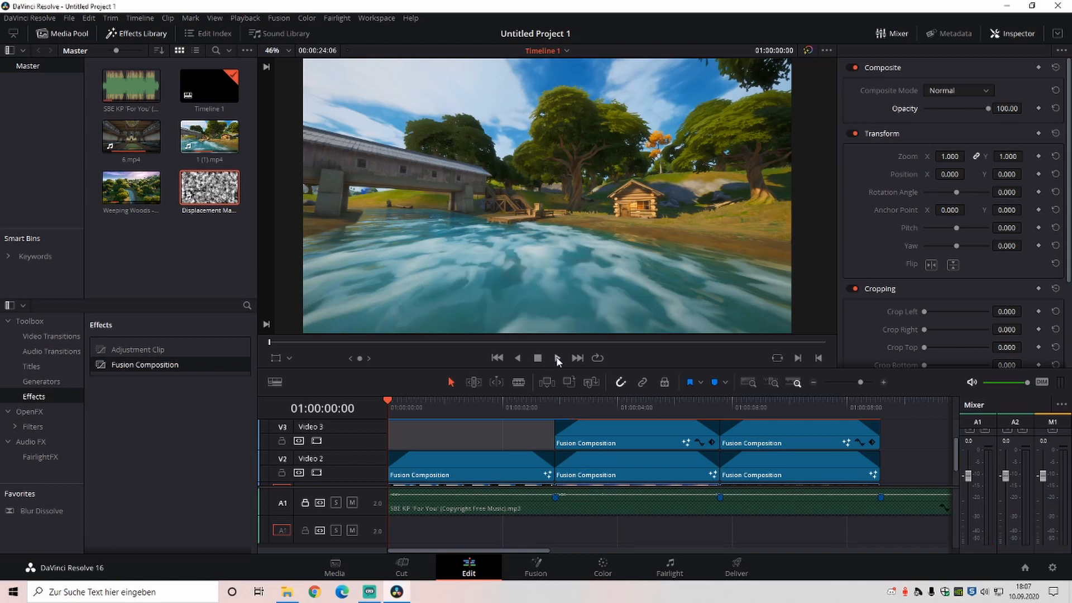
pyautogui.moveTo(555, 357)
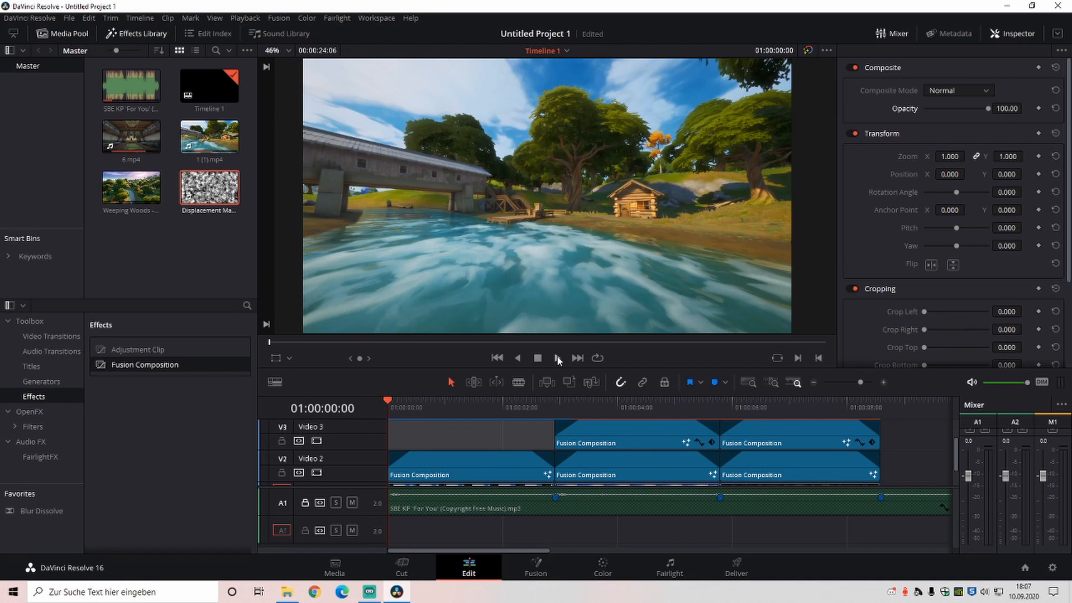
# Step: Play back the intro titles from the start, then stop playback
pyautogui.click(558, 357)
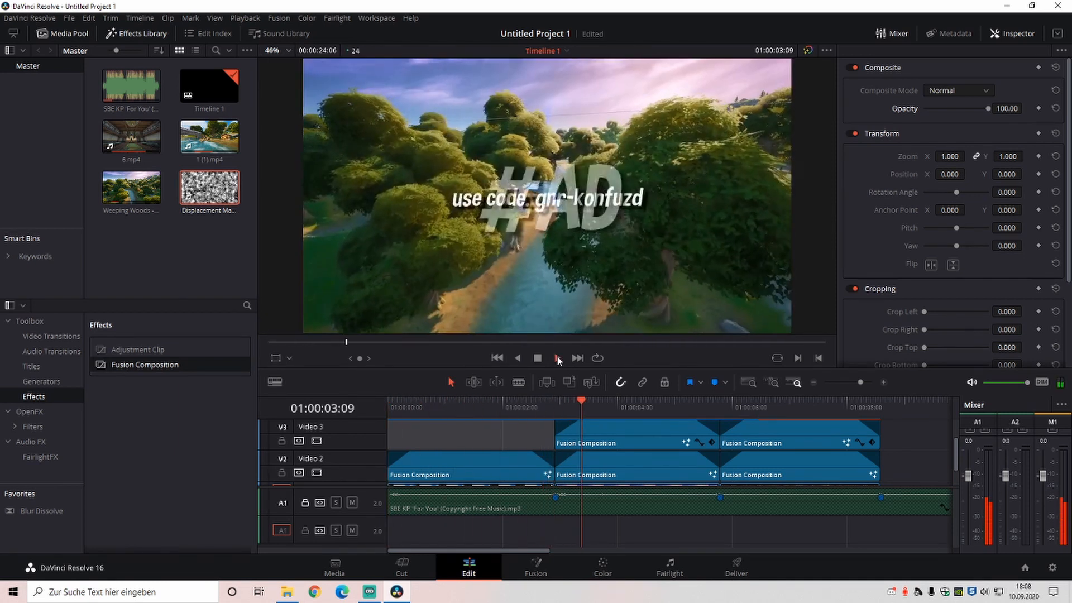
pyautogui.click(558, 357)
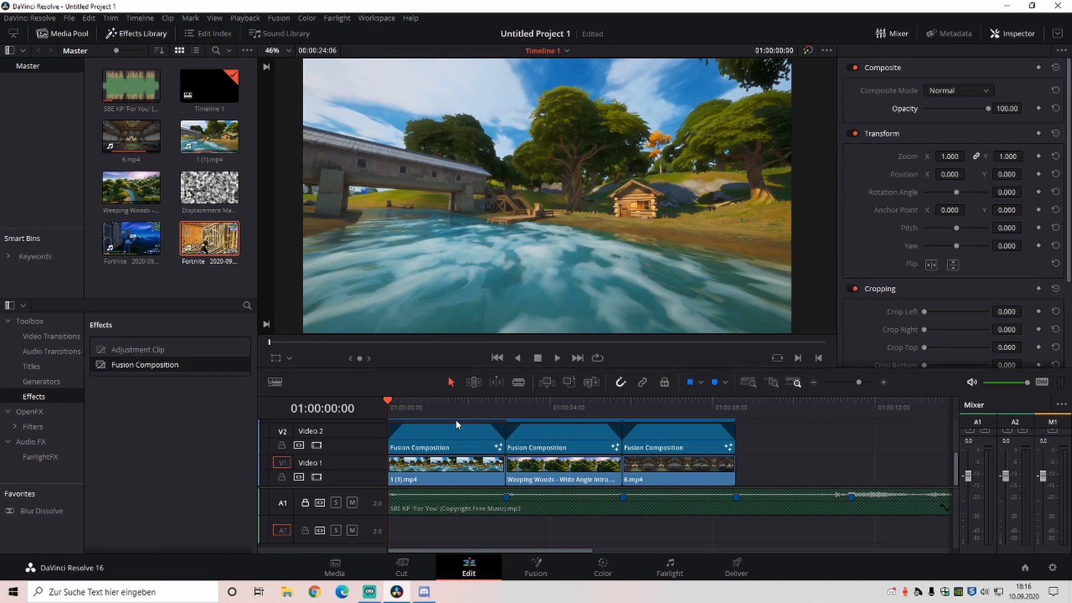
pyautogui.moveTo(427, 420)
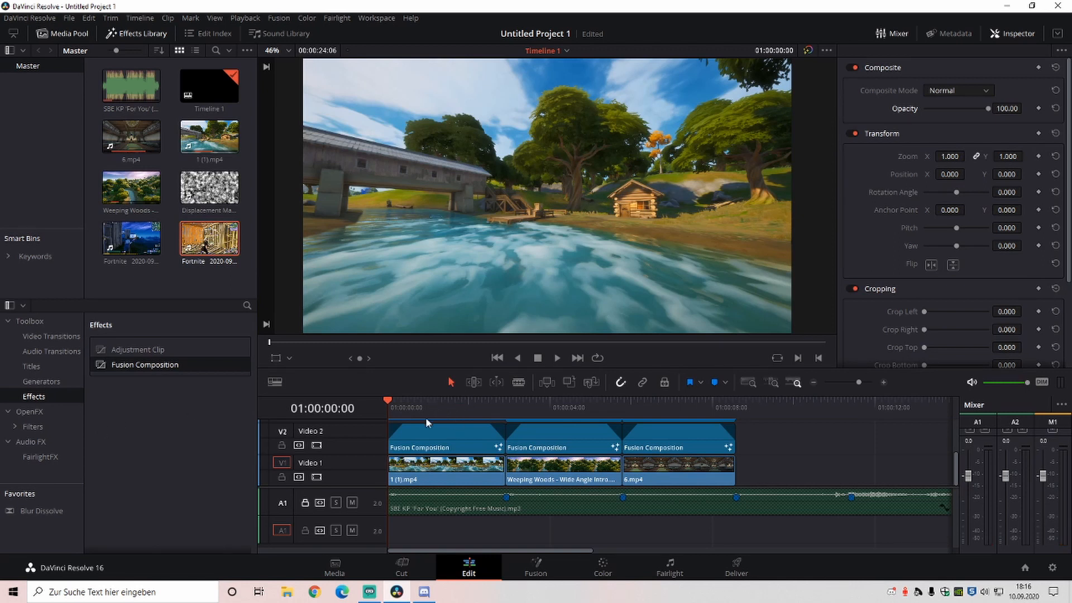
pyautogui.moveTo(368, 591)
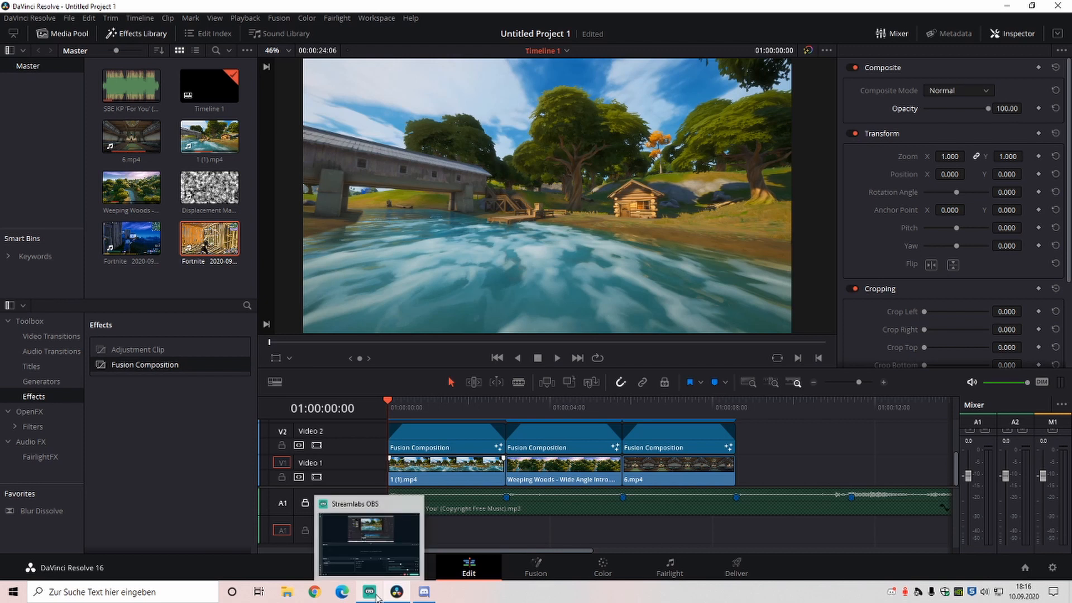